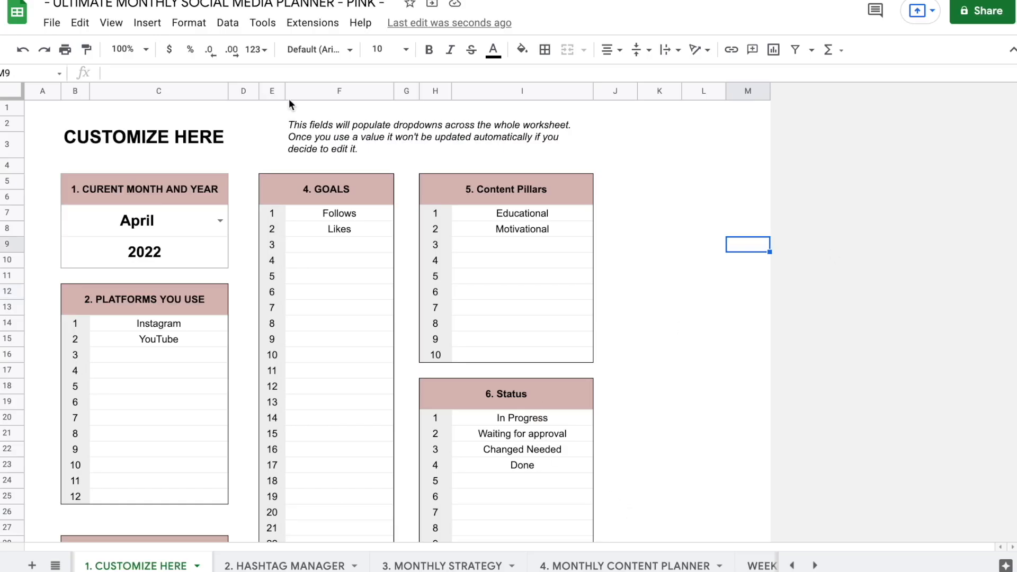
pyautogui.moveTo(750, 273)
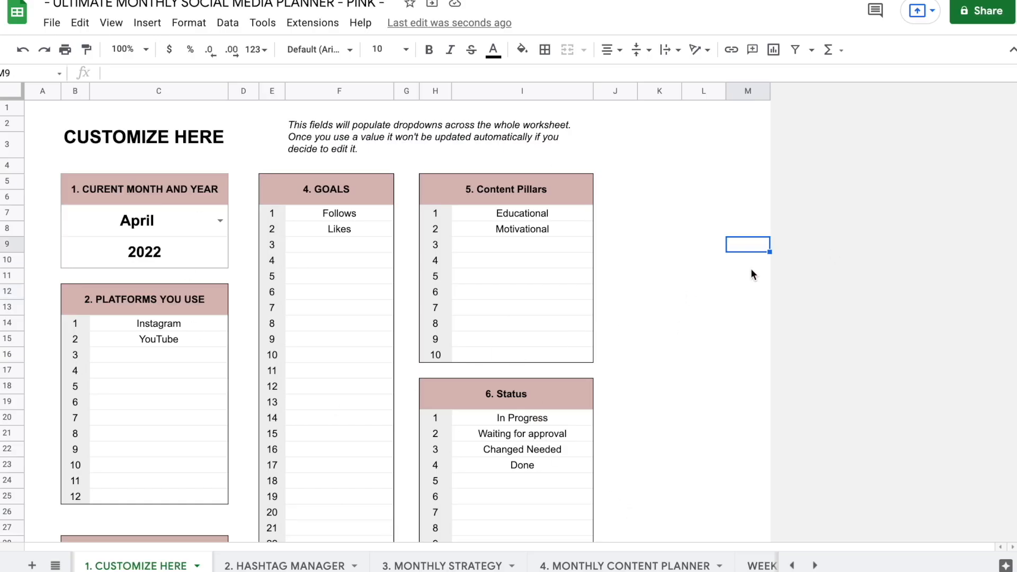
# - Set the Current Month to February, leaving the year 2022
pyautogui.click(746, 282)
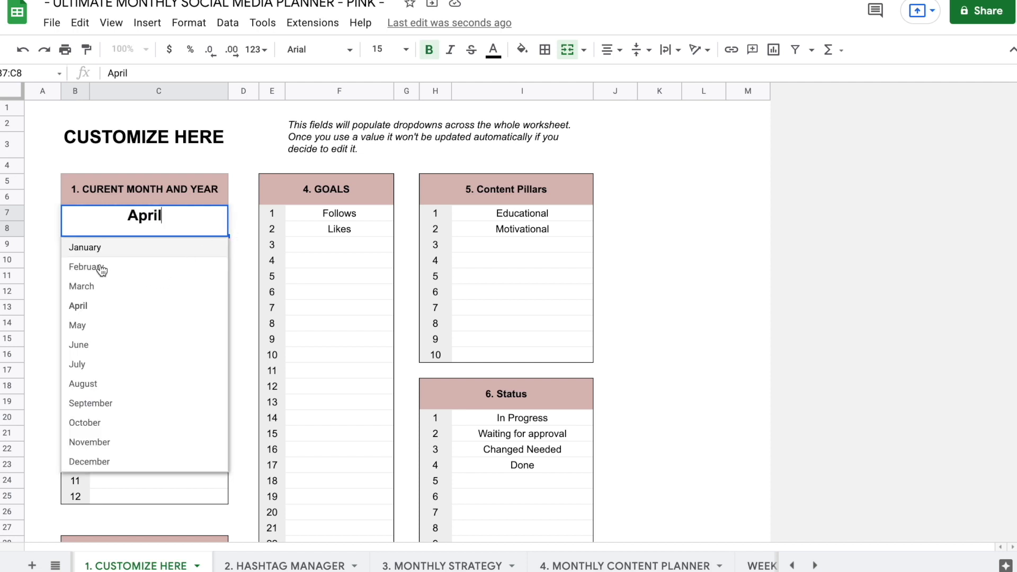
pyautogui.click(84, 267)
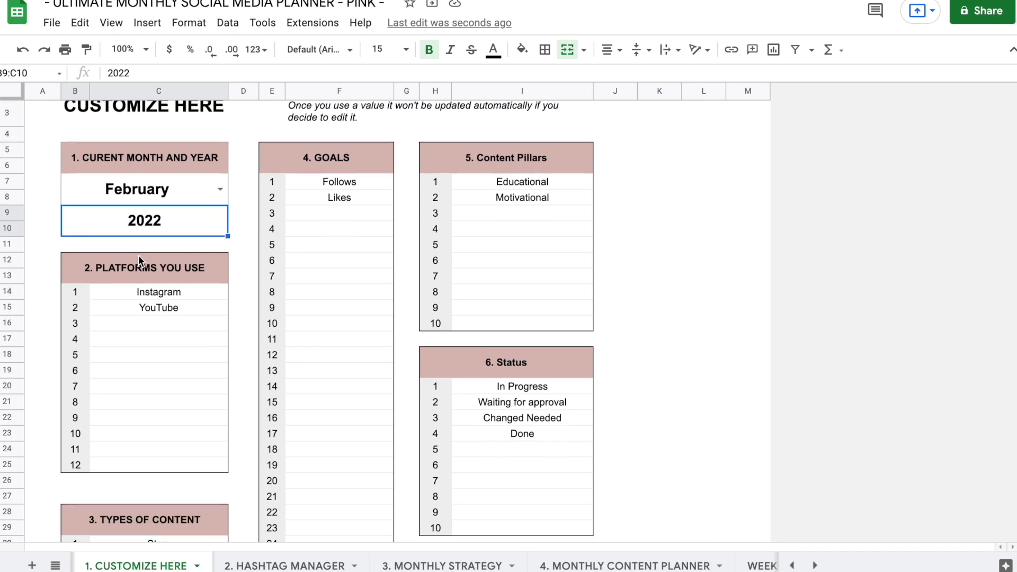
# - Add TikTok as the third platform and Video as the seventh content type
pyautogui.click(158, 323)
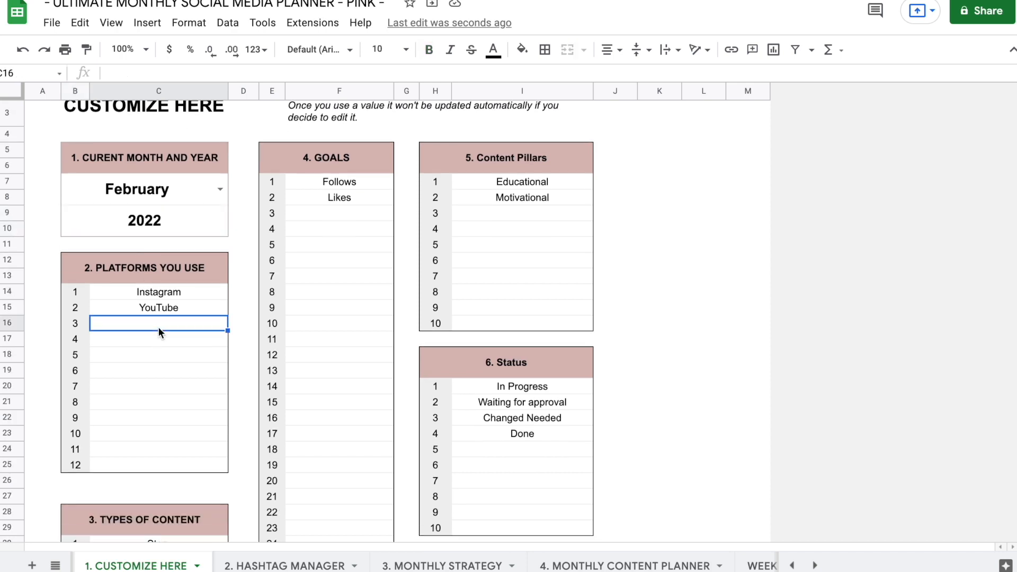
pyautogui.write('TikTok')
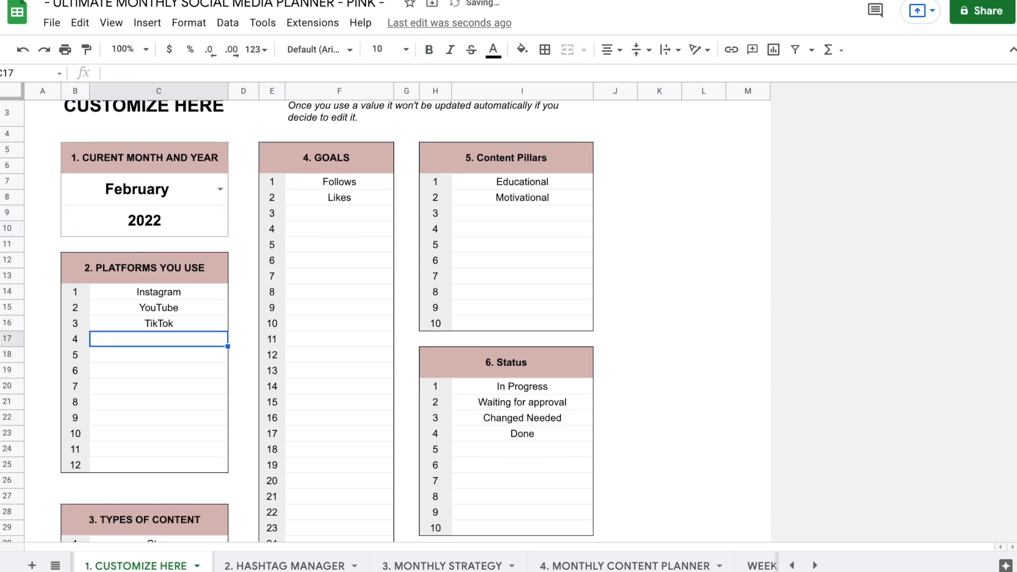
pyautogui.scroll(-3)
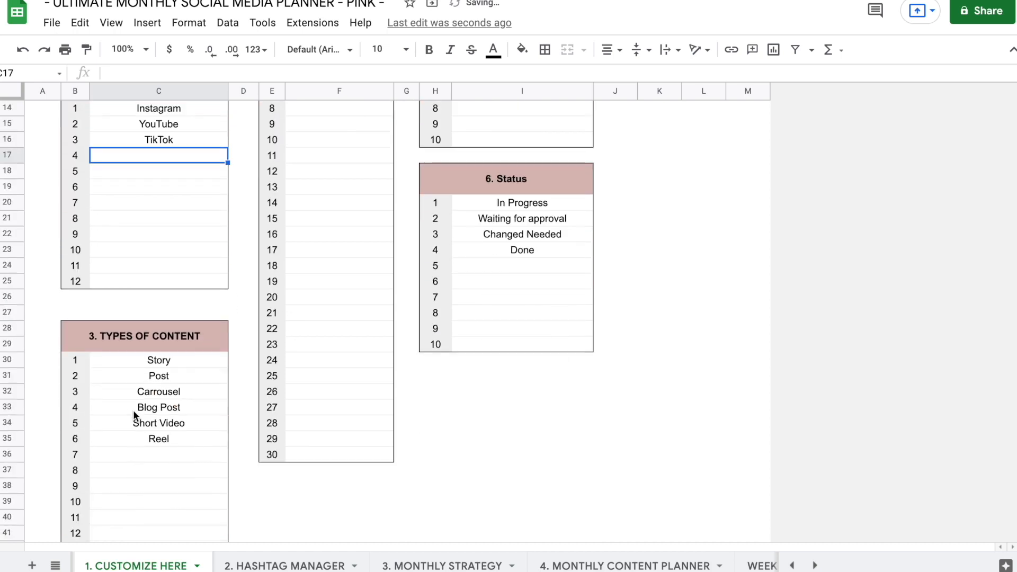
pyautogui.write('Video')
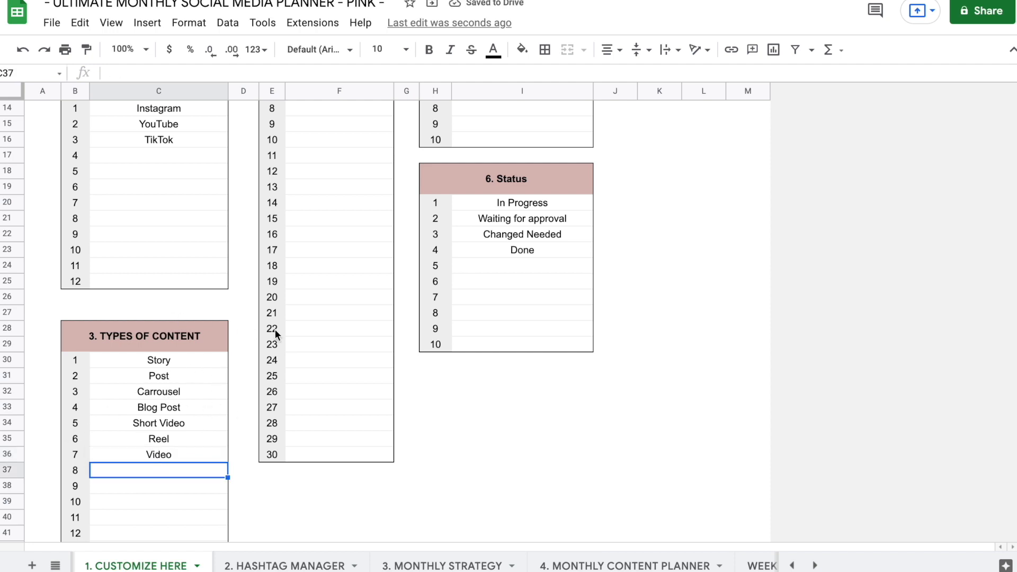
pyautogui.scroll(-3)
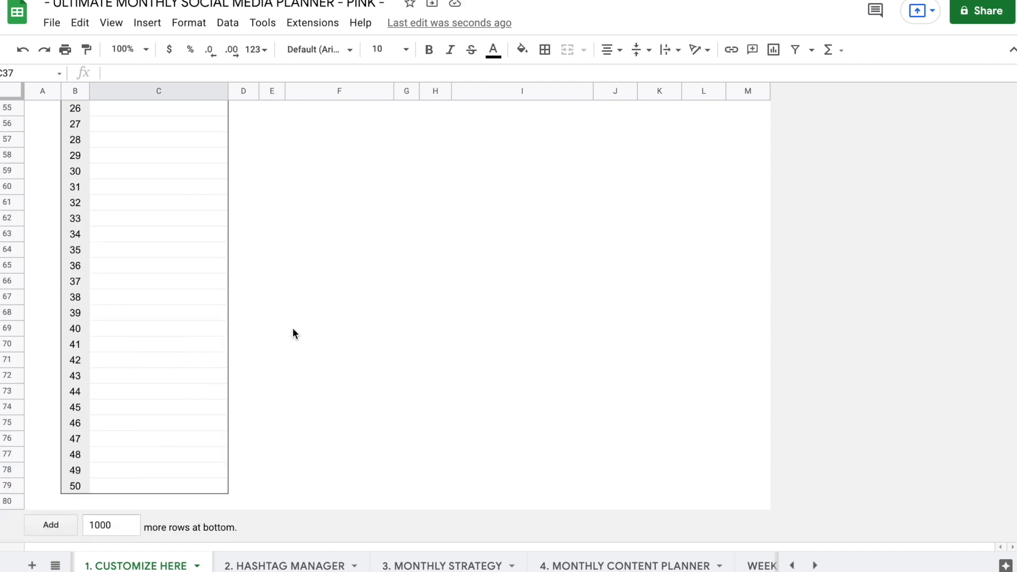
pyautogui.scroll(3)
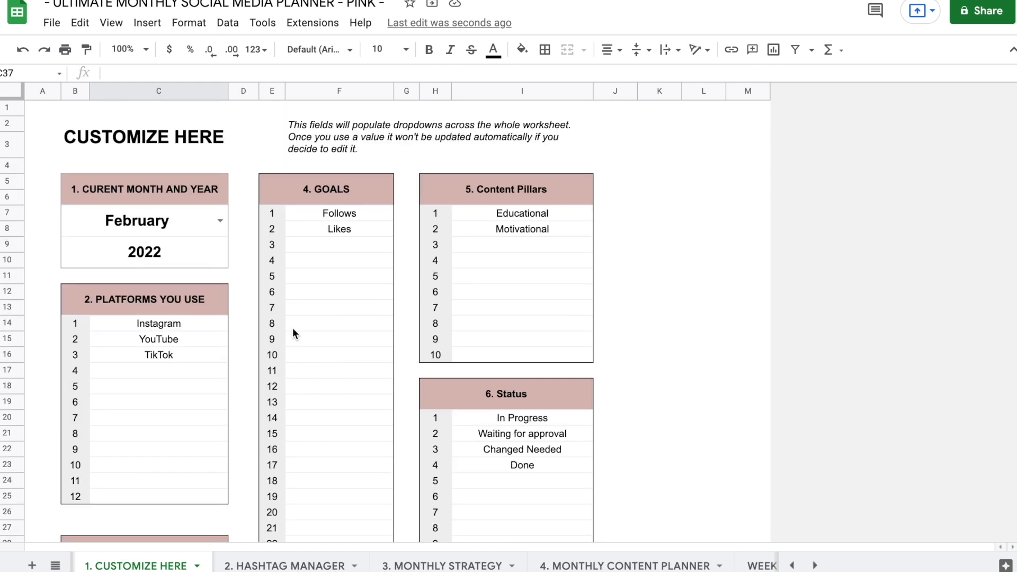
# - Fill the Goals list with Comment, Saves and Purchases after Follows and Likes
pyautogui.click(339, 245)
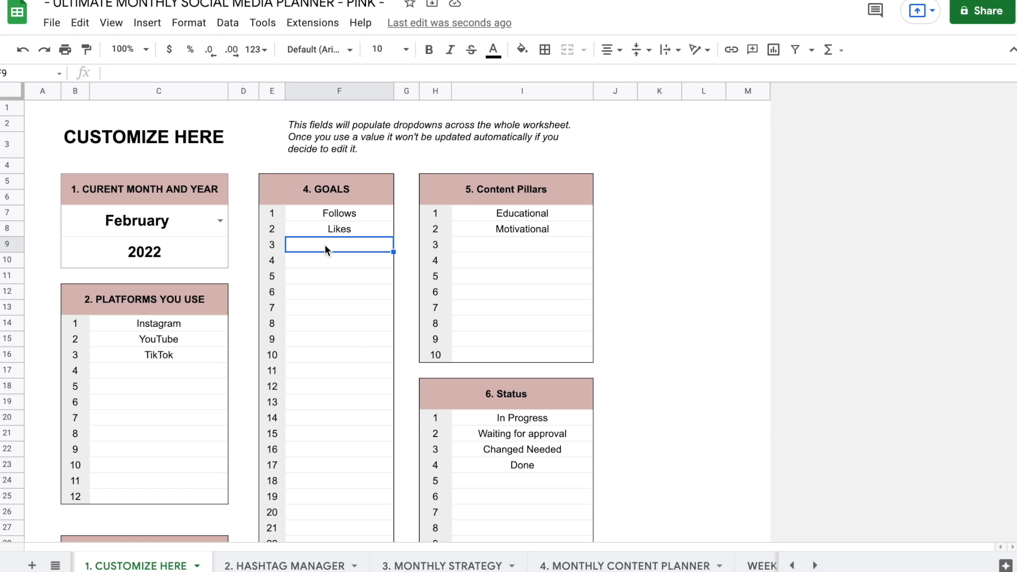
pyautogui.write('Sa')
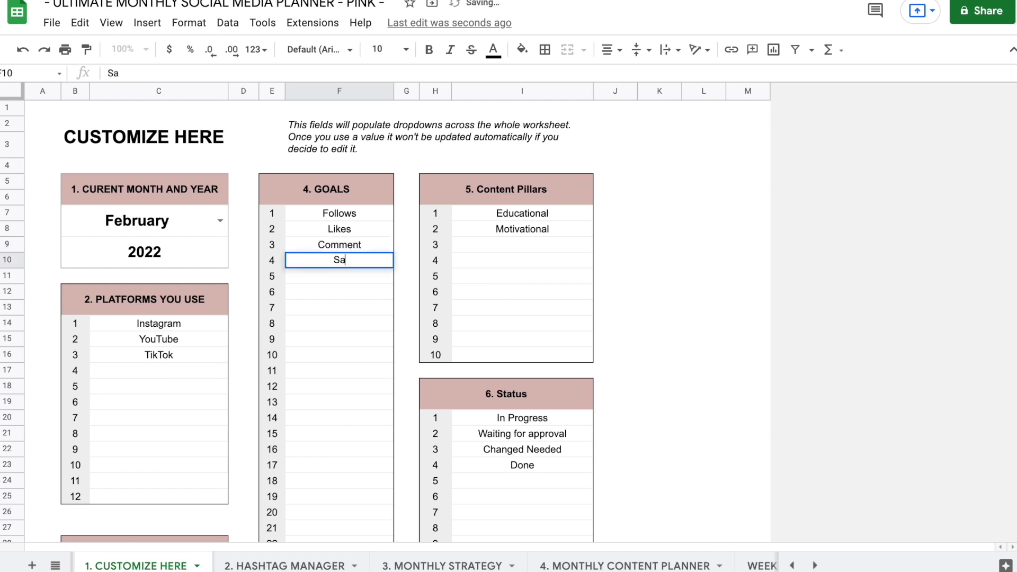
pyautogui.write('Purcha')
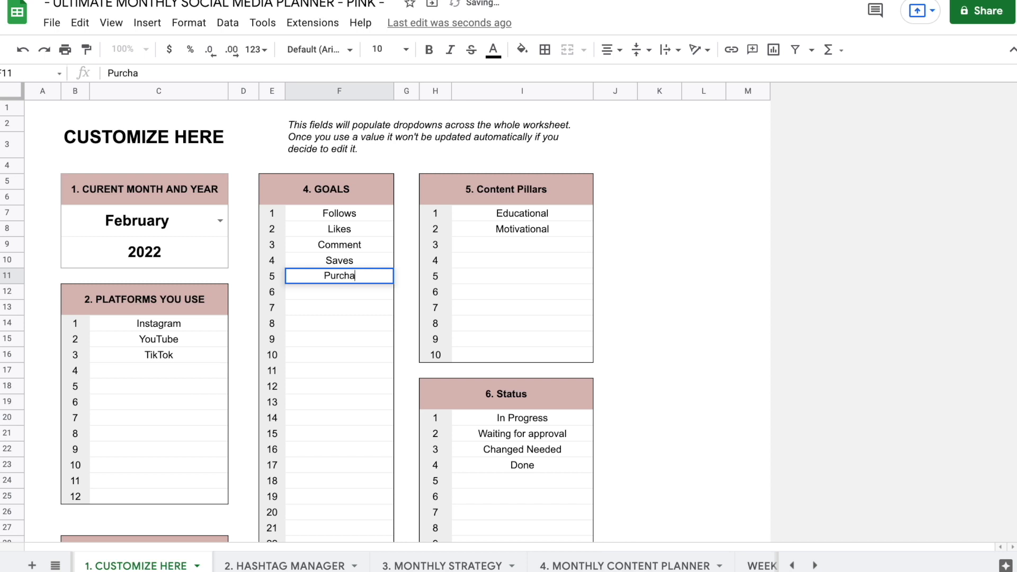
pyautogui.press('Enter')
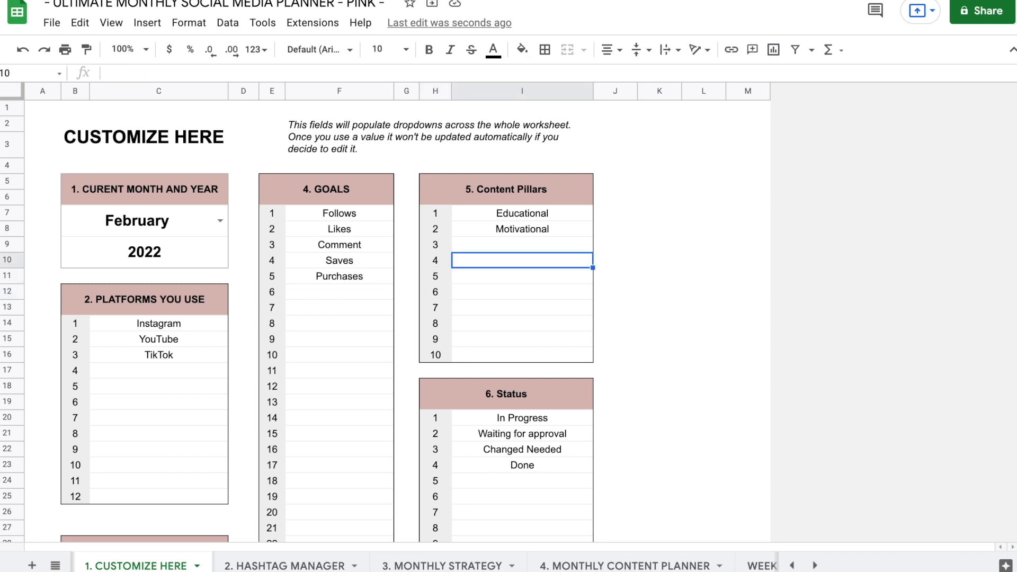
# - Review the content pillar and status slots, selecting the In Progress status entry
pyautogui.click(521, 245)
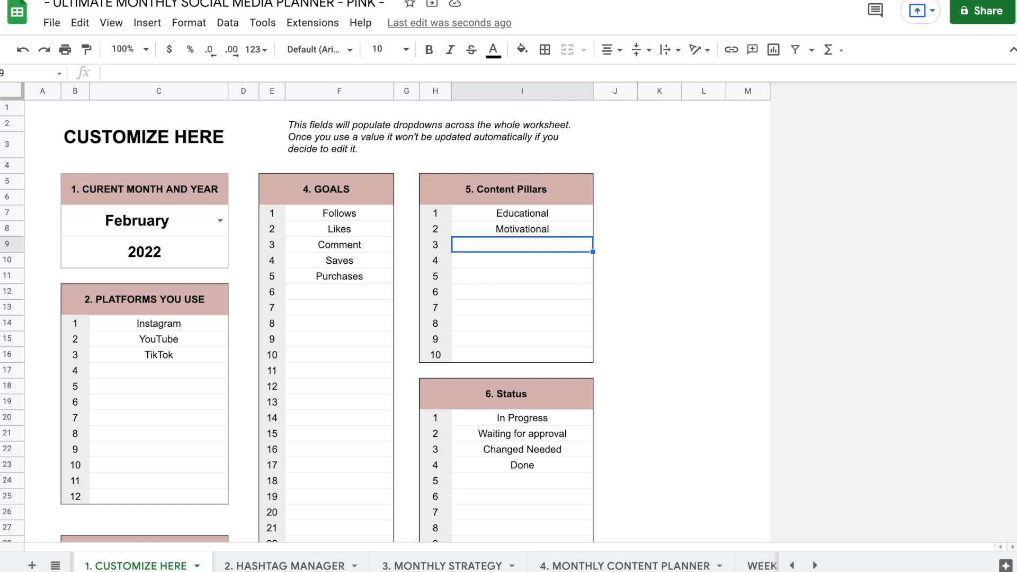
pyautogui.click(522, 276)
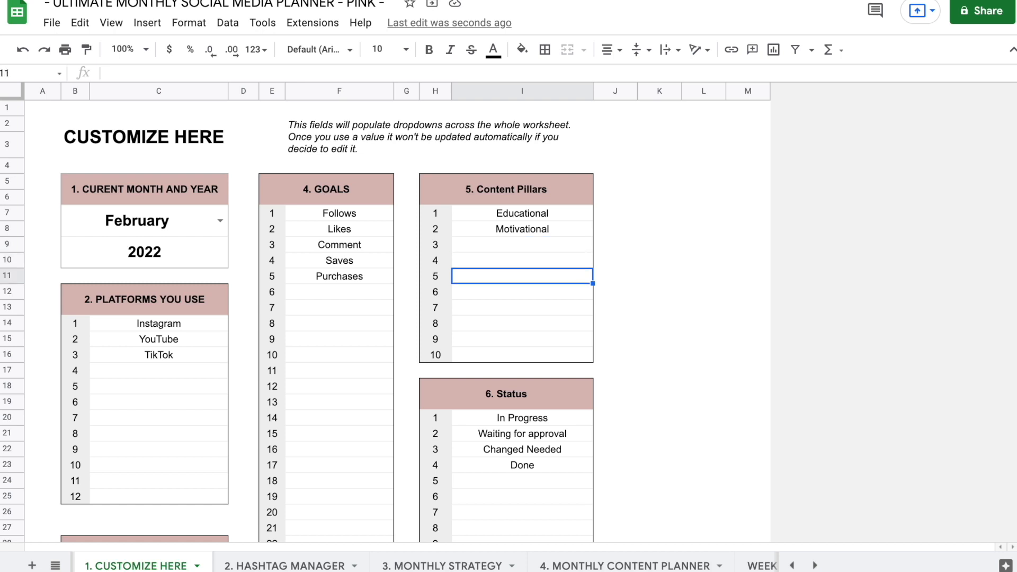
pyautogui.scroll(-3)
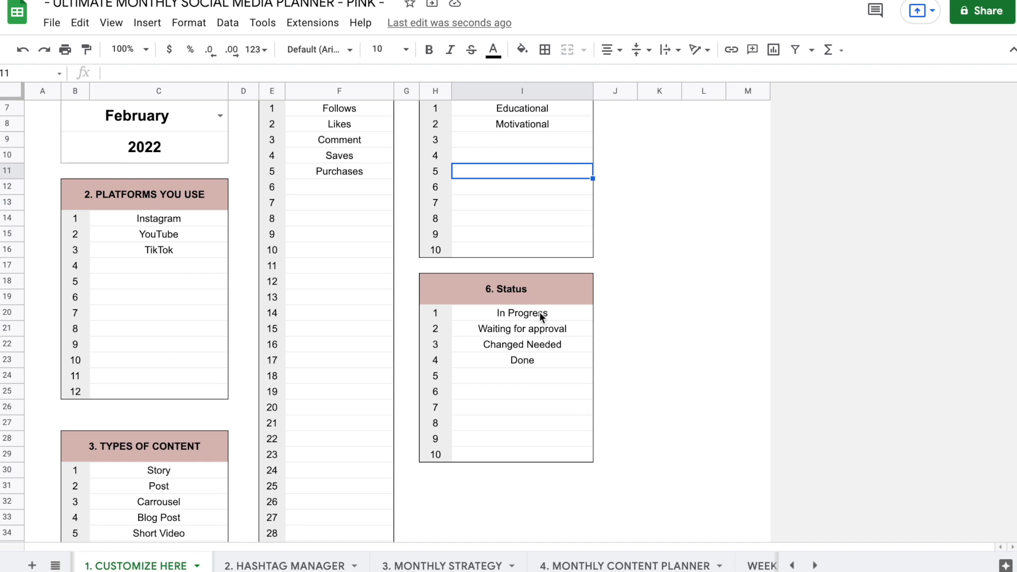
pyautogui.click(521, 313)
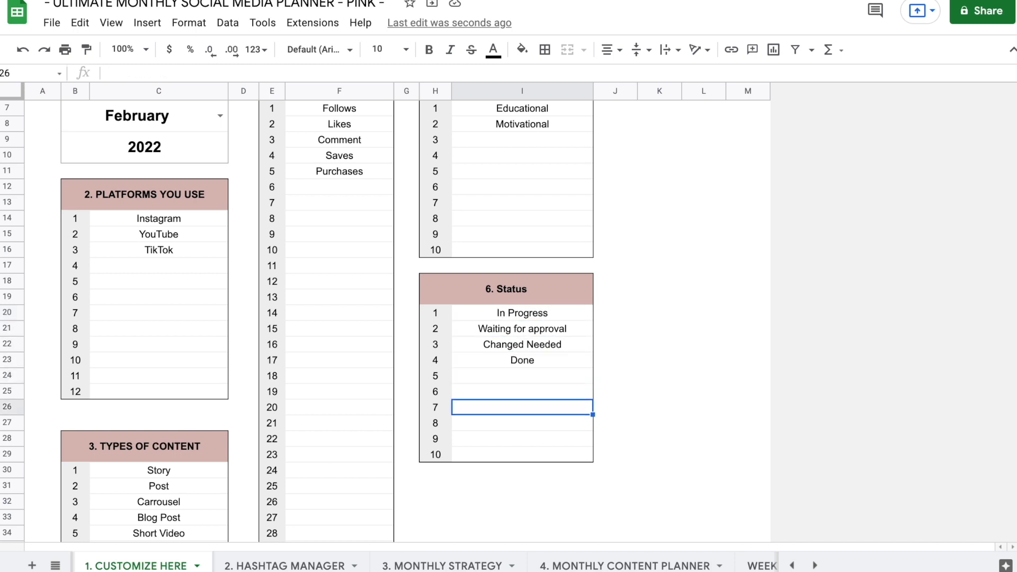
pyautogui.click(522, 313)
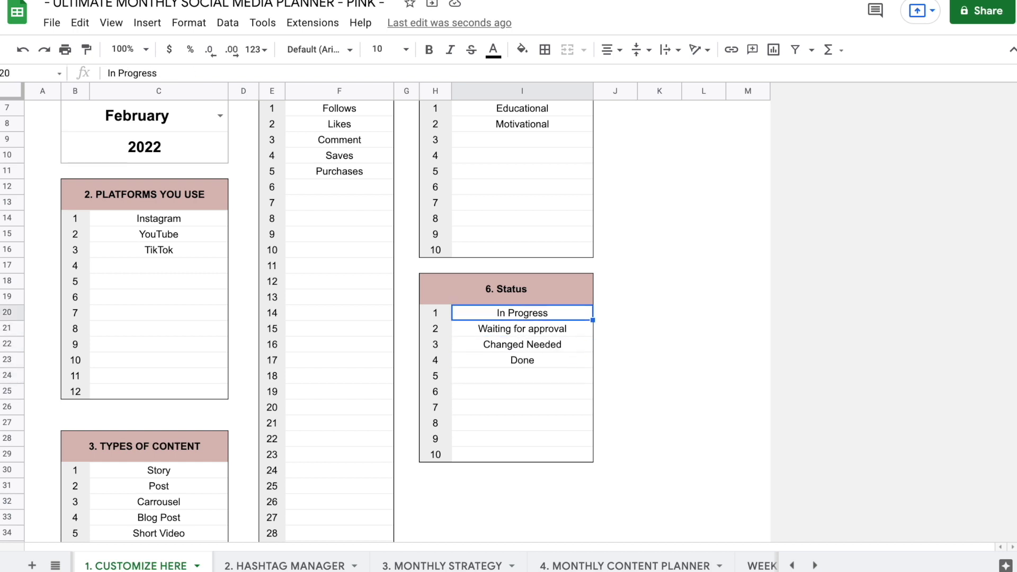
pyautogui.moveTo(290, 557)
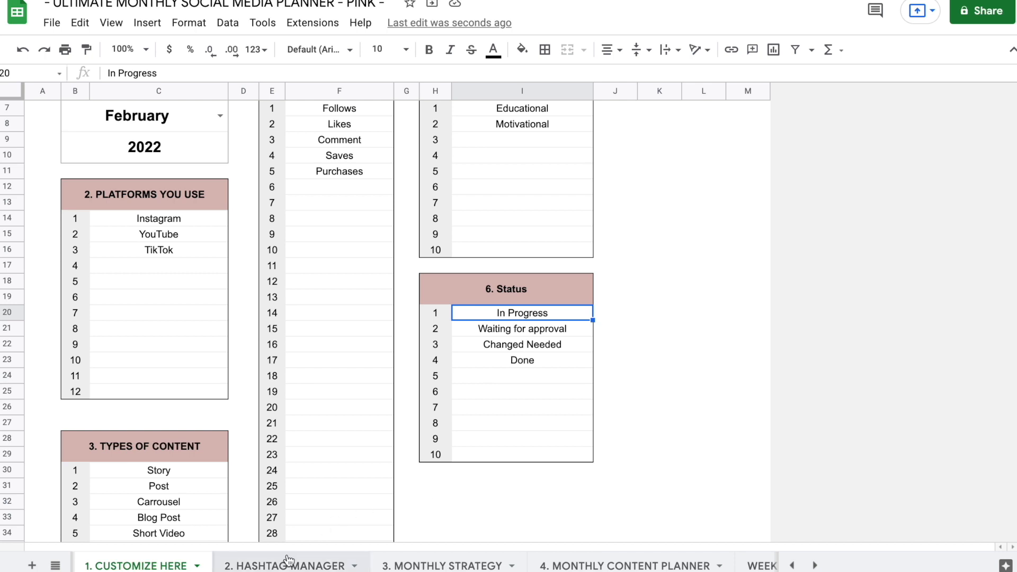
# - Move to the Hashtag Manager sheet and look over its empty hashtag list and Hashtag Groups
pyautogui.click(286, 566)
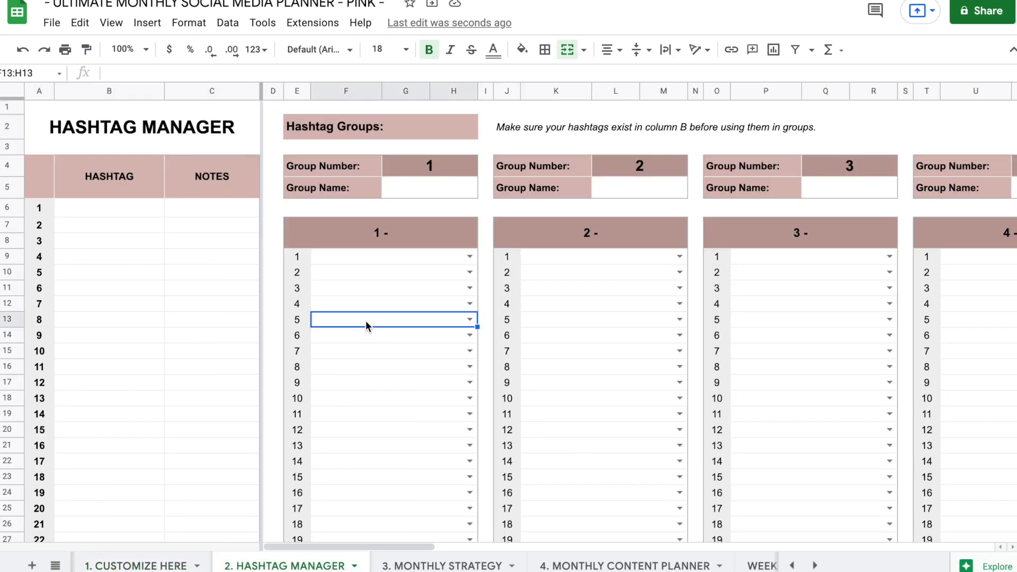
pyautogui.click(105, 225)
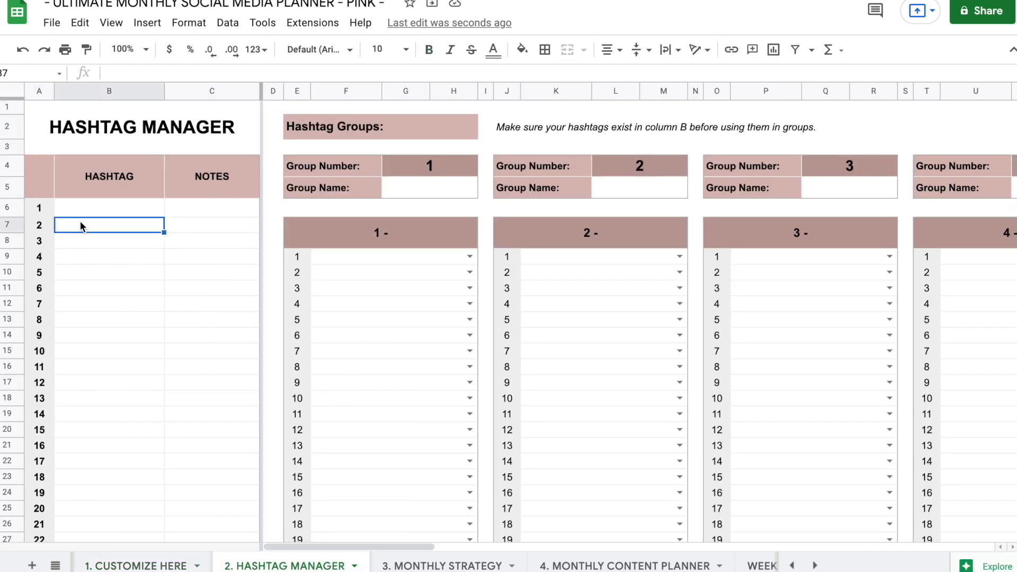
pyautogui.scroll(-3)
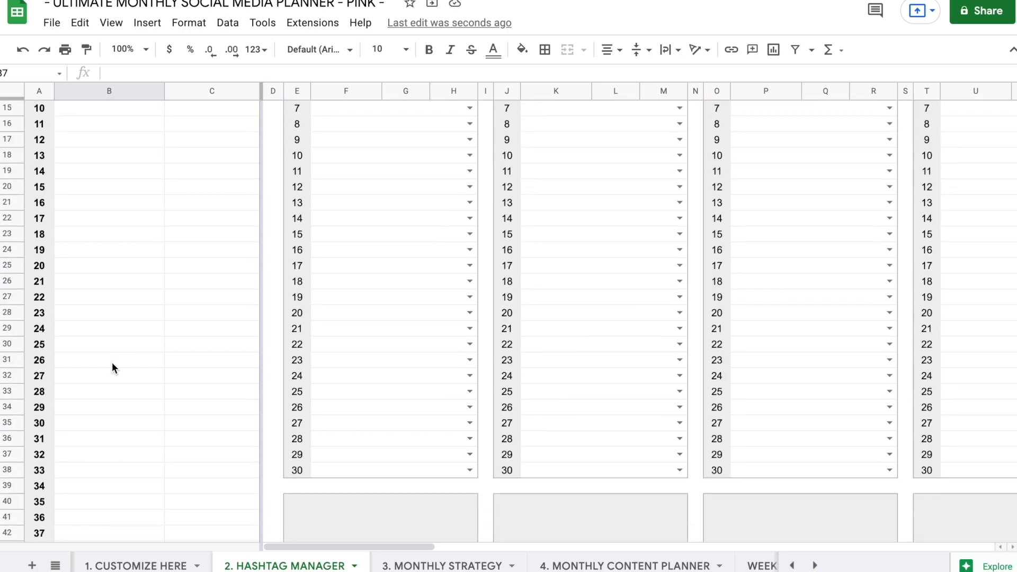
pyautogui.scroll(-3)
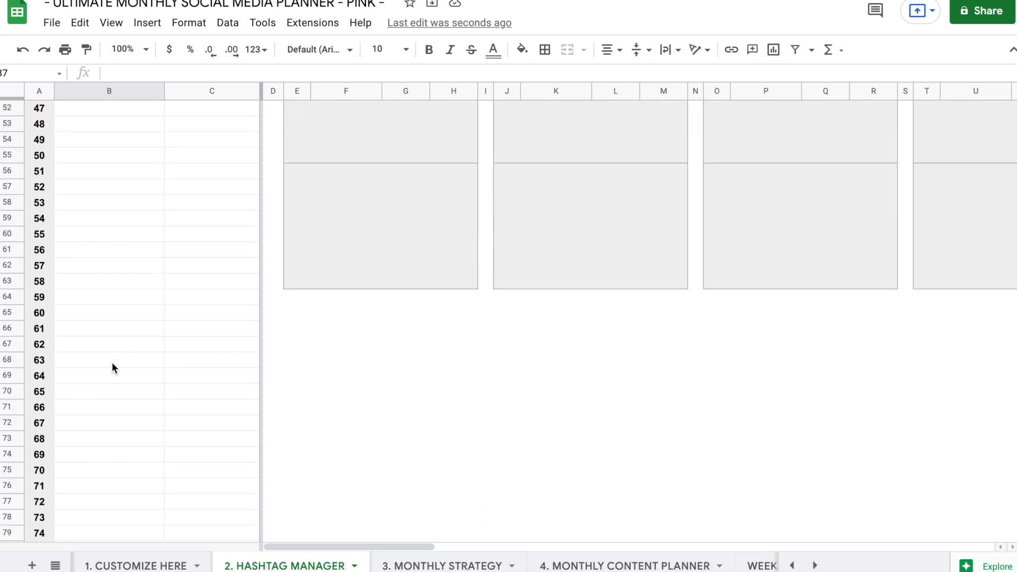
pyautogui.scroll(-3)
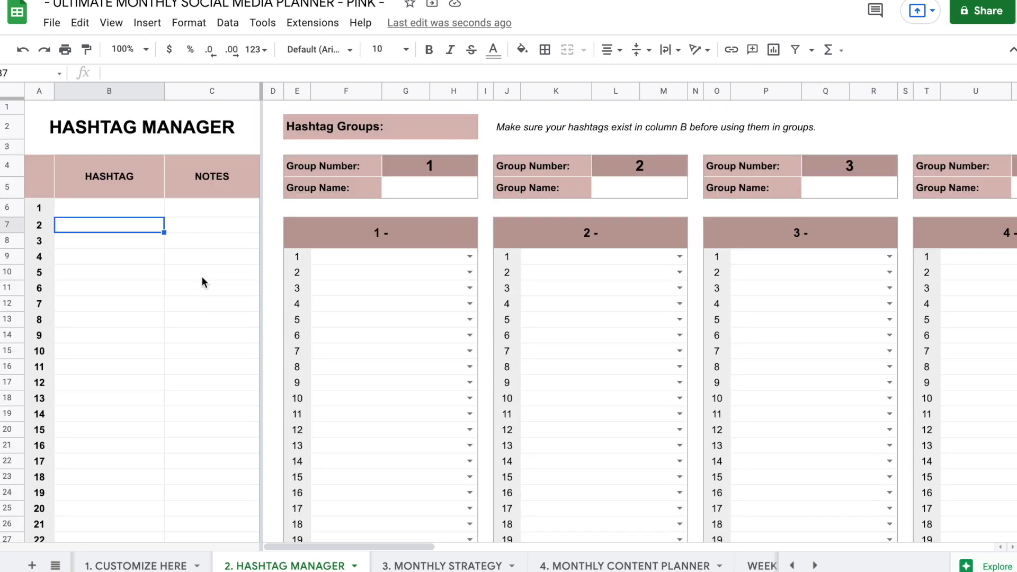
pyautogui.moveTo(390, 301)
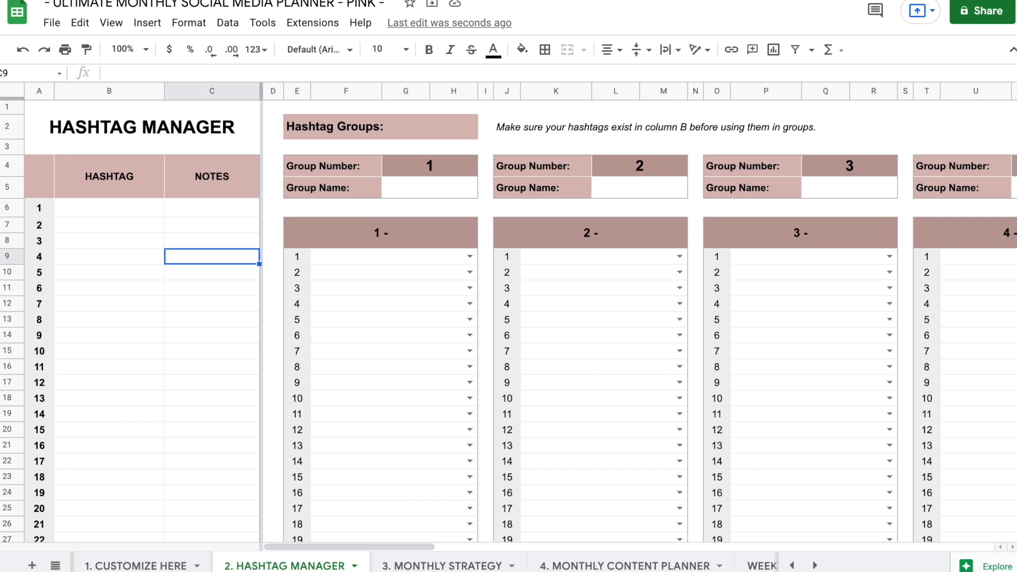
pyautogui.click(211, 241)
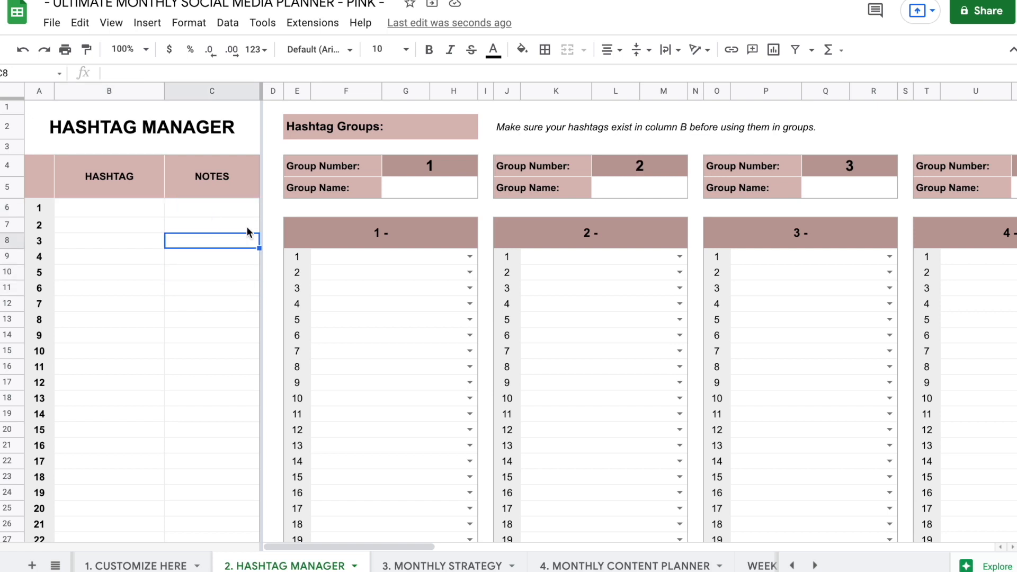
pyautogui.moveTo(398, 139)
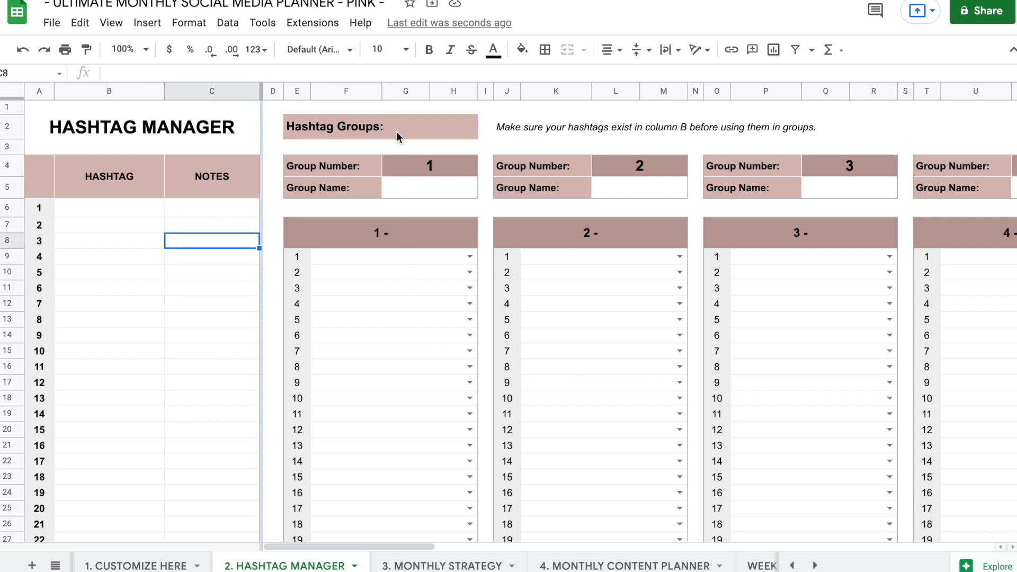
pyautogui.click(381, 127)
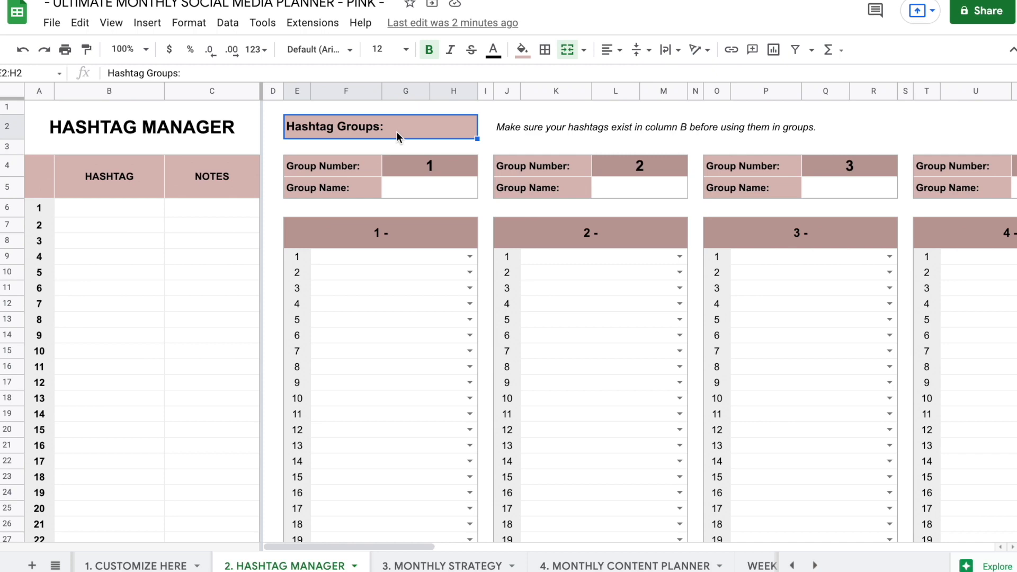
# - Name hashtag groups 1–3 recipes, healthy tips and vegan
pyautogui.click(297, 208)
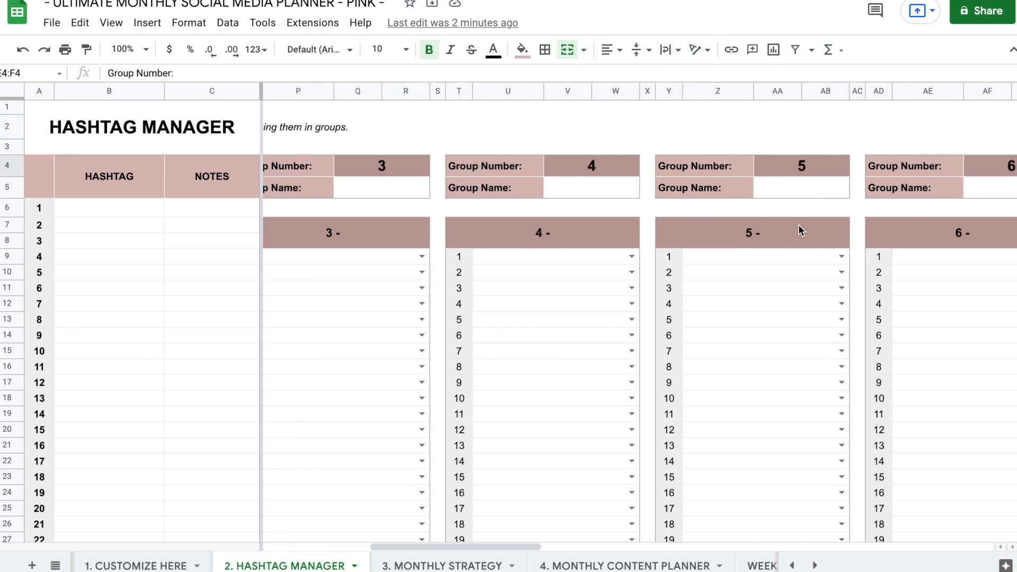
pyautogui.hscroll(-3)
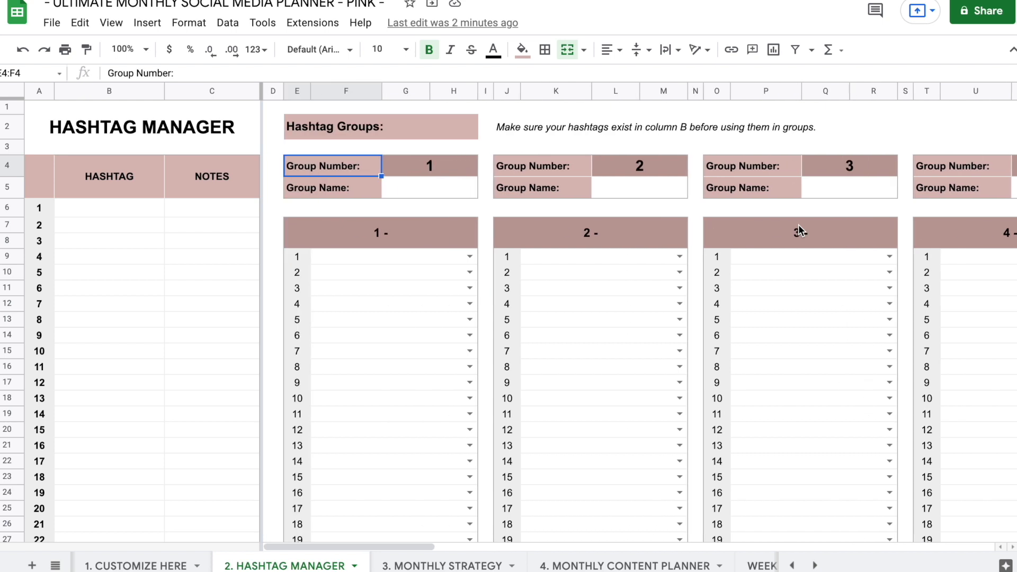
pyautogui.write('recipes')
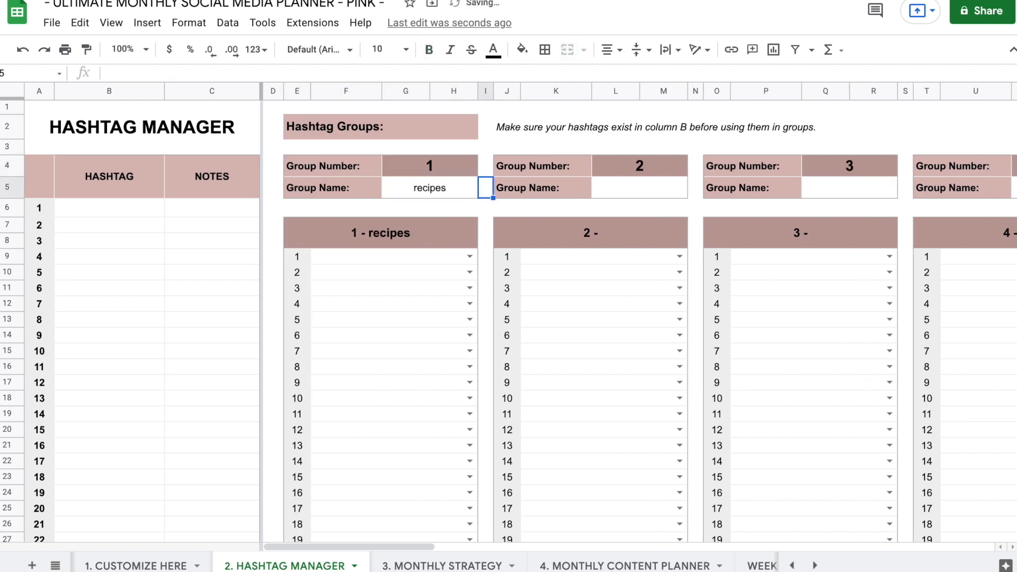
pyautogui.write('healthy tips')
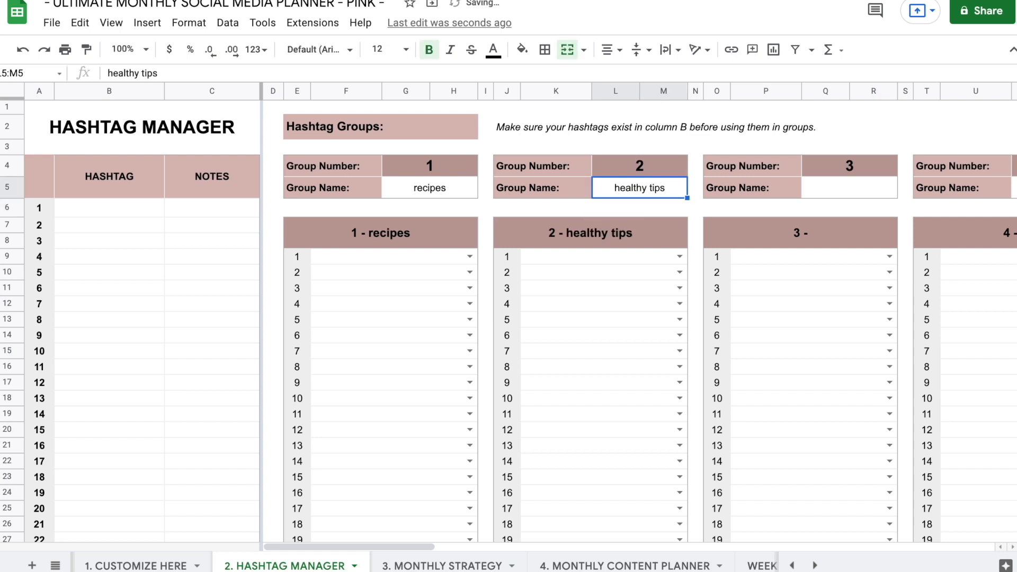
pyautogui.write('vegan')
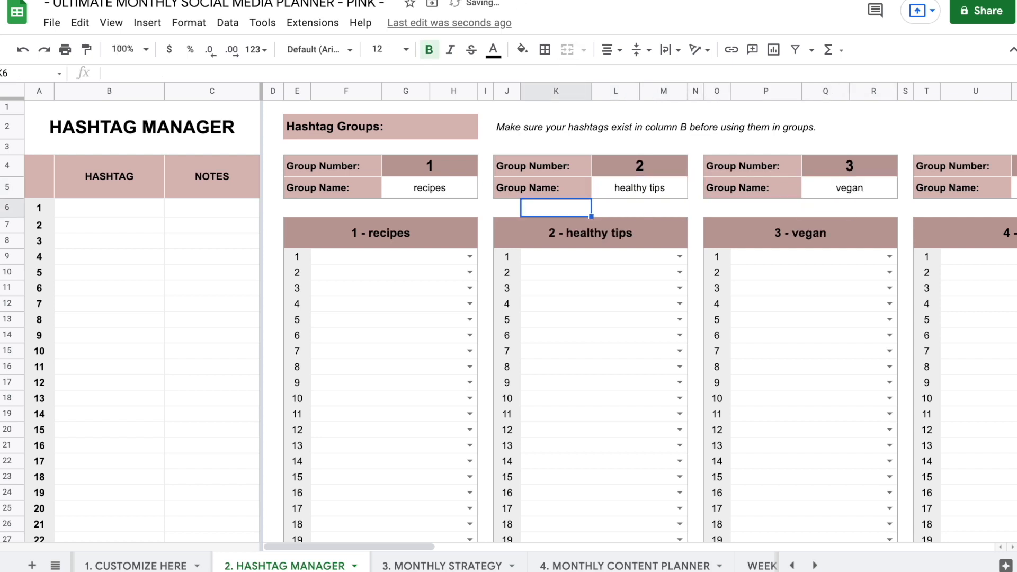
pyautogui.click(109, 208)
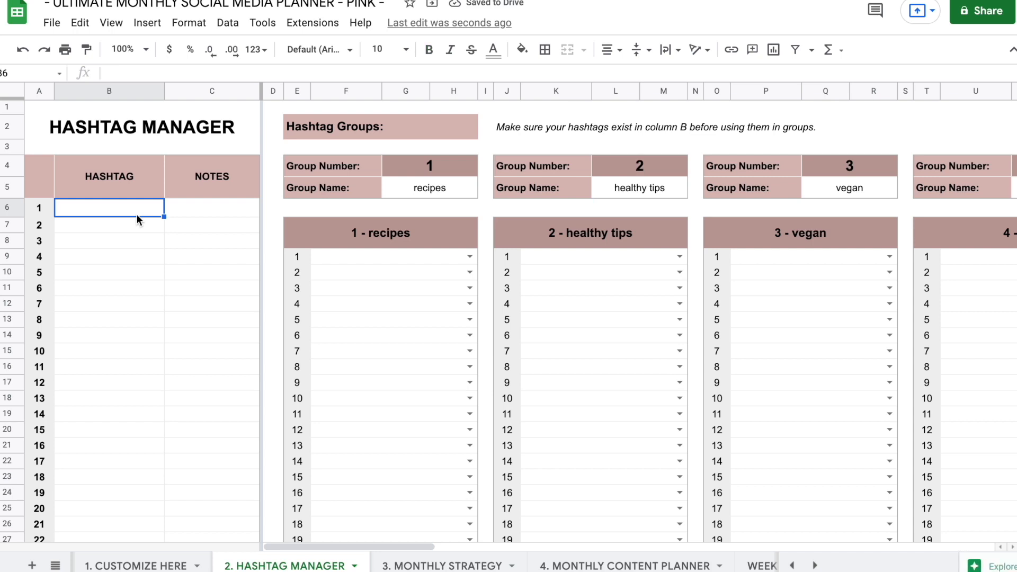
pyautogui.moveTo(122, 216)
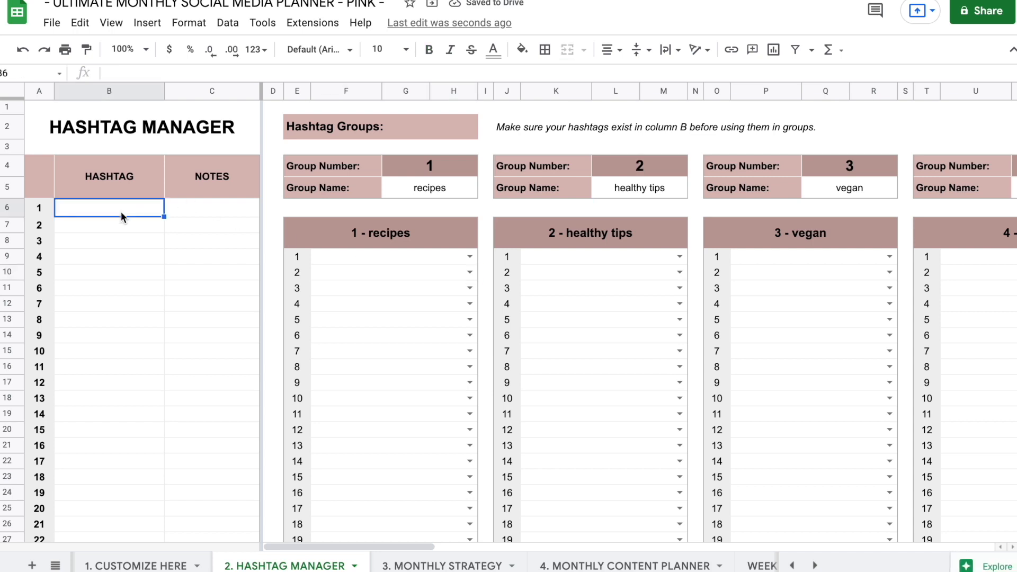
pyautogui.click(389, 272)
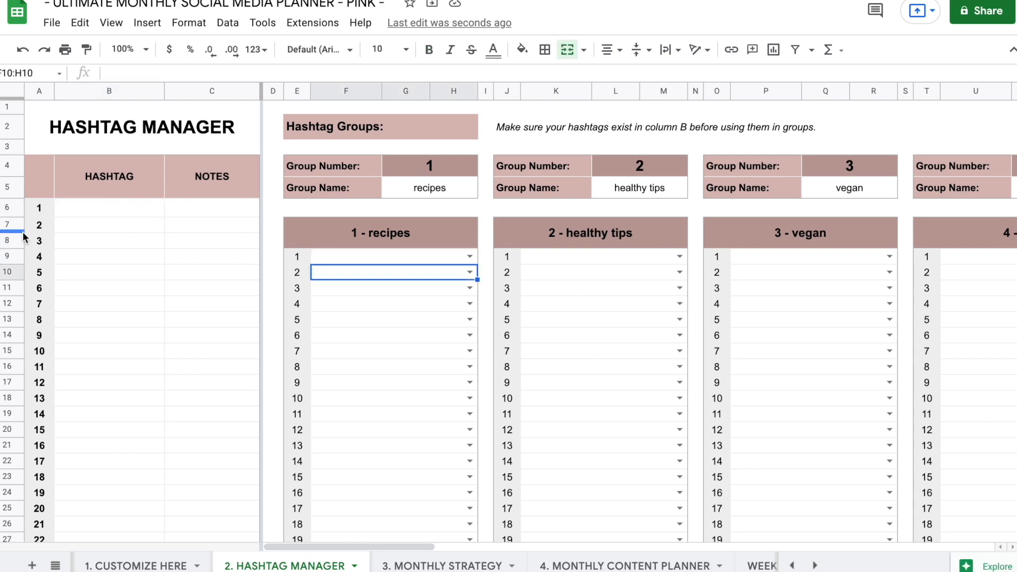
# - List the hashtags food, recipe, vegan, tip and healthy tip in column B
pyautogui.click(108, 208)
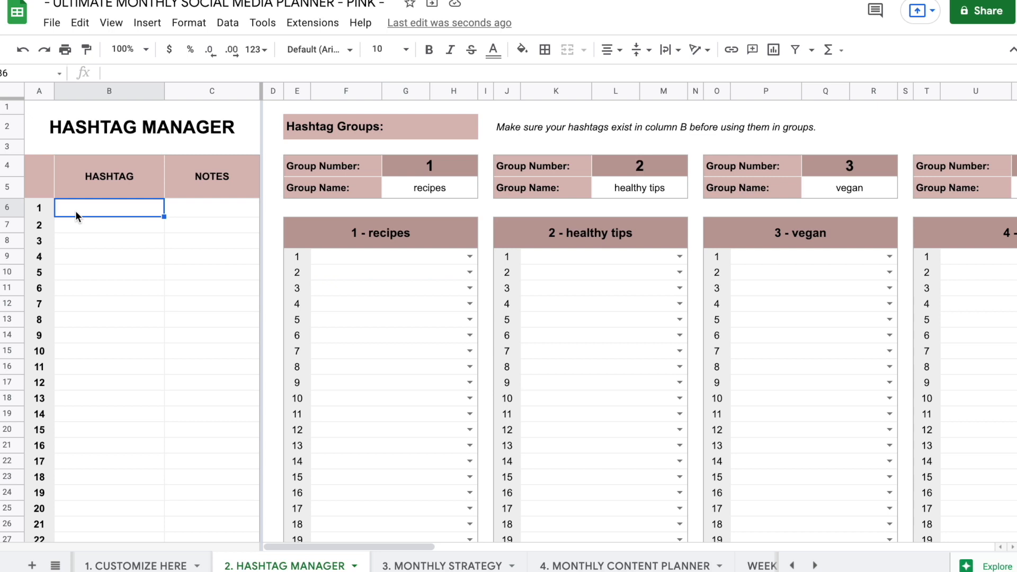
pyautogui.write('food')
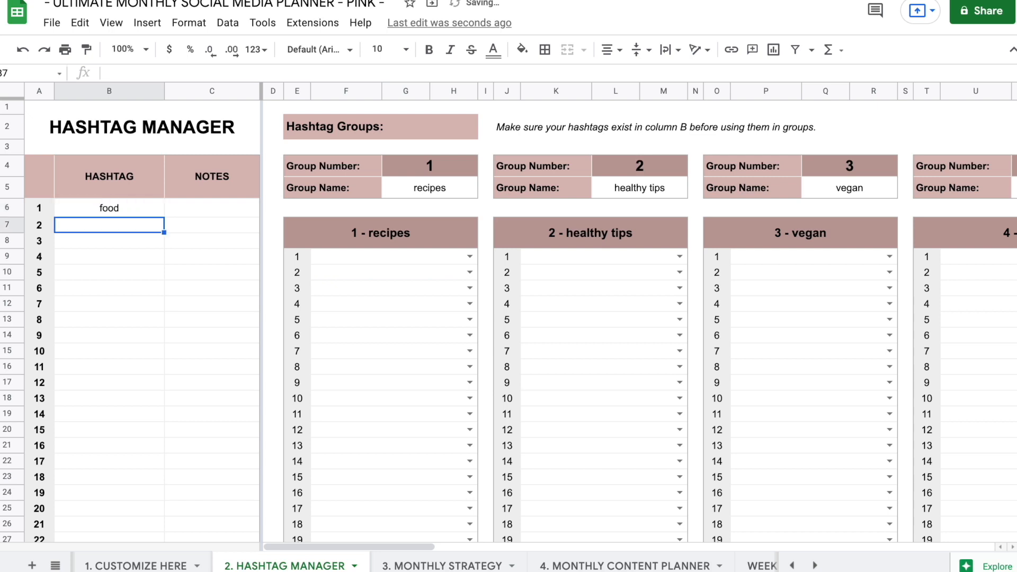
pyautogui.write('recipe')
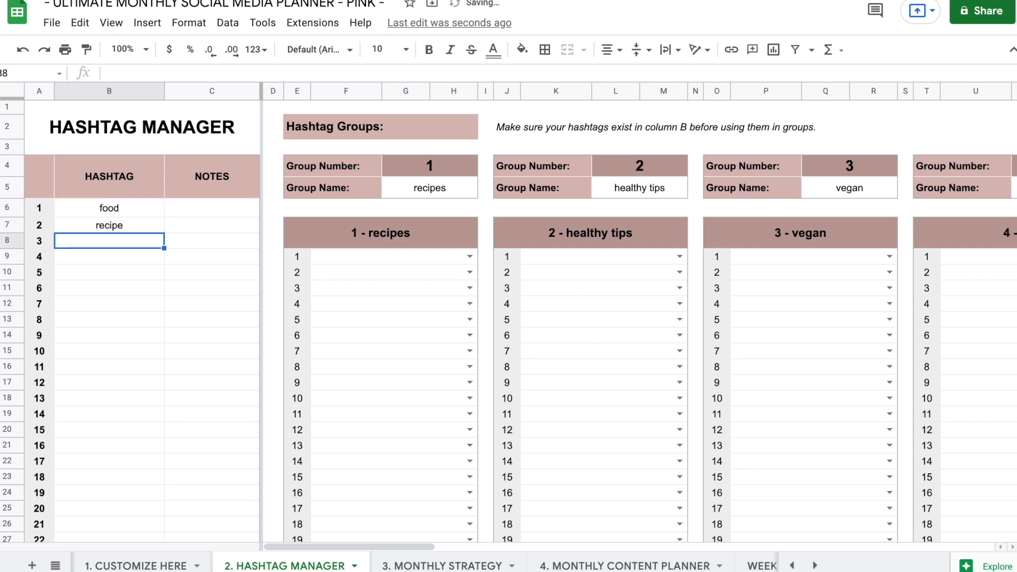
pyautogui.write('vegan')
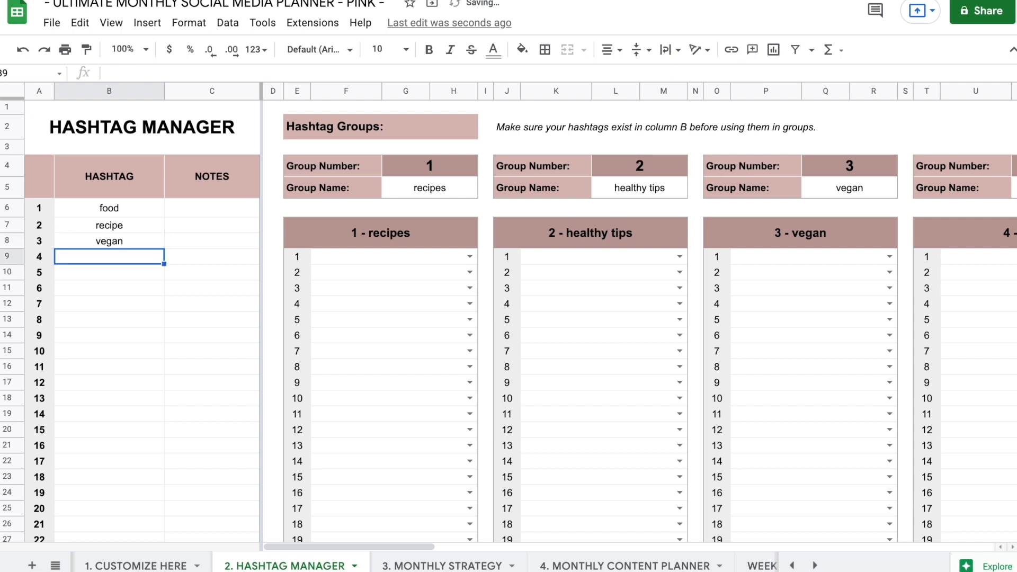
pyautogui.write('hel')
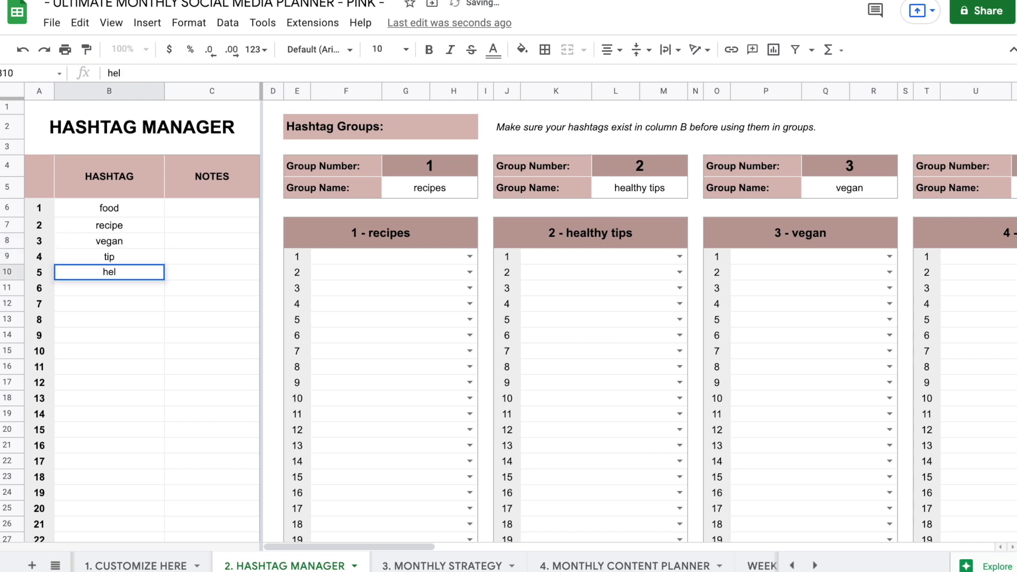
pyautogui.write('healthy tip')
pyautogui.click(395, 257)
pyautogui.write('food')
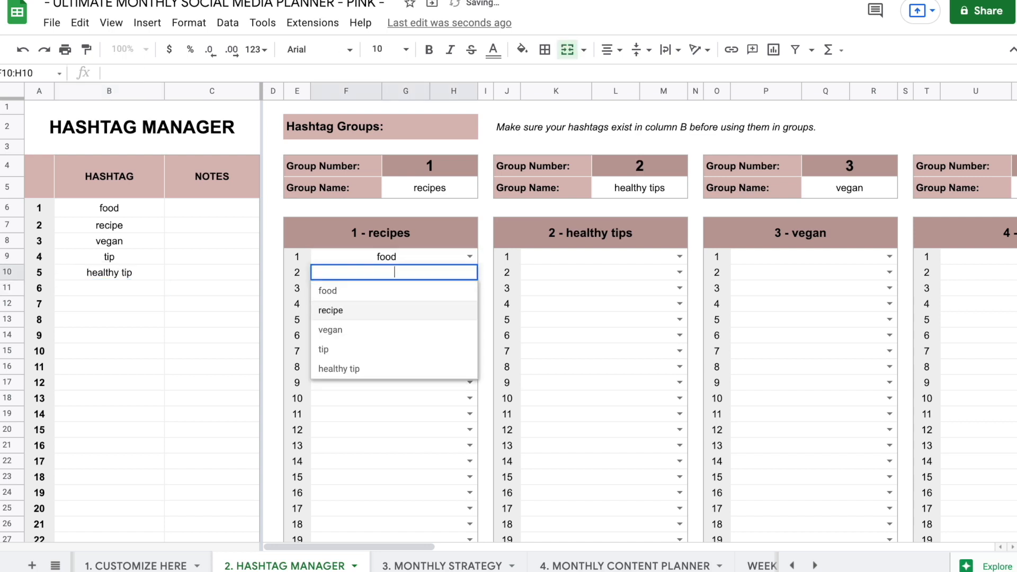
# - Assign recipe to recipes, food to healthy tips, and vegan and recipe to the vegan group
pyautogui.click(602, 257)
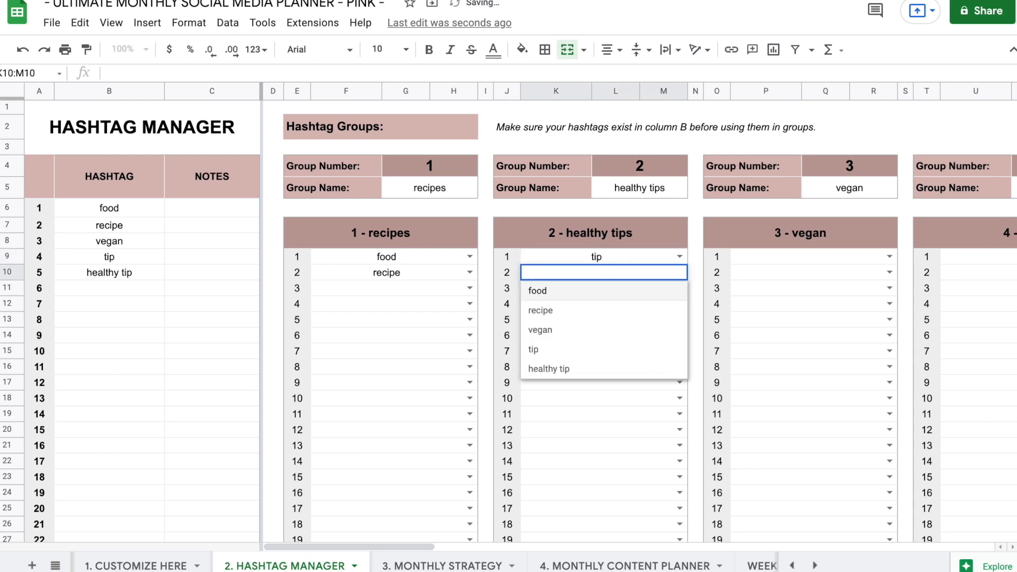
pyautogui.click(537, 291)
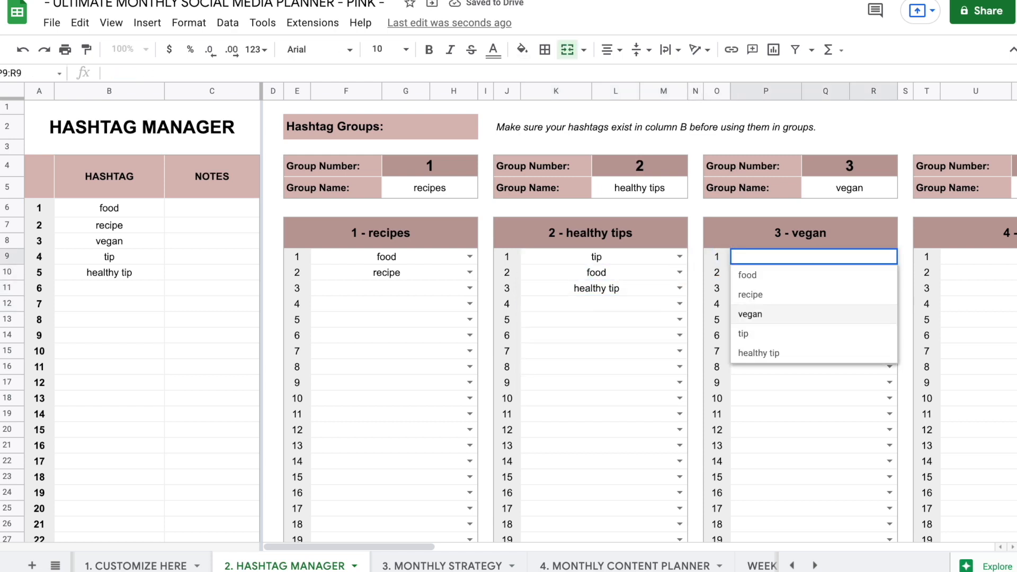
pyautogui.click(750, 313)
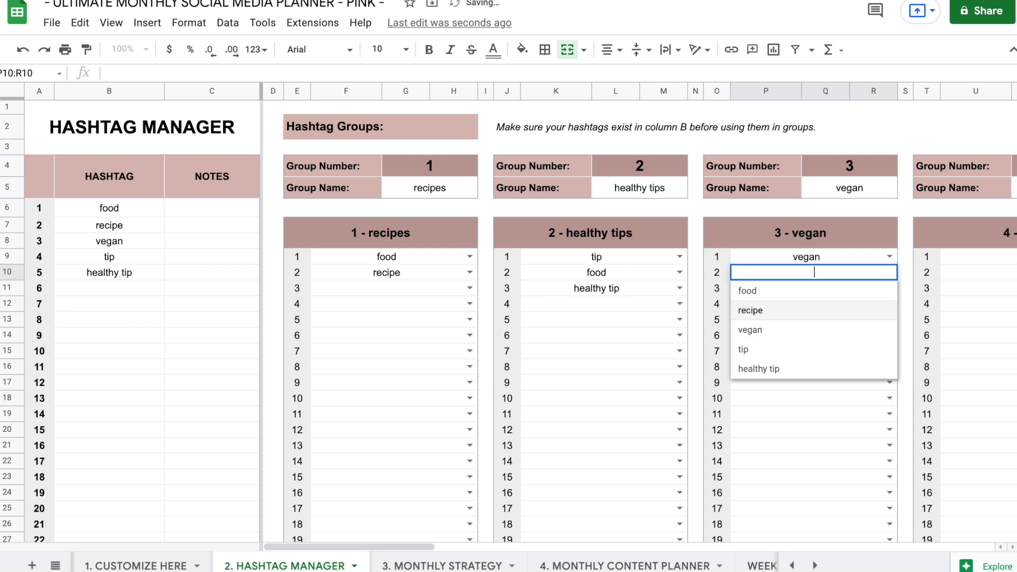
pyautogui.click(750, 310)
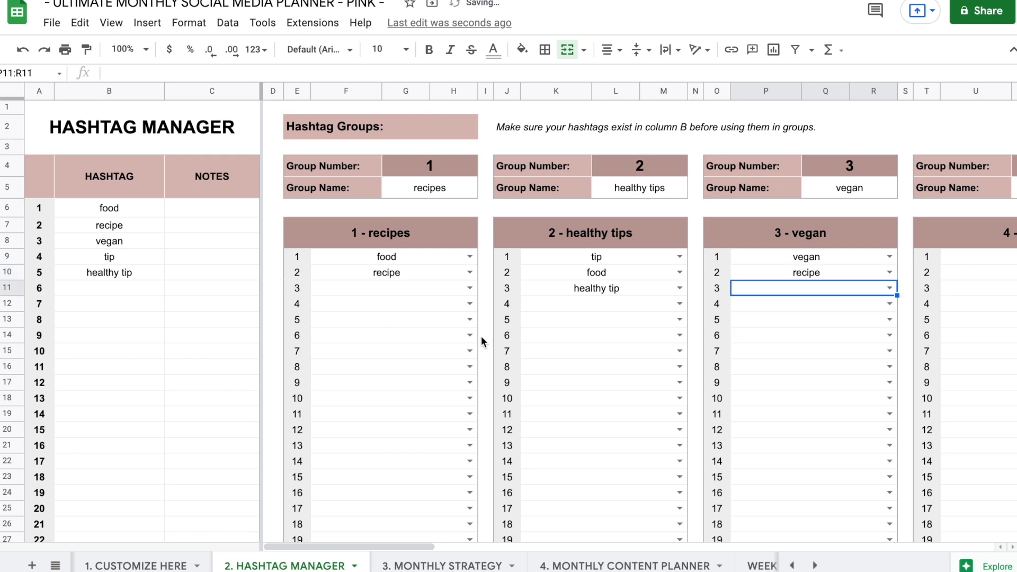
# - Check each group's space-separated hashtag results, then go to the Monthly Strategy sheet
pyautogui.hscroll(3)
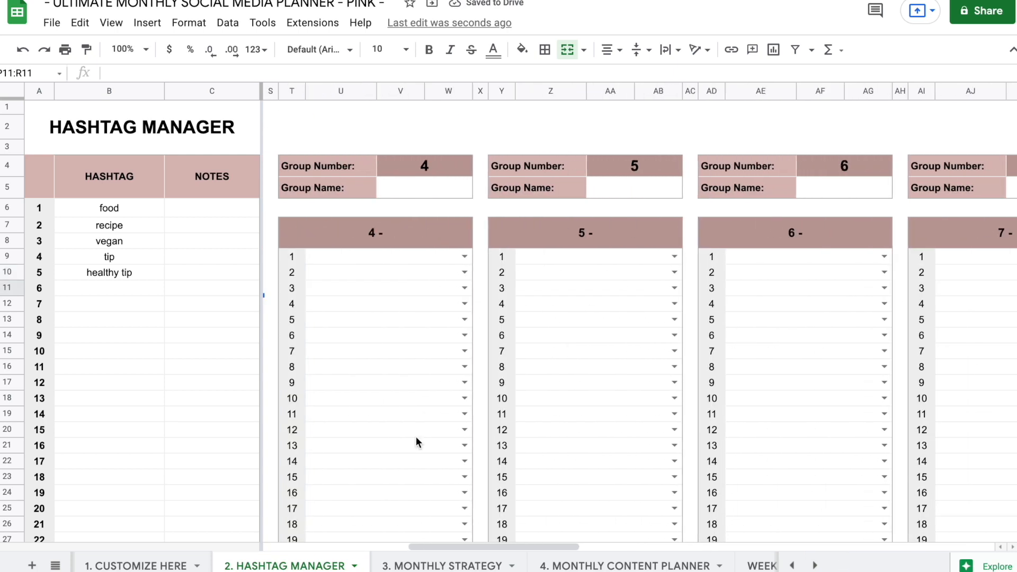
pyautogui.scroll(-3)
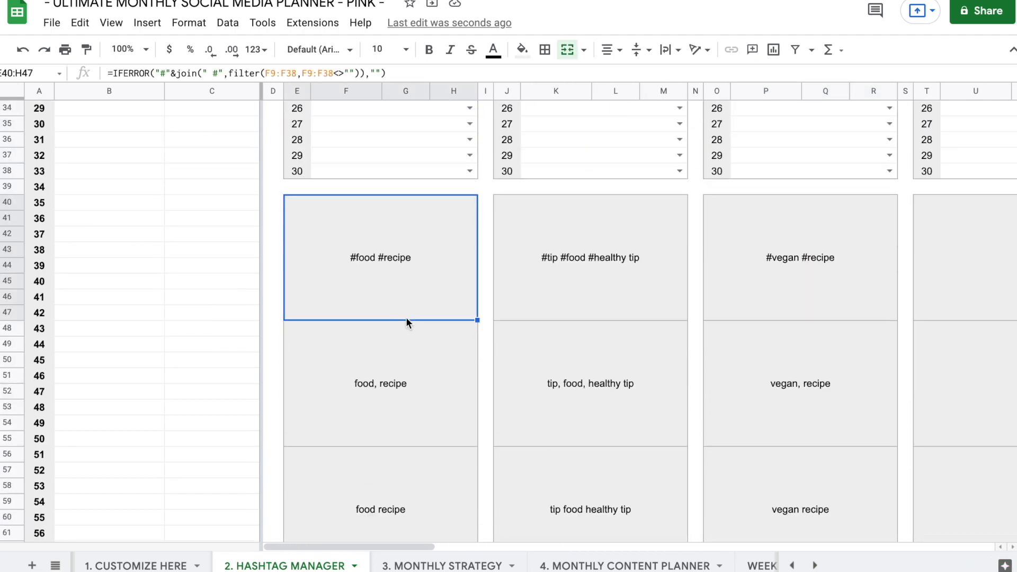
pyautogui.scroll(-3)
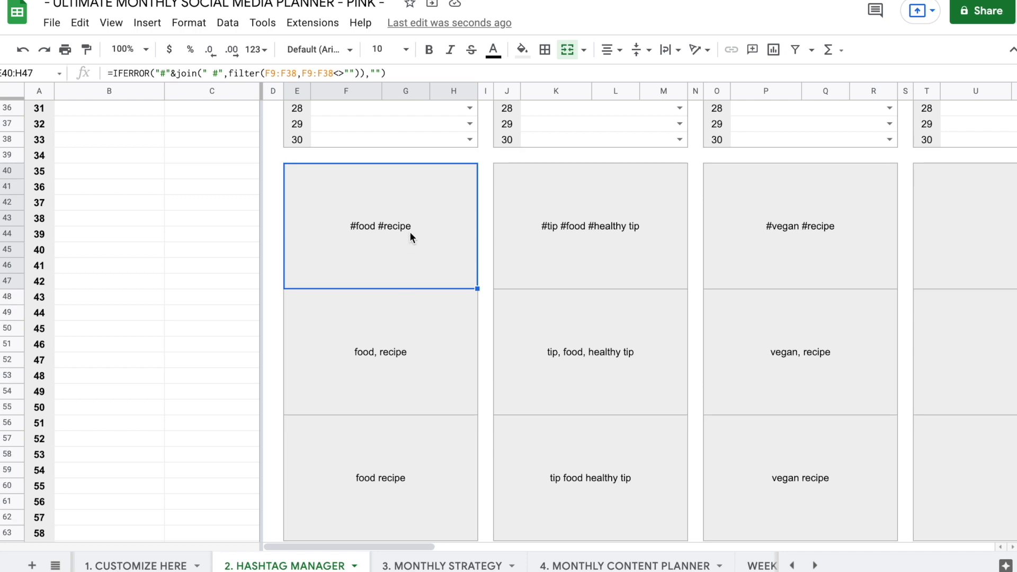
pyautogui.moveTo(368, 229)
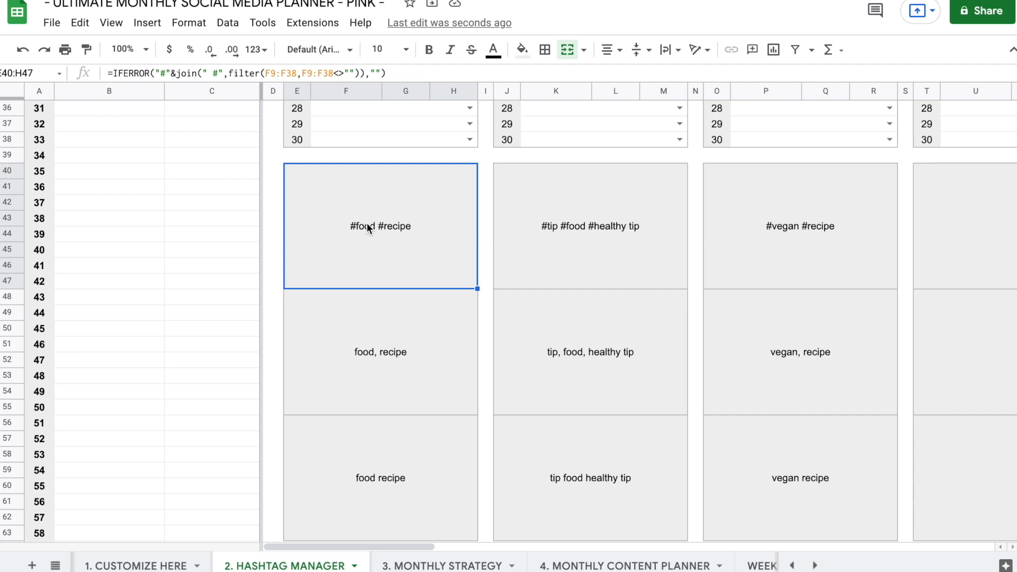
pyautogui.click(375, 340)
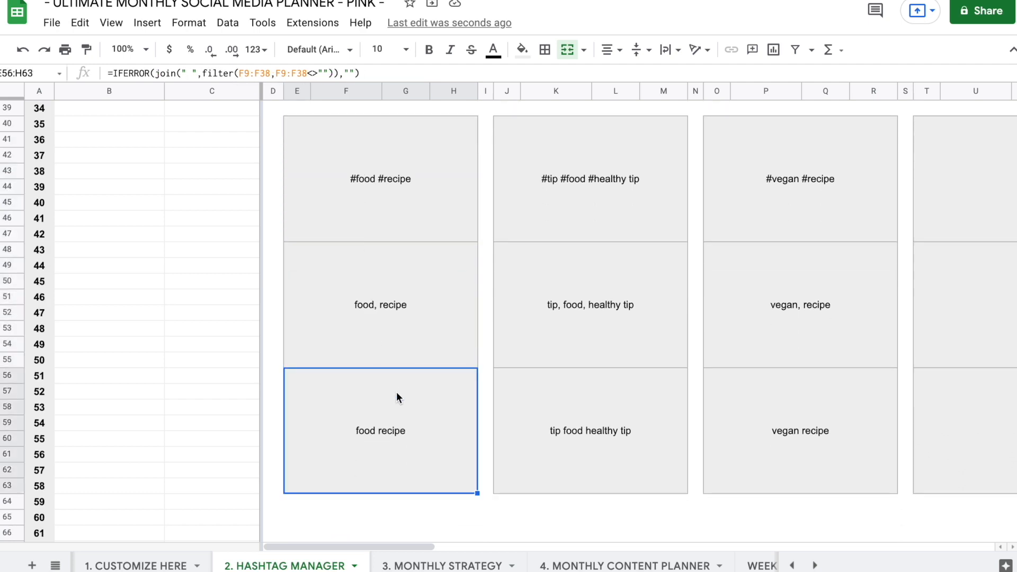
pyautogui.click(381, 179)
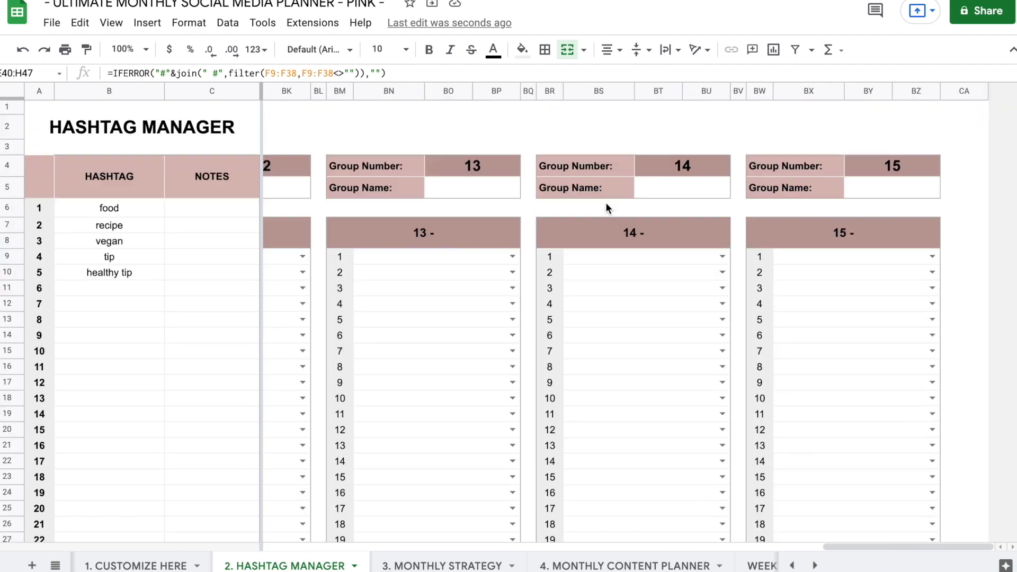
pyautogui.click(445, 566)
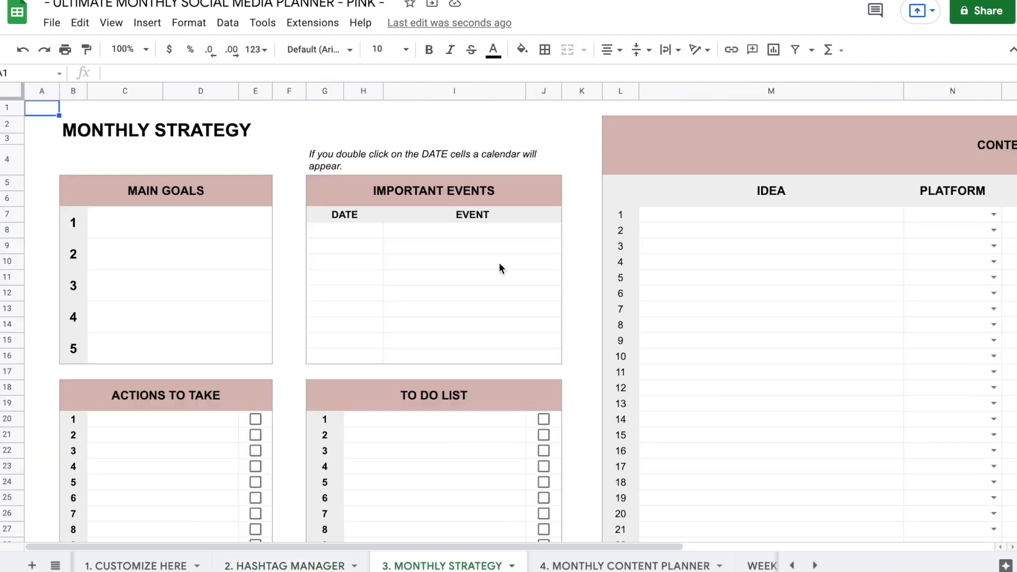
# - Glance at file options and the Customize Here sheet, then return to Monthly Strategy
pyautogui.click(582, 263)
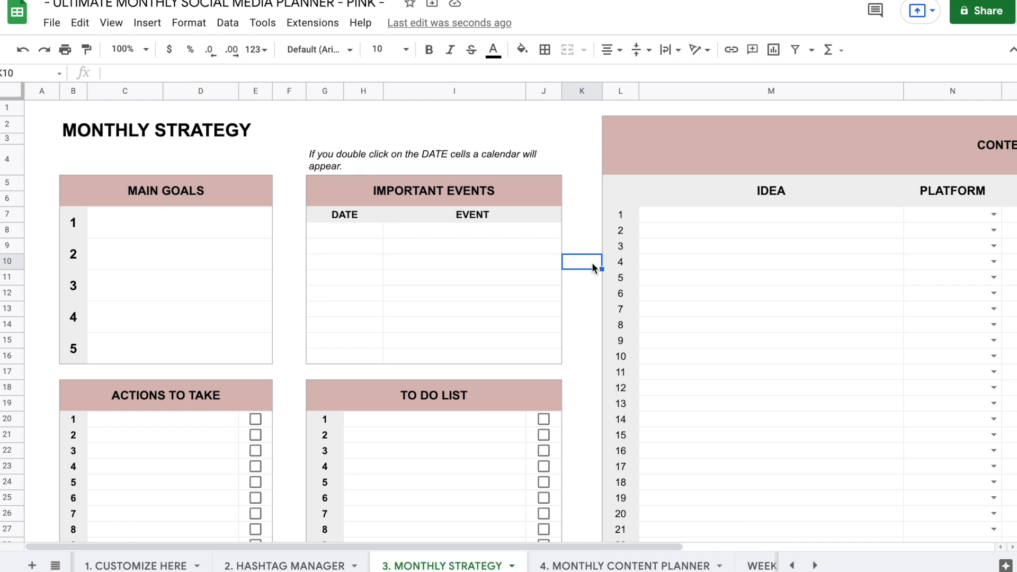
pyautogui.click(51, 23)
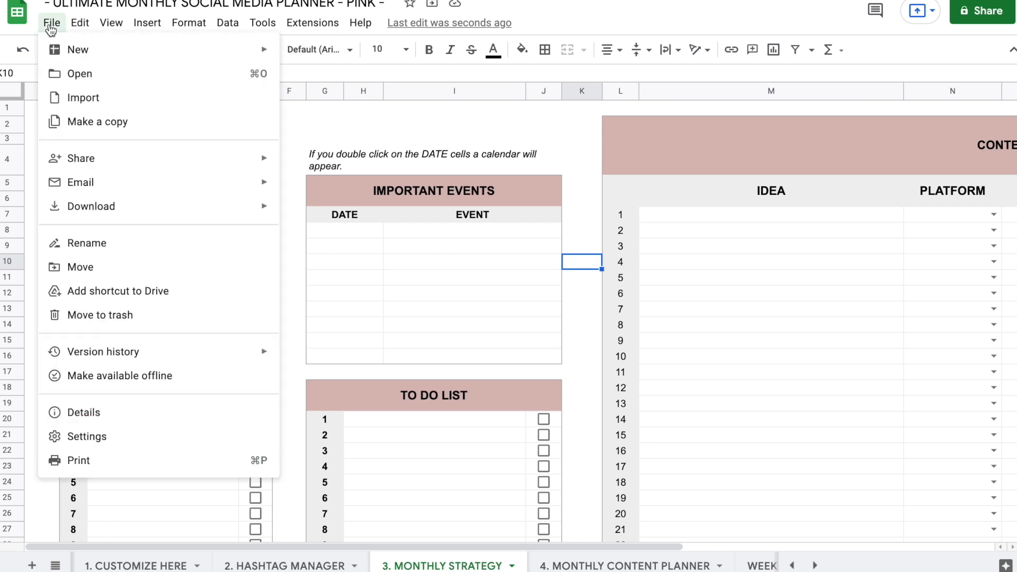
pyautogui.moveTo(103, 146)
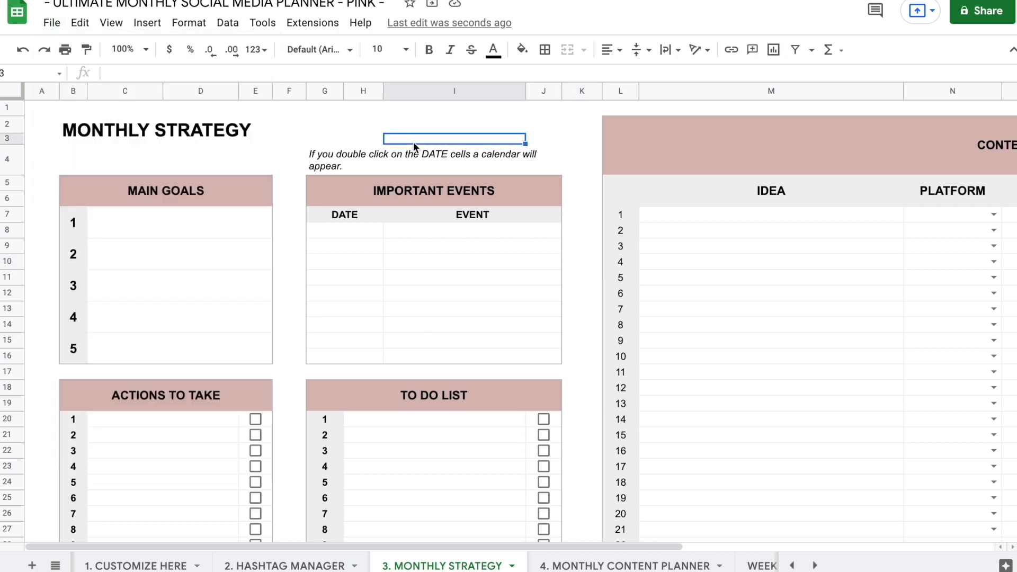
pyautogui.click(140, 566)
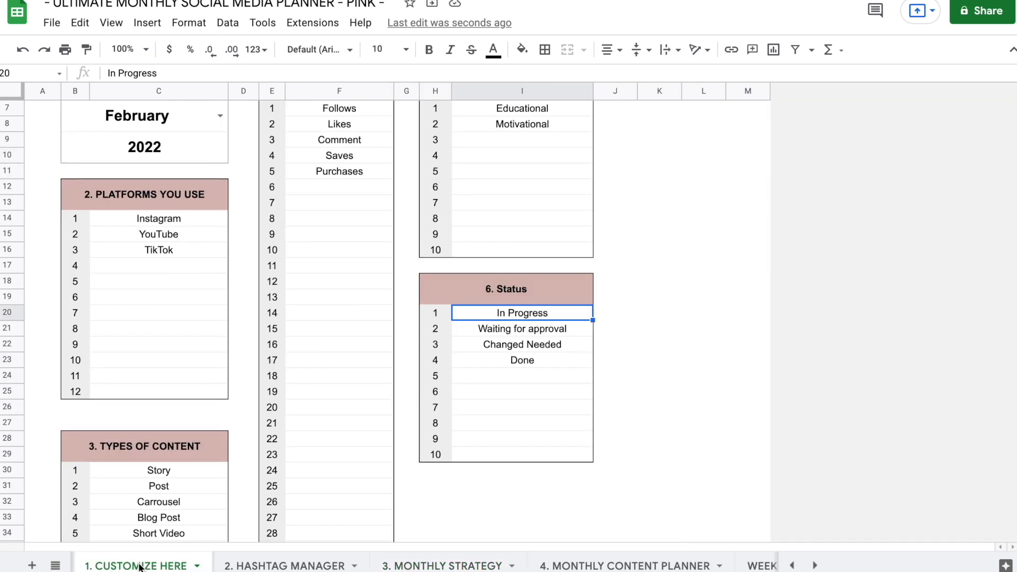
pyautogui.click(289, 566)
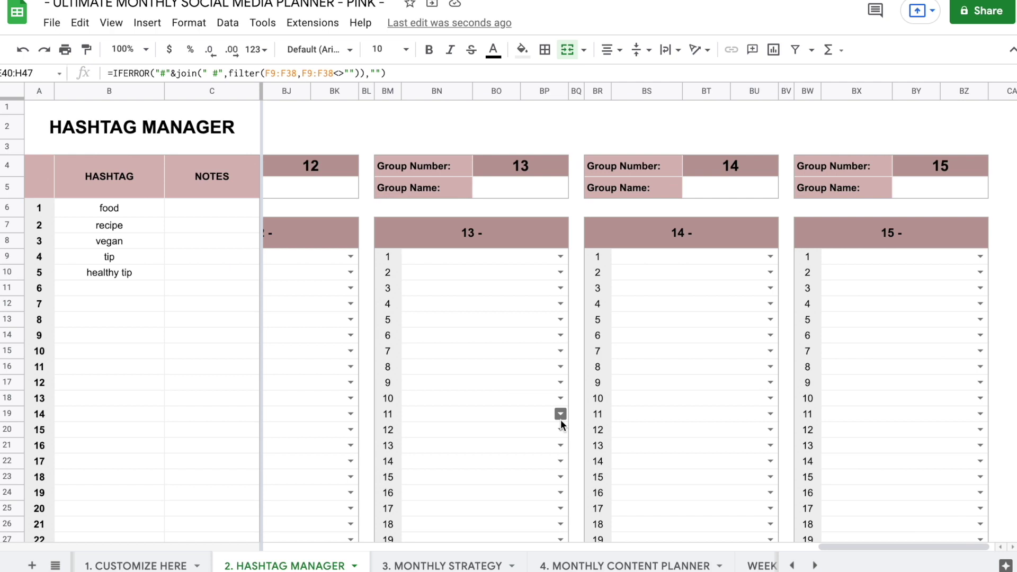
pyautogui.click(367, 125)
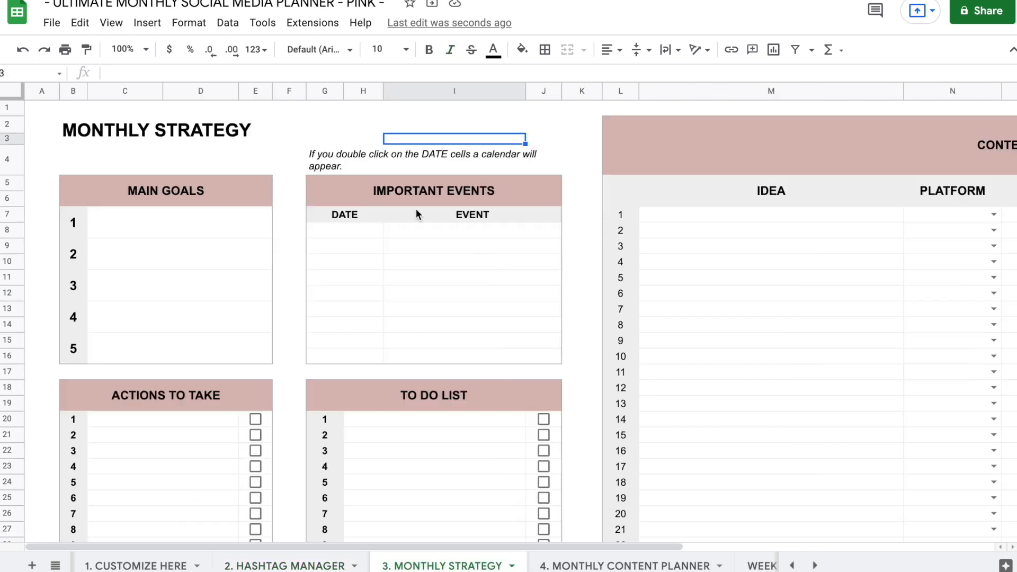
# - Set 2022-02-17 as the first important event date and tick to-do items 2 and 4
pyautogui.click(179, 348)
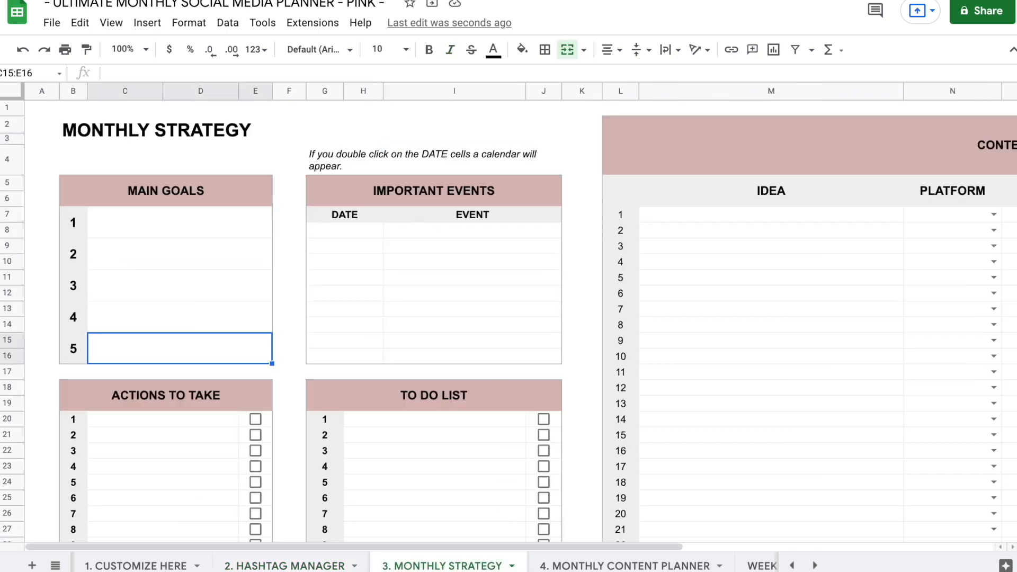
pyautogui.scroll(-3)
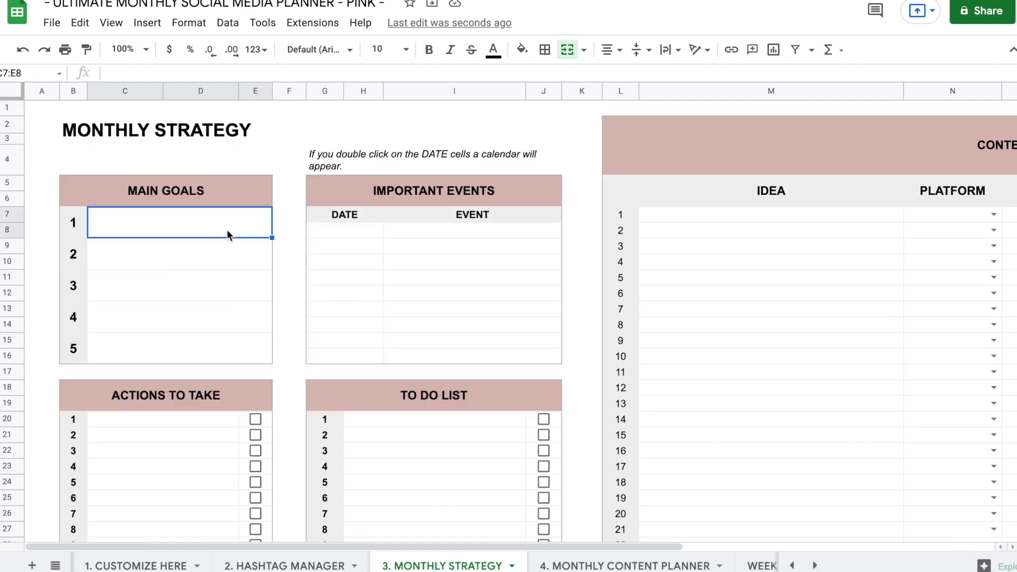
pyautogui.scroll(-3)
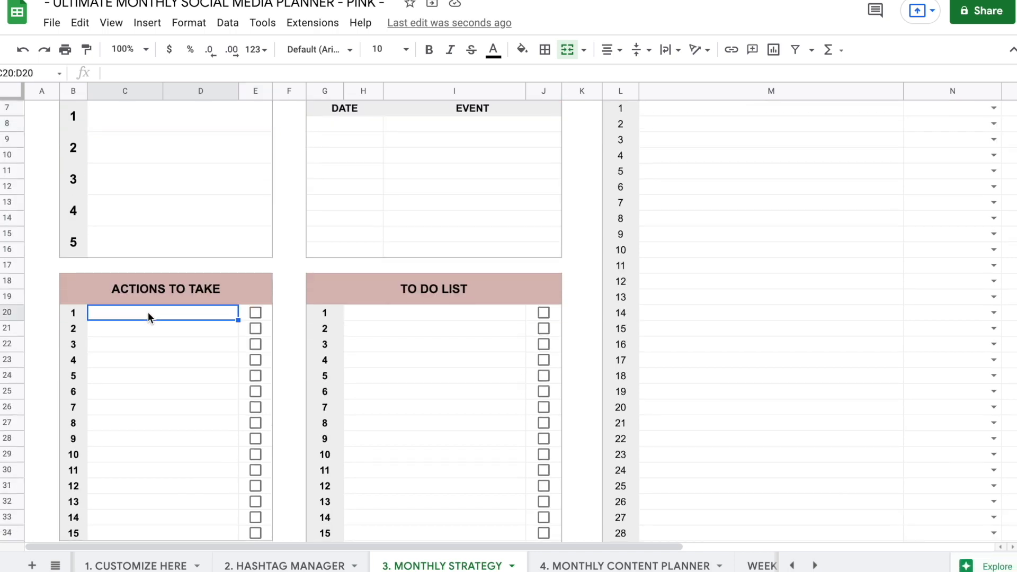
pyautogui.click(149, 344)
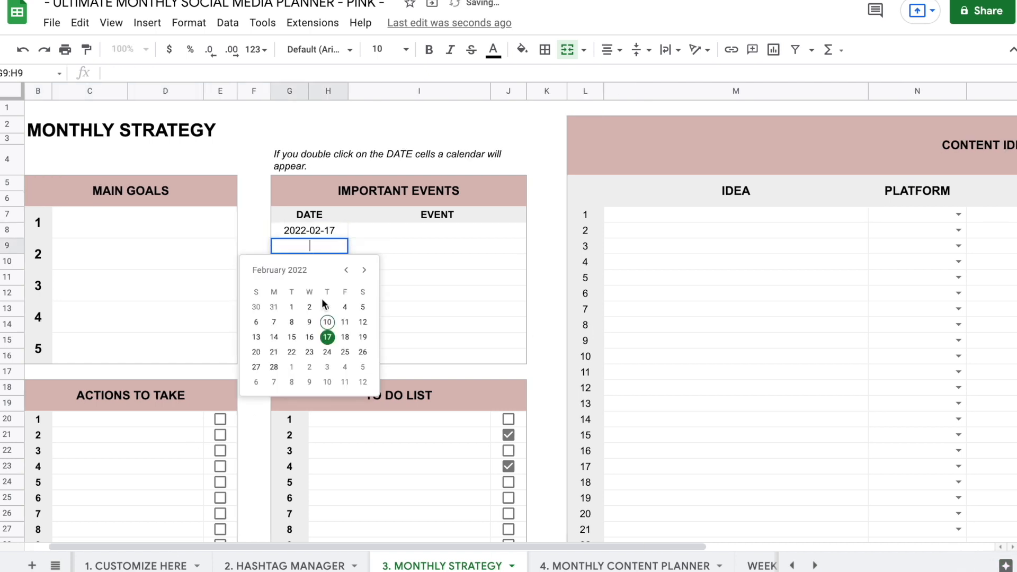
# - Enter 2022-02-14 as the second event date and bring the Content Ideas table into view
pyautogui.click(274, 337)
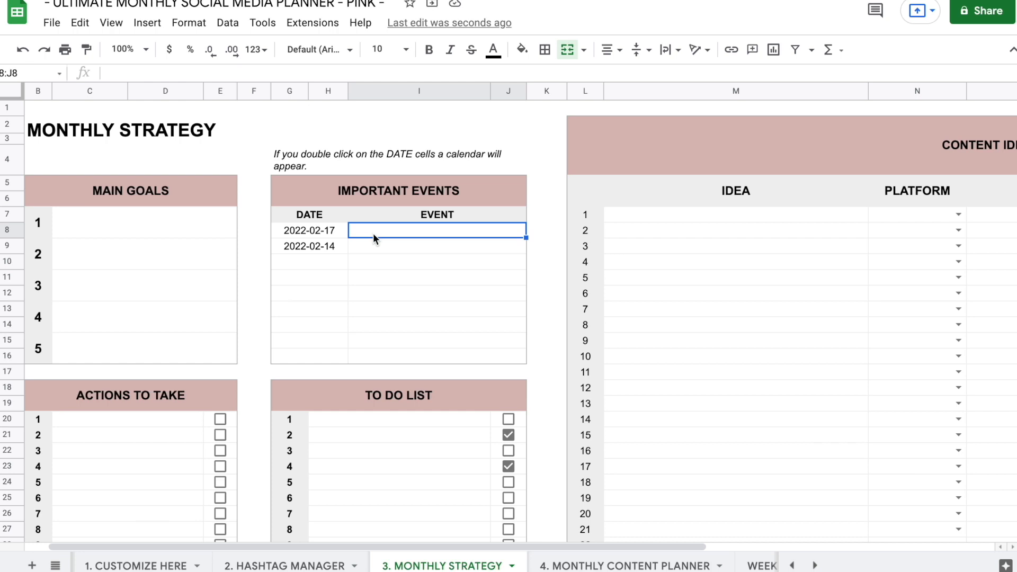
pyautogui.hscroll(3)
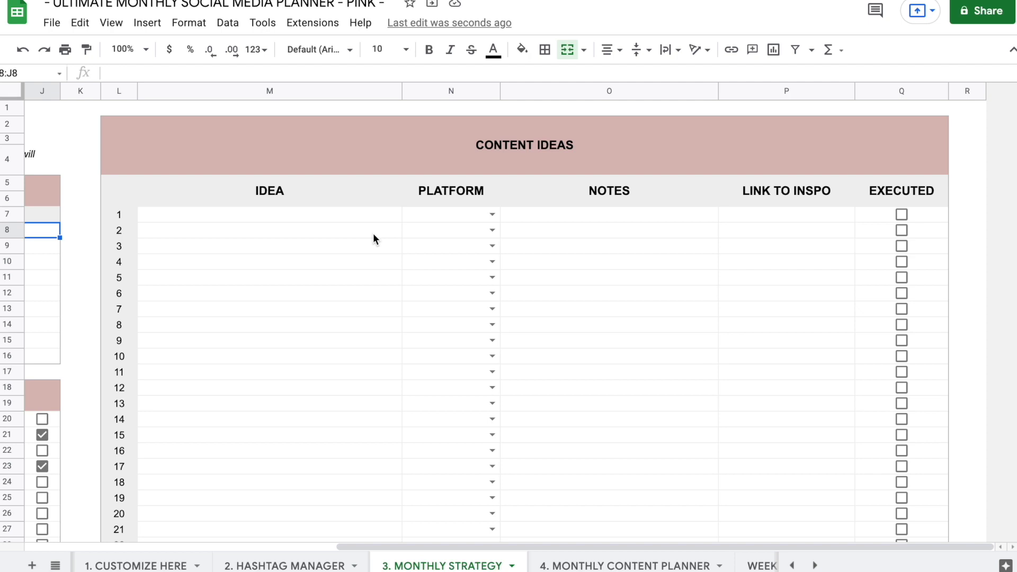
# - Enter idea 1 'make vegan chilli' on YouTube, tick EXECUTED, then go to the Monthly Content Planner
pyautogui.click(268, 231)
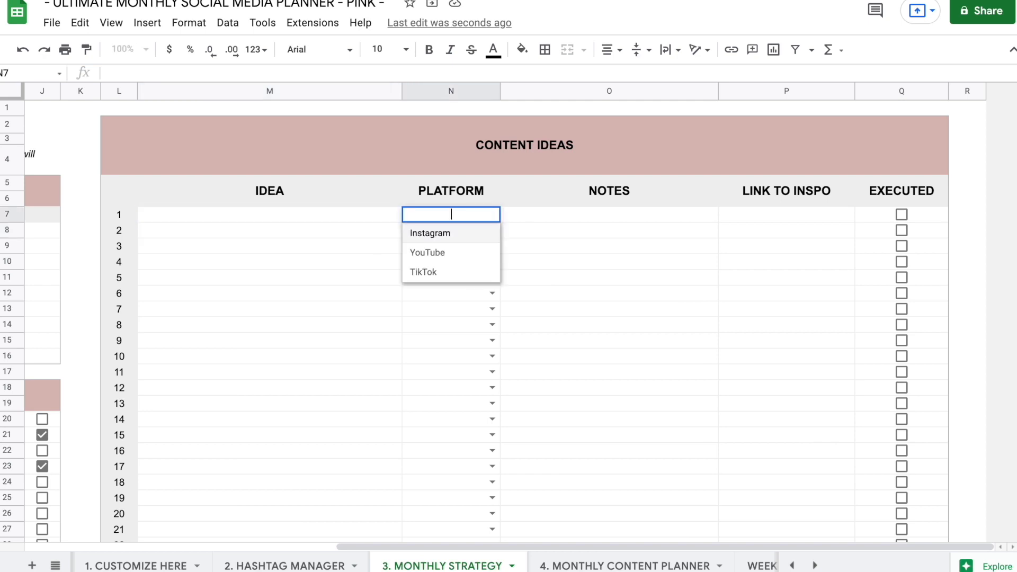
pyautogui.click(428, 252)
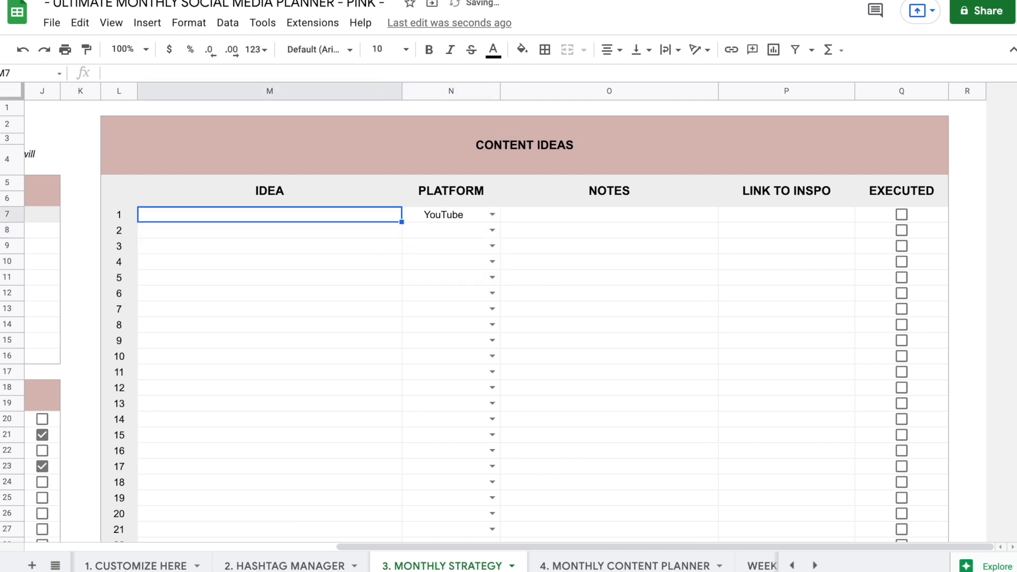
pyautogui.write('make vegan chi')
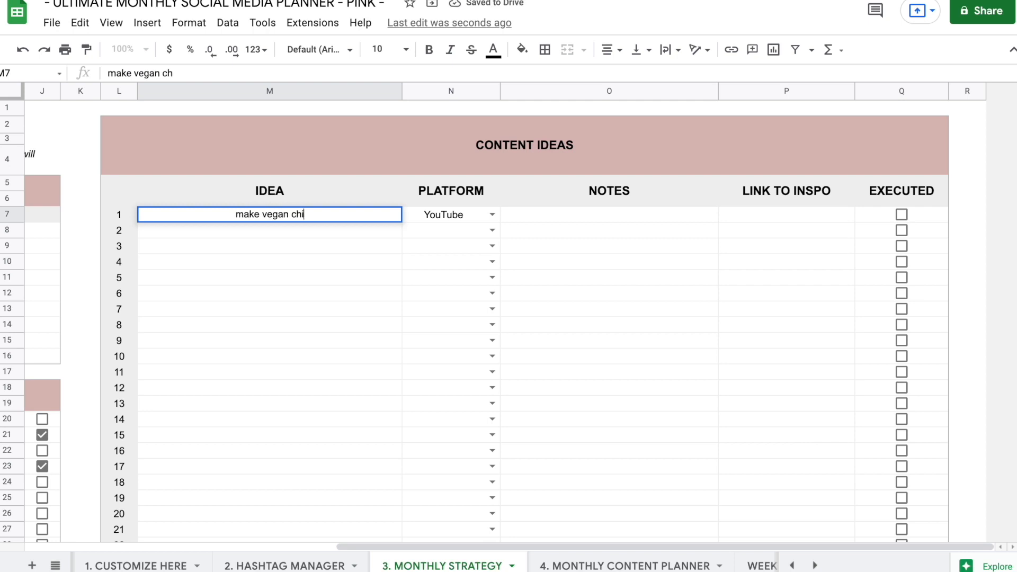
pyautogui.click(610, 214)
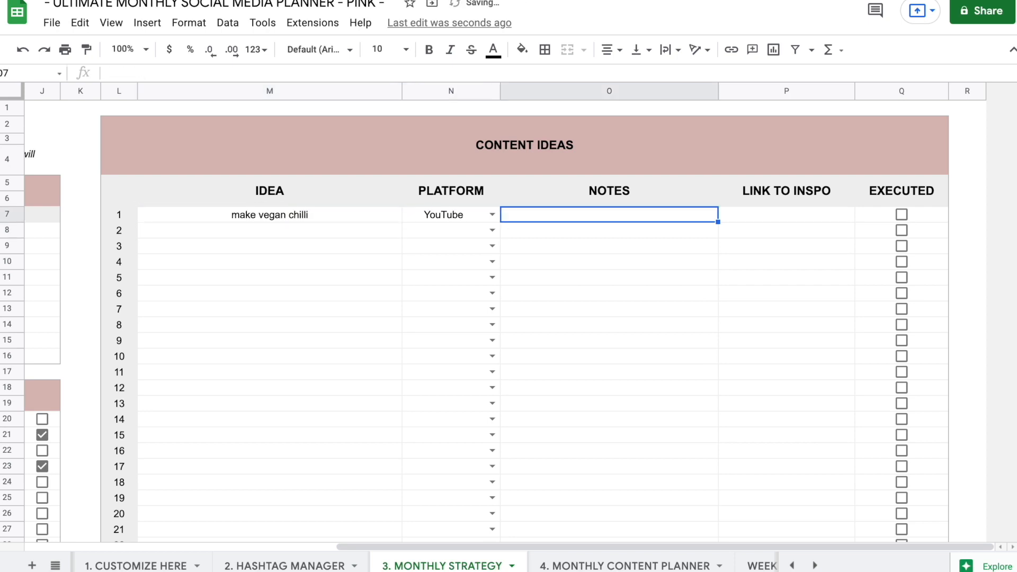
pyautogui.click(786, 214)
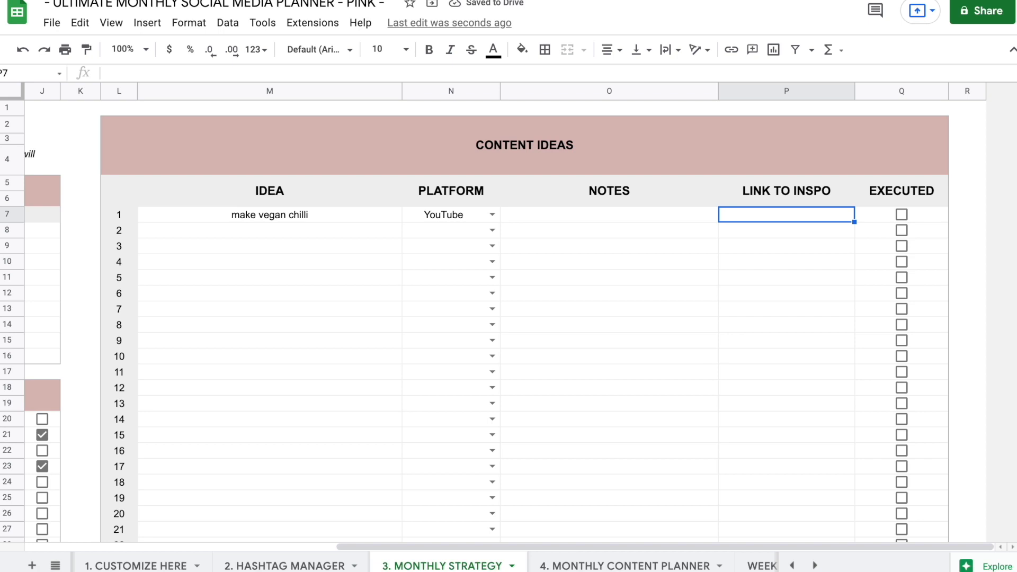
pyautogui.moveTo(899, 194)
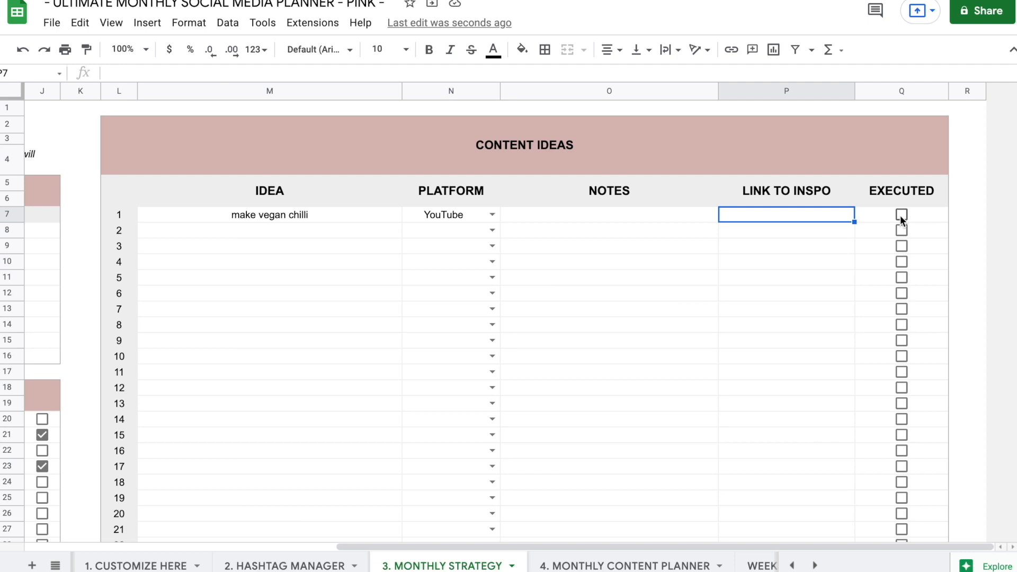
pyautogui.click(900, 215)
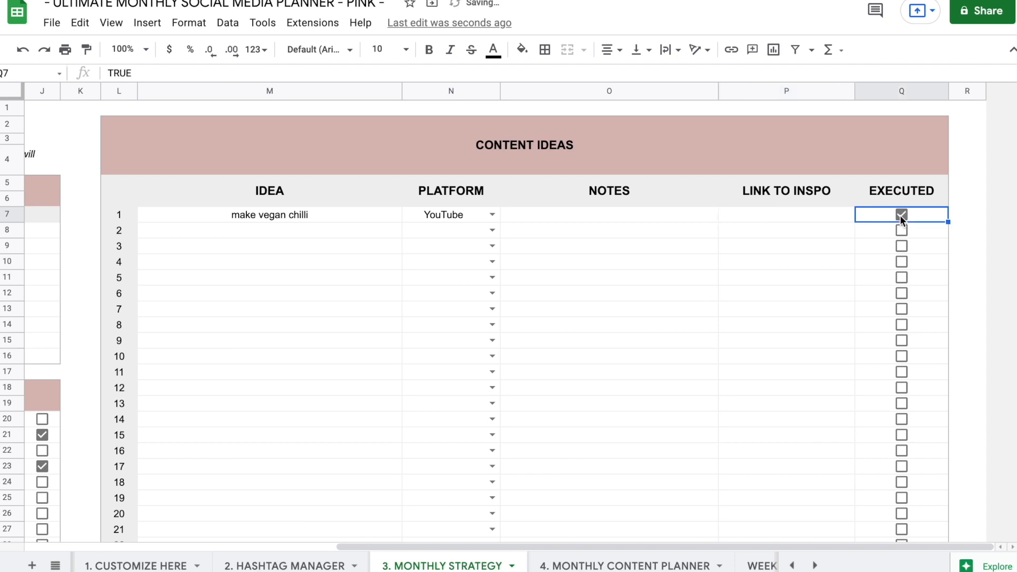
pyautogui.click(632, 566)
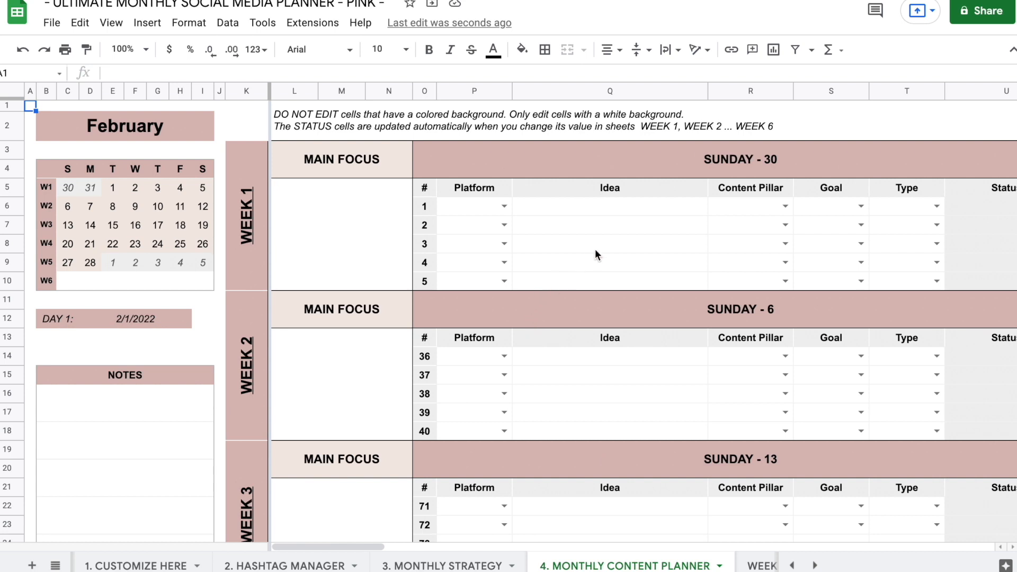
pyautogui.moveTo(117, 291)
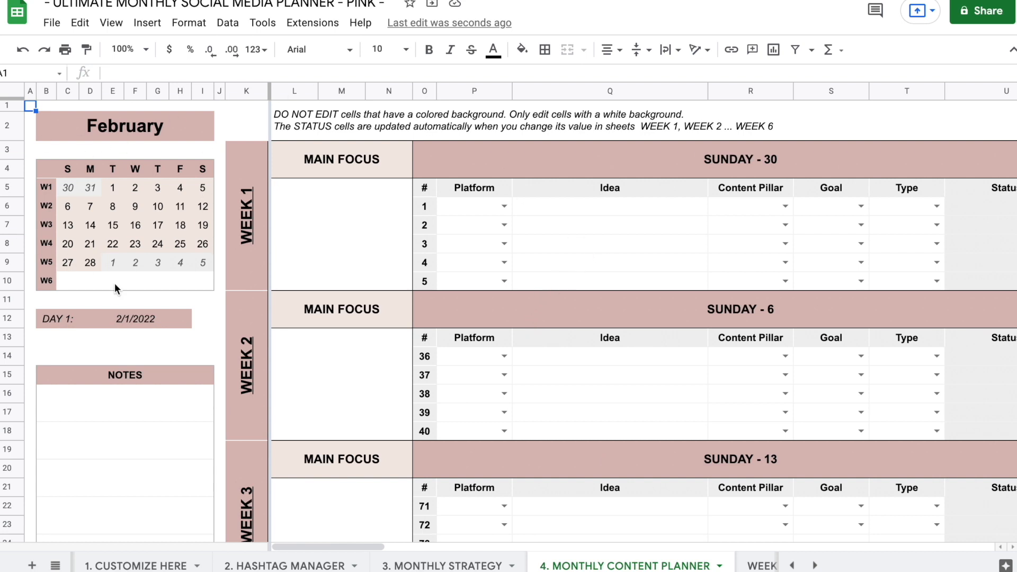
pyautogui.moveTo(133, 188)
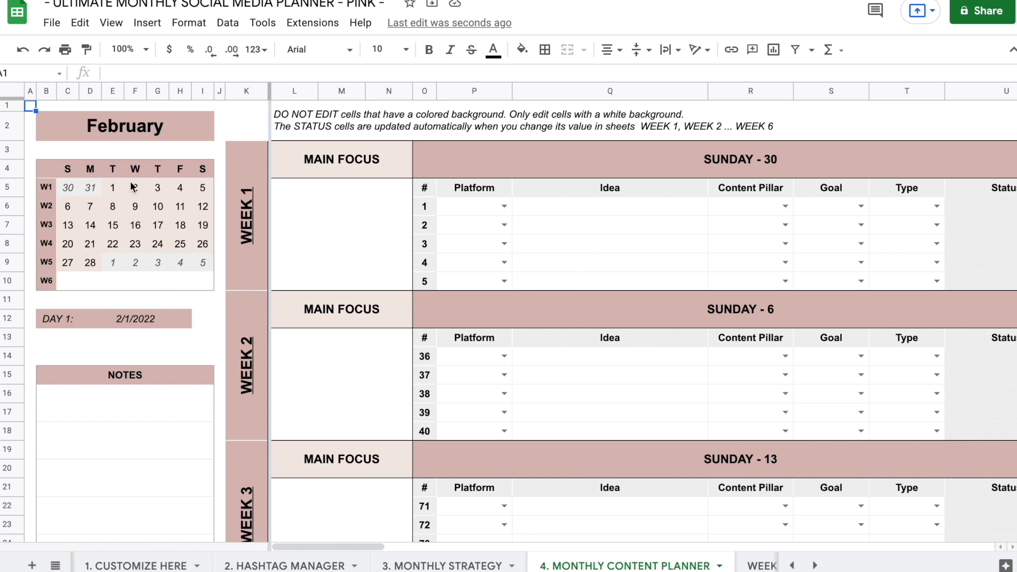
# - Set the current month to March on Customize Here and review the March 2022 calendar's Week 1 area
pyautogui.click(137, 566)
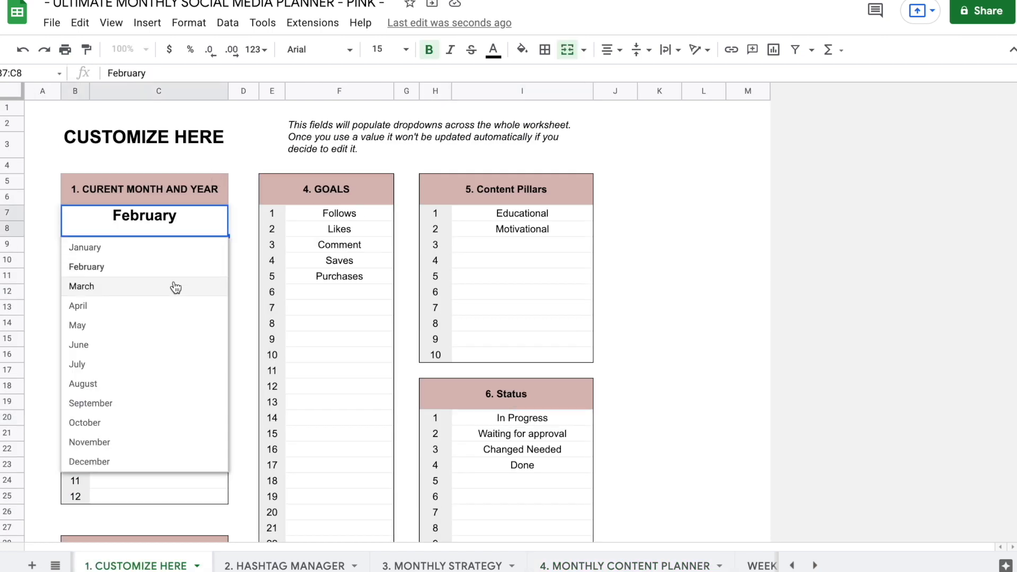
pyautogui.click(82, 286)
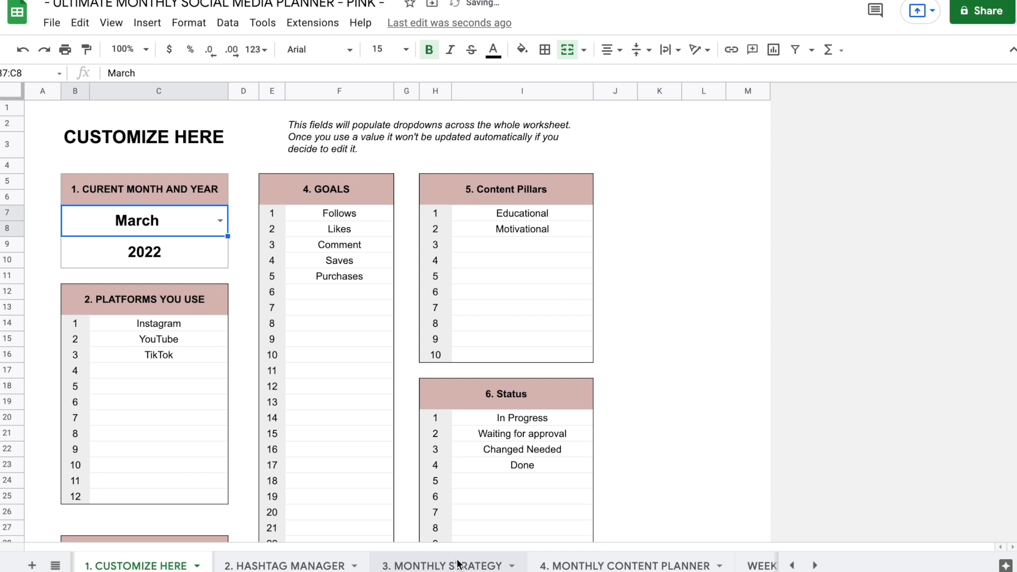
pyautogui.click(625, 565)
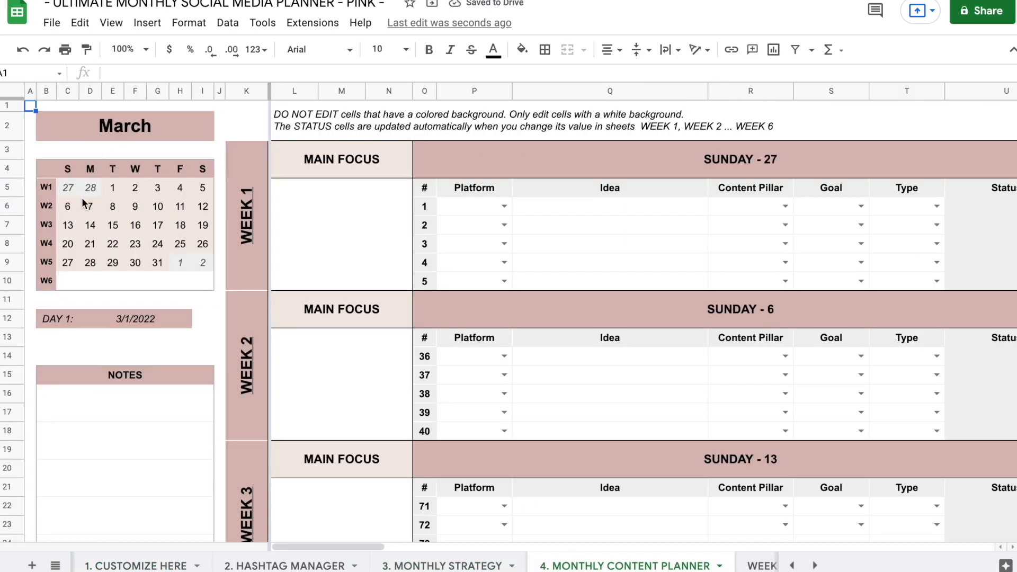
pyautogui.moveTo(45, 188); pyautogui.dragTo(188, 280)
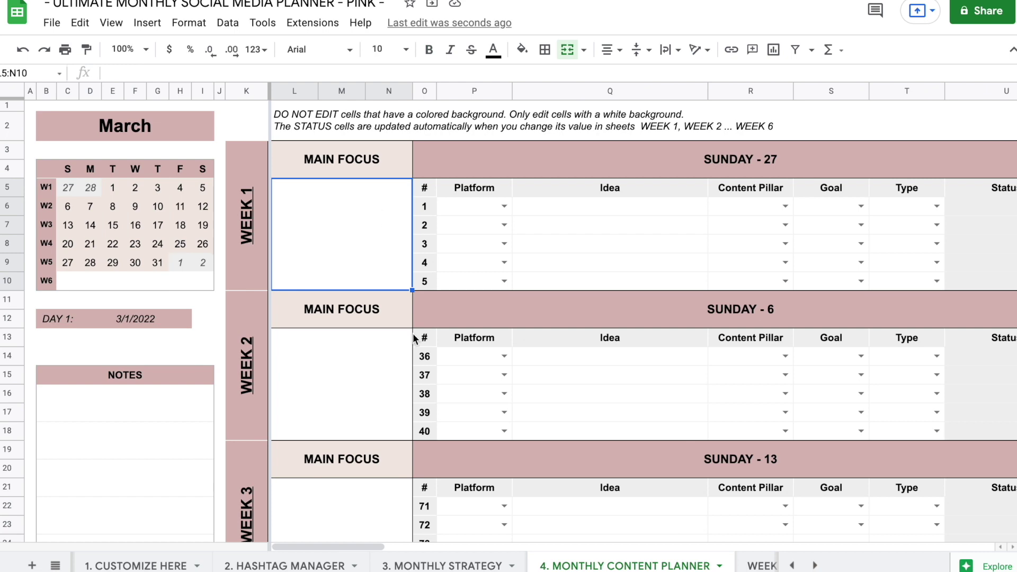
pyautogui.scroll(-3)
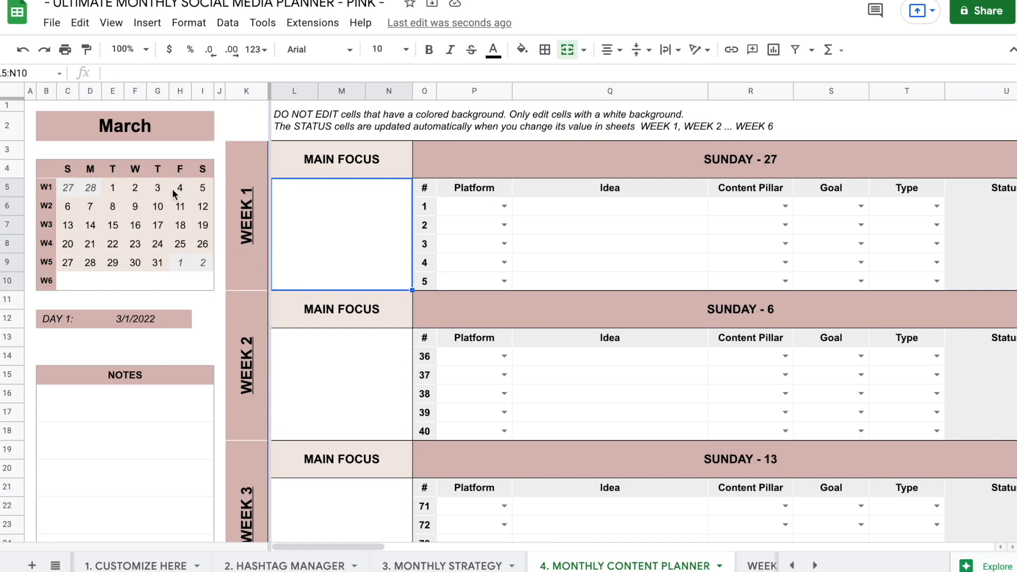
pyautogui.moveTo(155, 500)
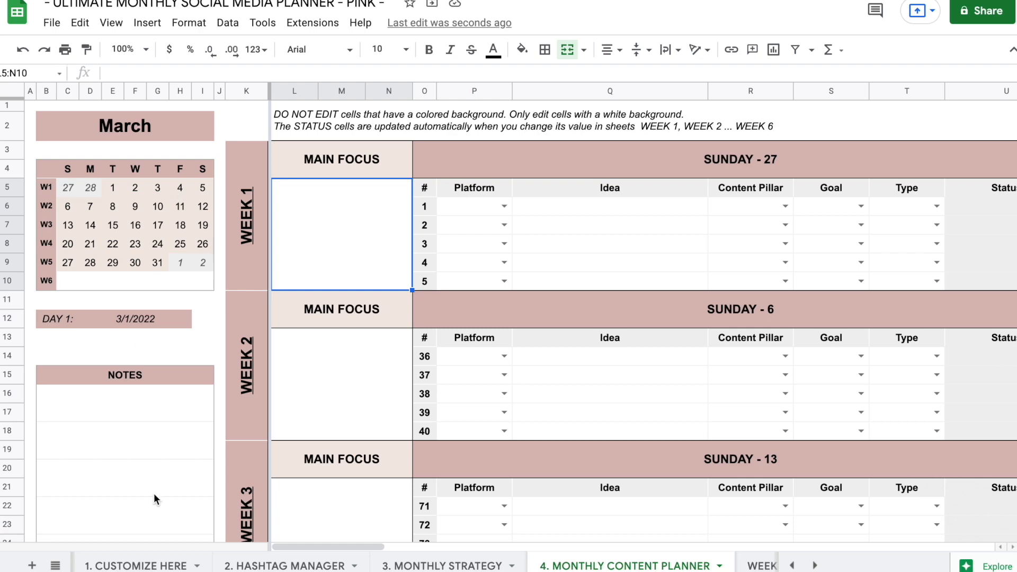
pyautogui.click(139, 566)
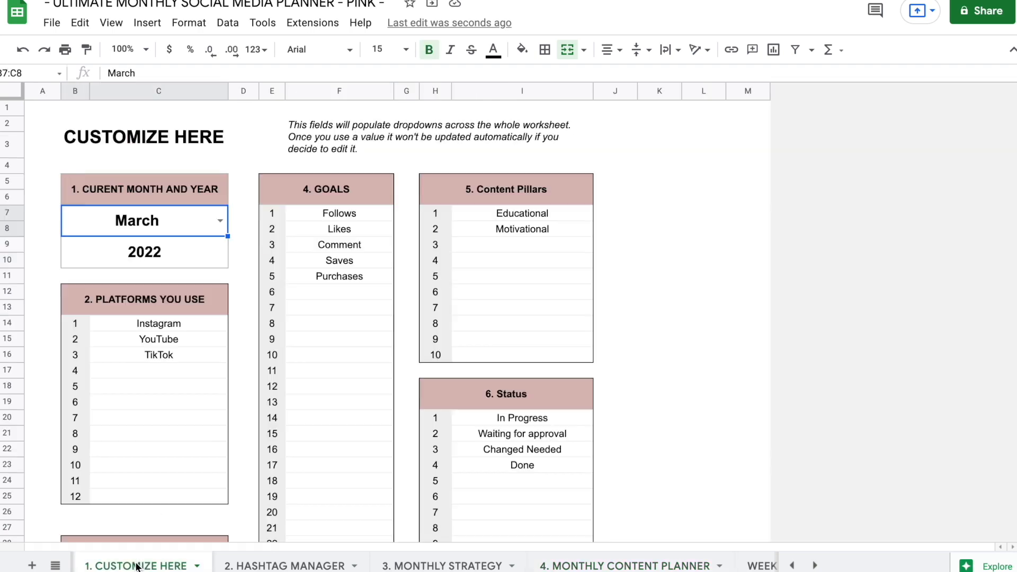
# - Set the current month to January and inspect the January week day-heading formulas on the planner
pyautogui.click(631, 564)
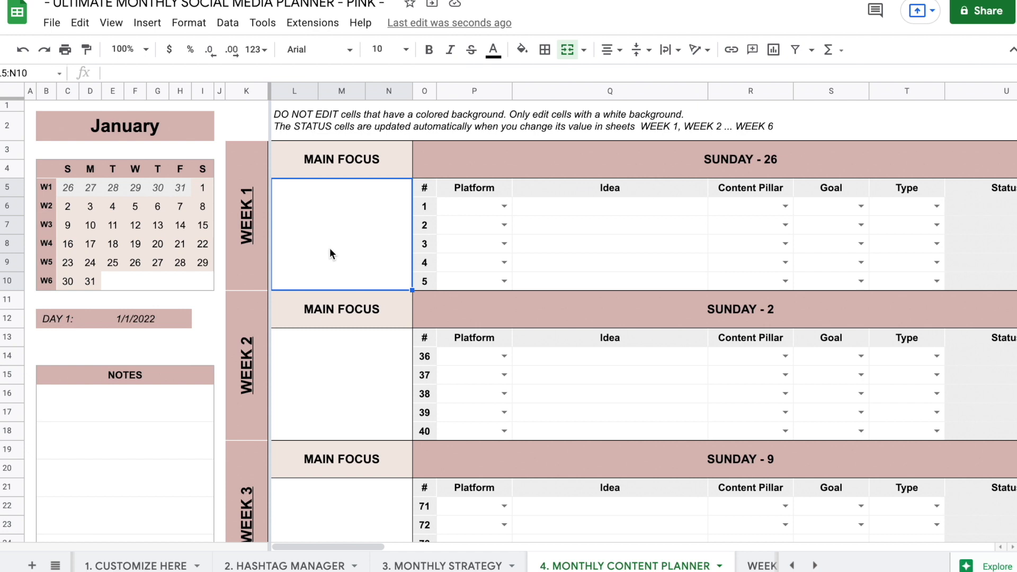
pyautogui.scroll(-3)
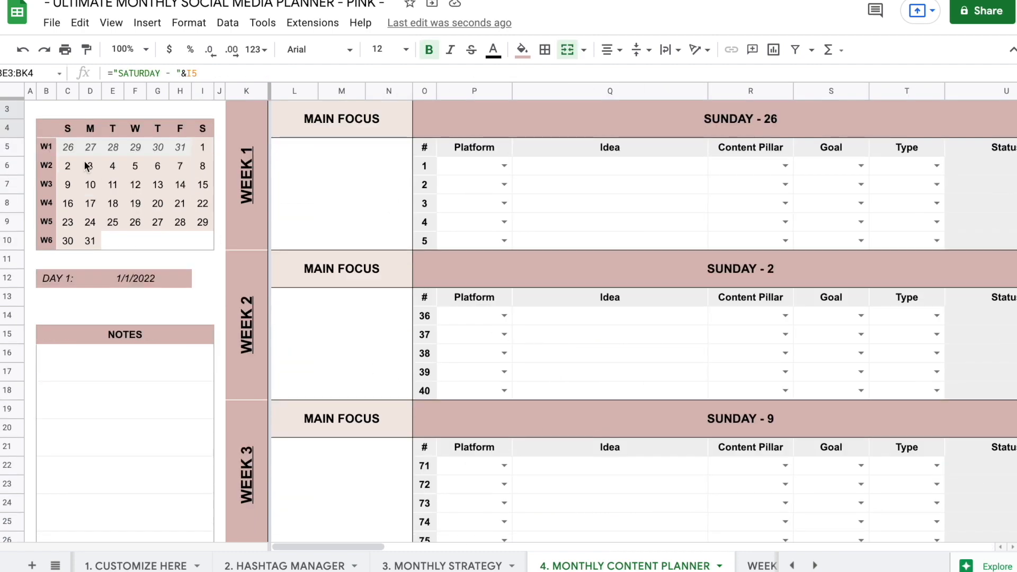
pyautogui.click(741, 269)
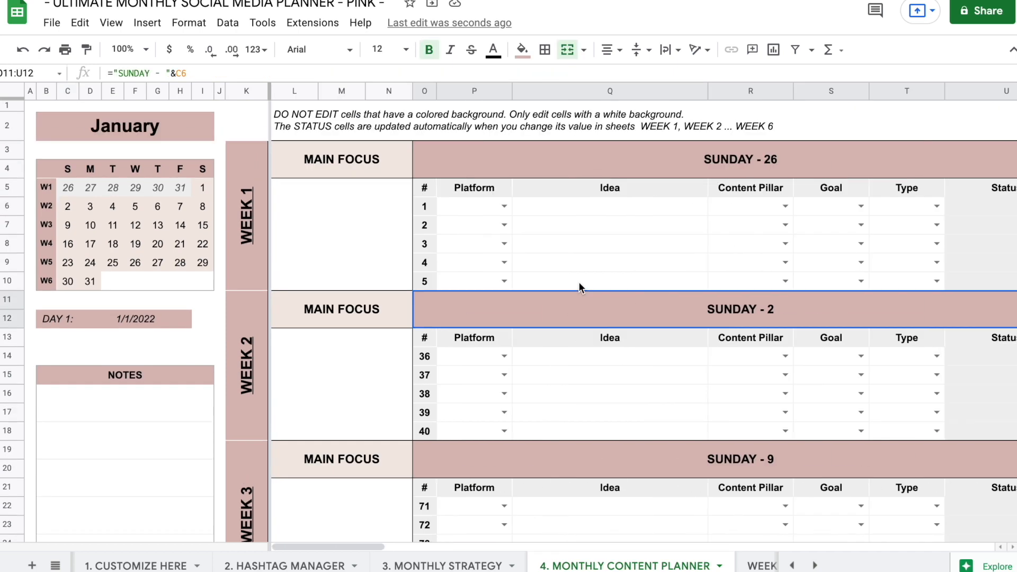
pyautogui.click(329, 246)
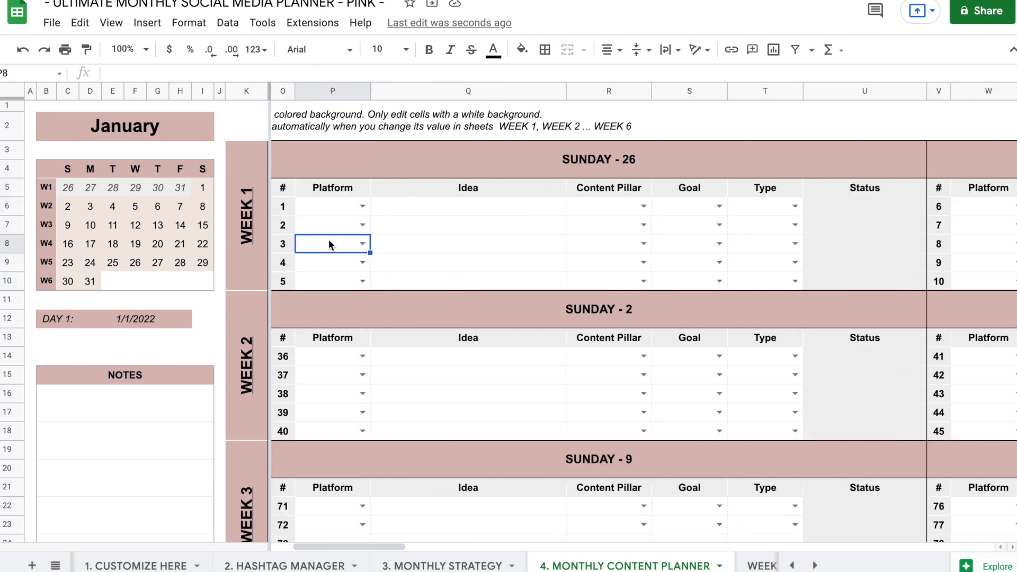
# - Fill row 6 with Instagram, Vegan chilli, Educational pillar, Likes goal and Carrousel type
pyautogui.click(468, 206)
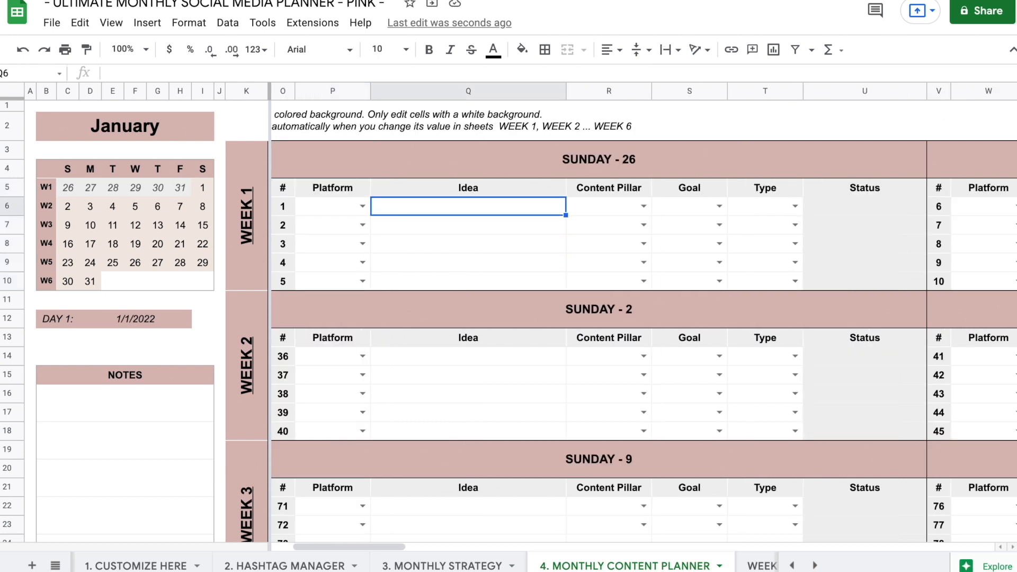
pyautogui.click(363, 206)
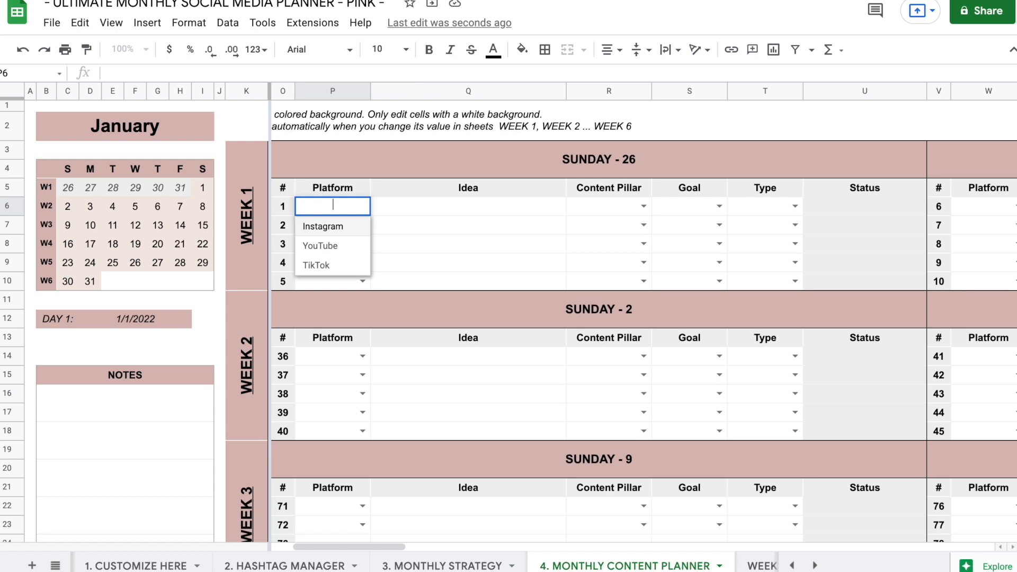
pyautogui.click(322, 226)
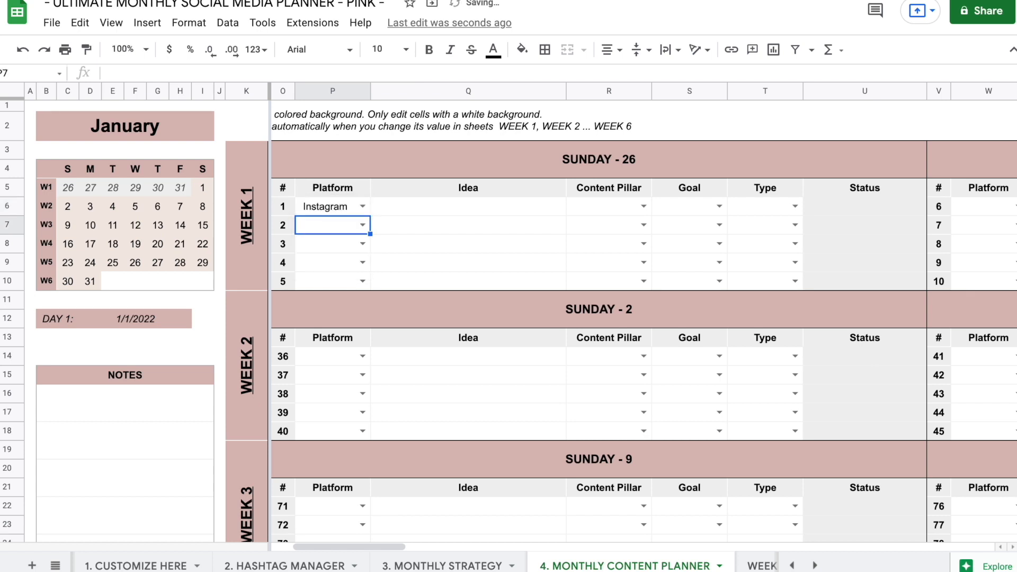
pyautogui.click(331, 205)
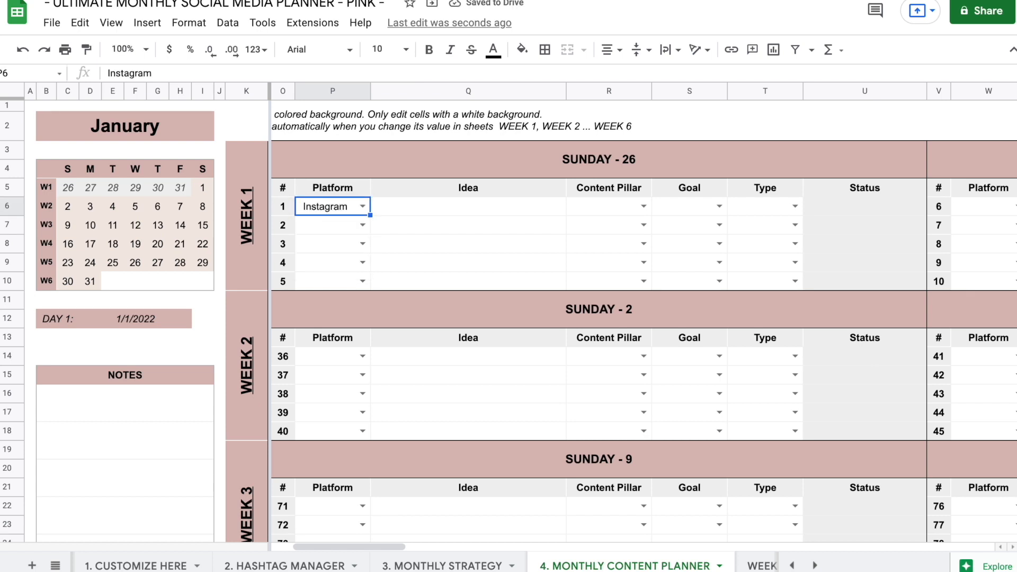
pyautogui.click(468, 207)
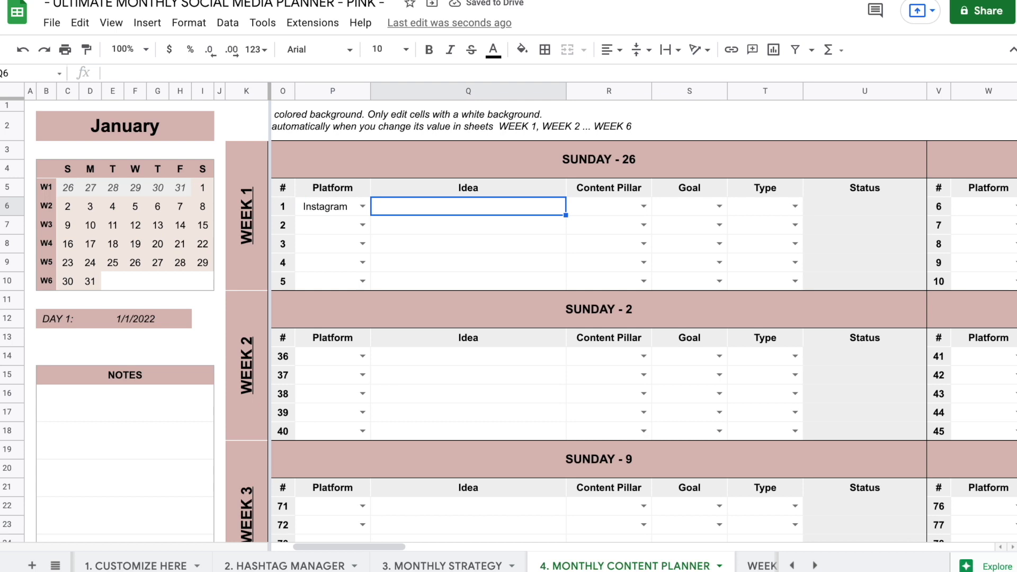
pyautogui.write('Vegan chilli')
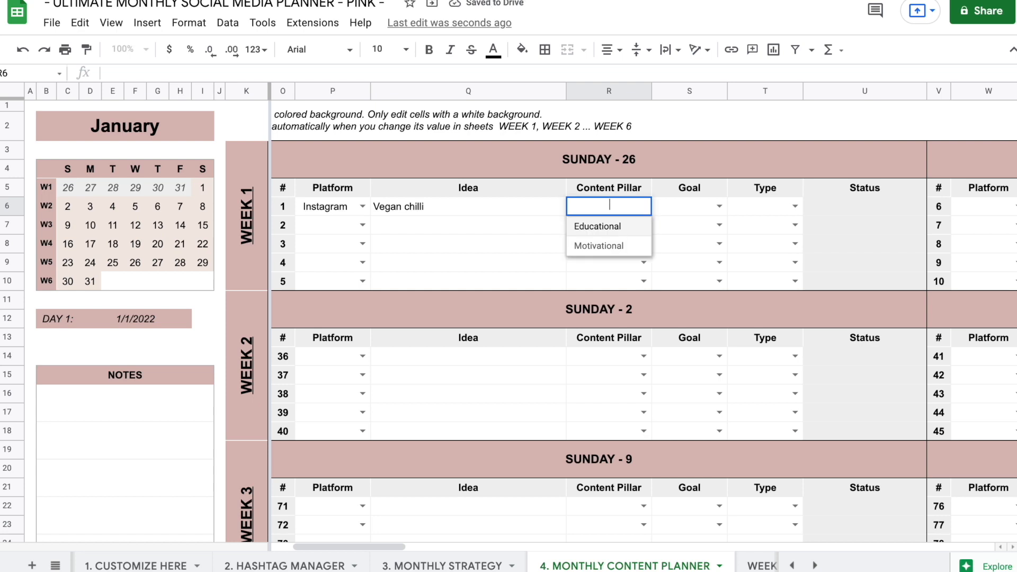
pyautogui.click(598, 226)
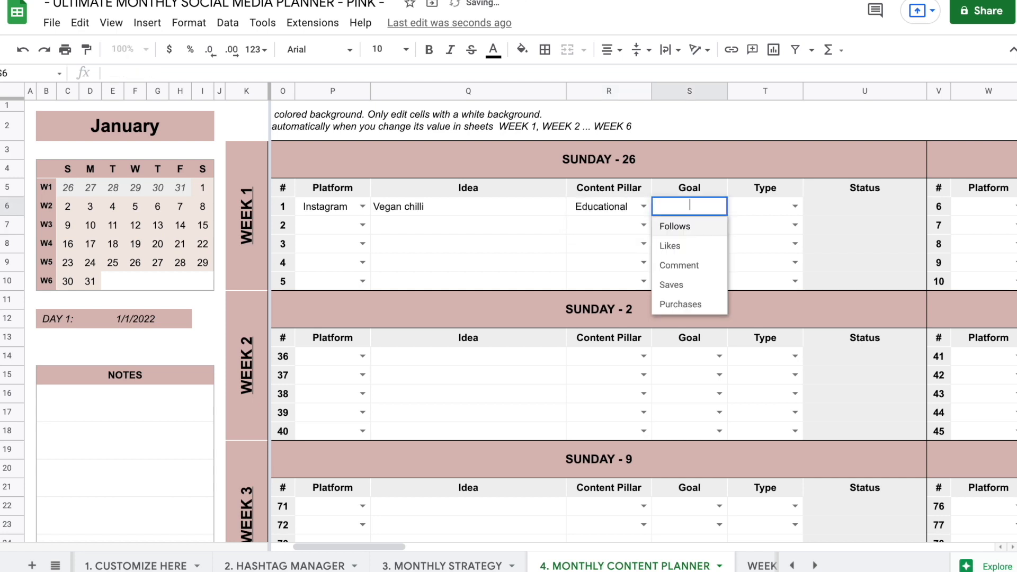
pyautogui.click(670, 246)
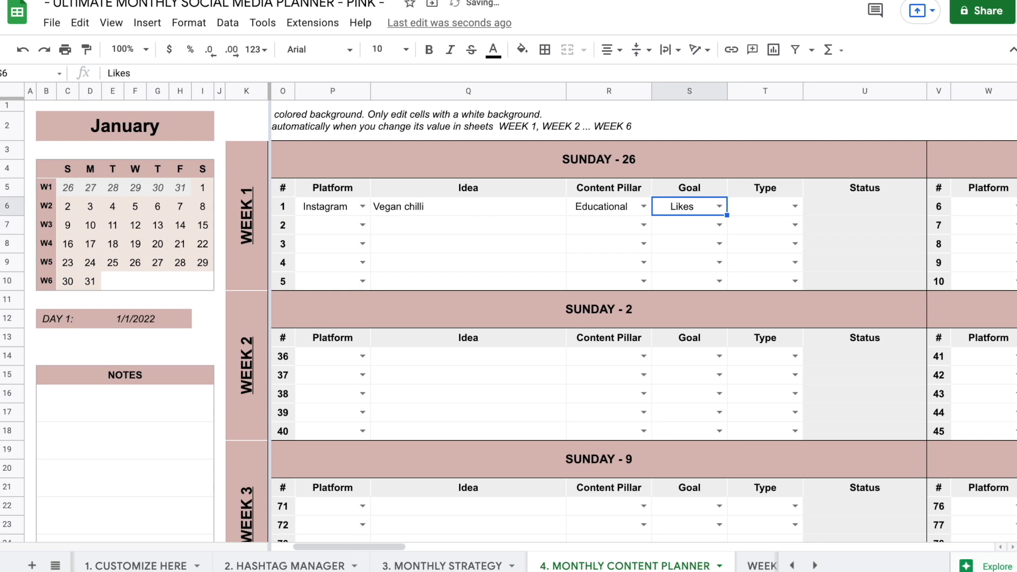
pyautogui.click(795, 205)
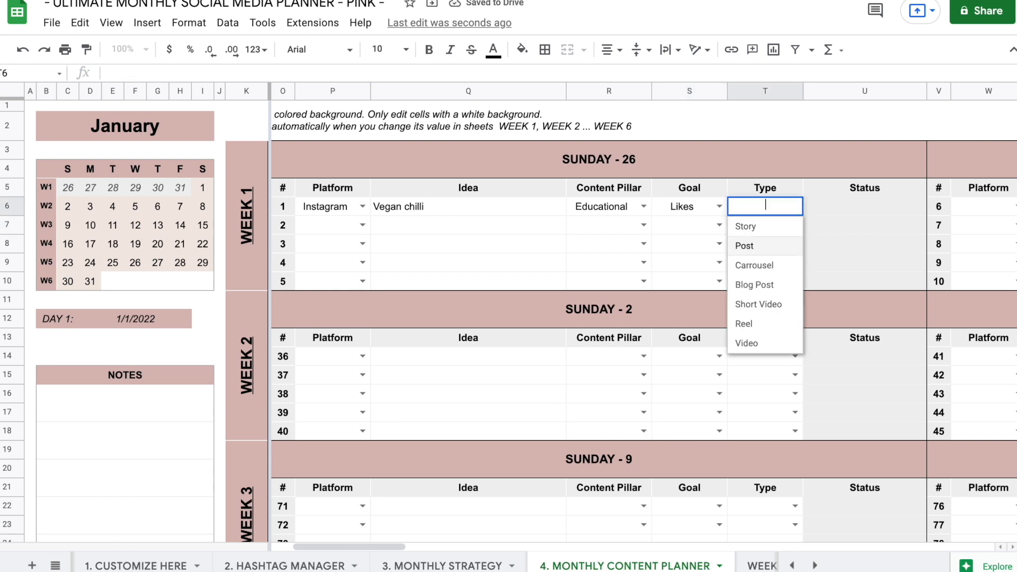
pyautogui.click(755, 265)
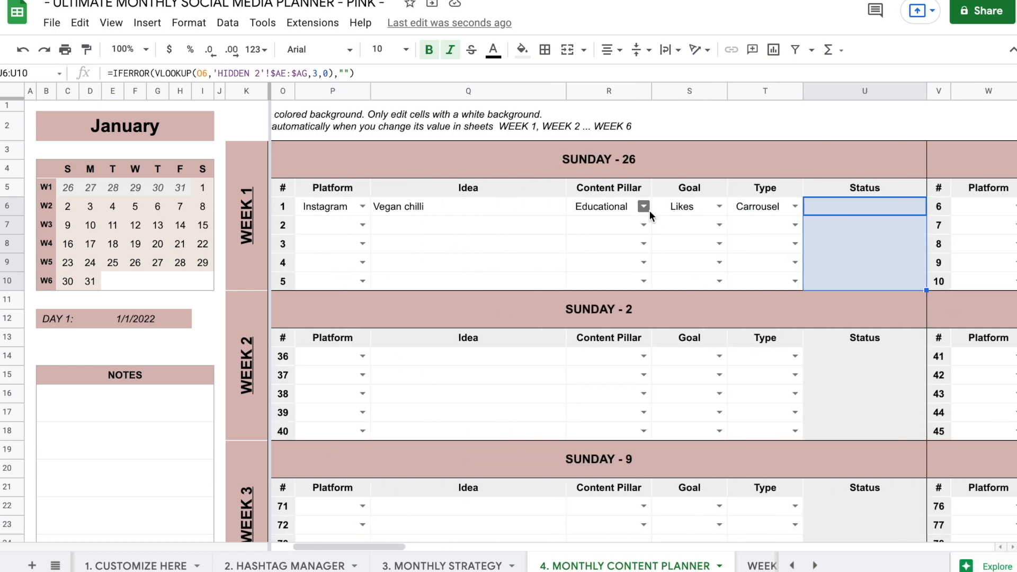
# - Fill rows 7–10 with Vegan chilli, set post 3 to YouTube Short Video and post 4 to Story
pyautogui.click(327, 205)
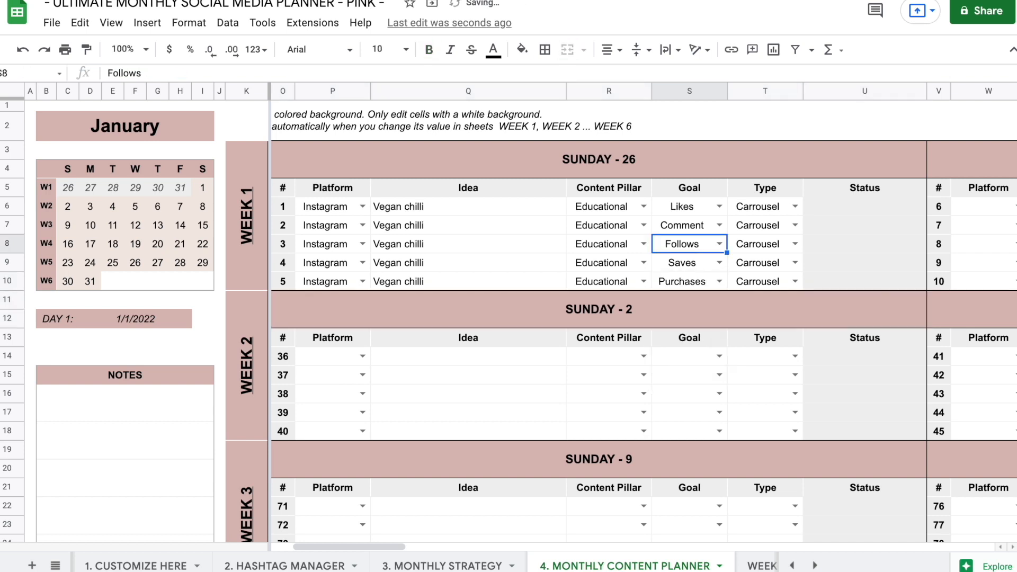
pyautogui.click(795, 243)
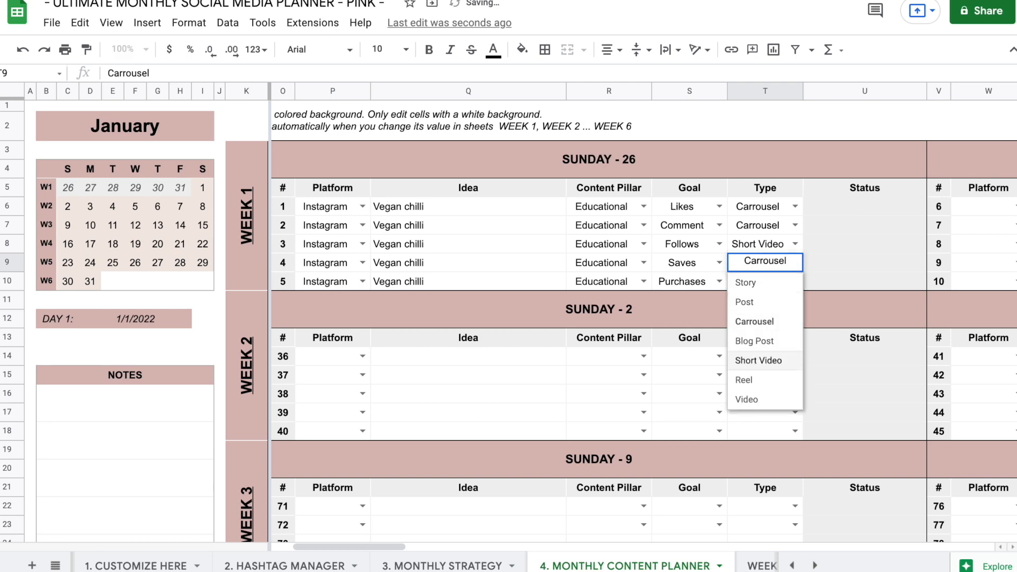
pyautogui.click(746, 282)
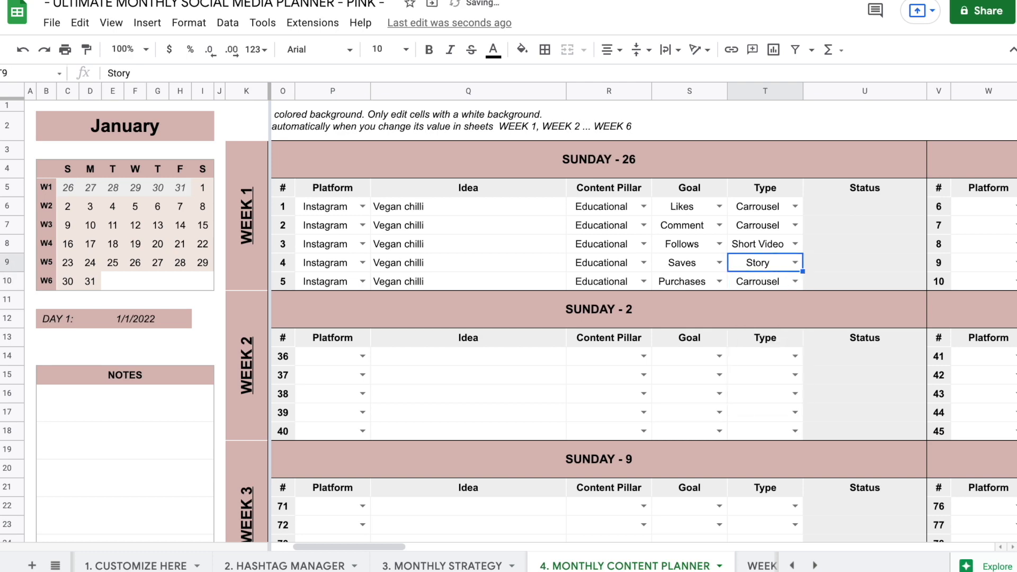
pyautogui.hscroll(3)
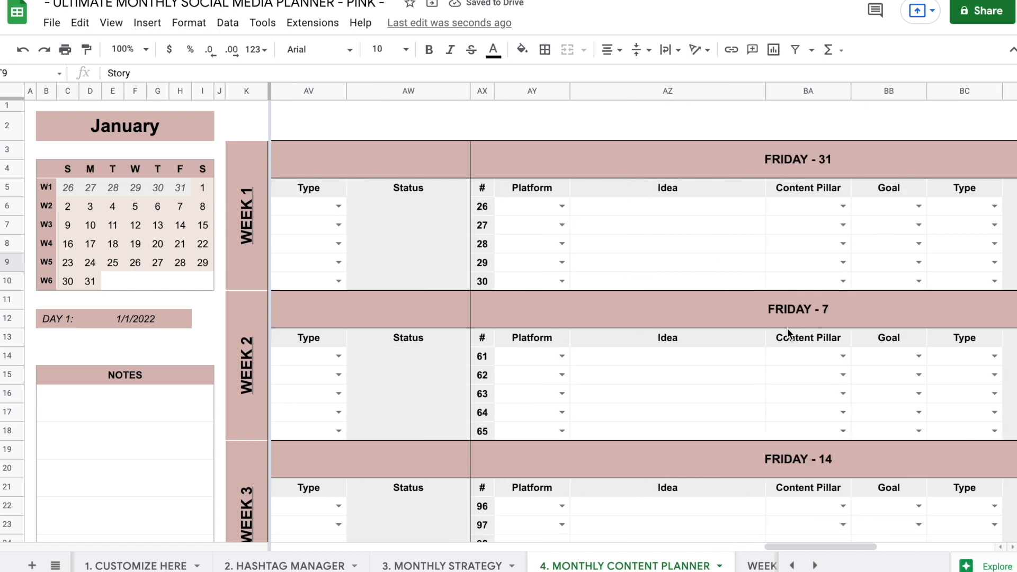
pyautogui.hscroll(-3)
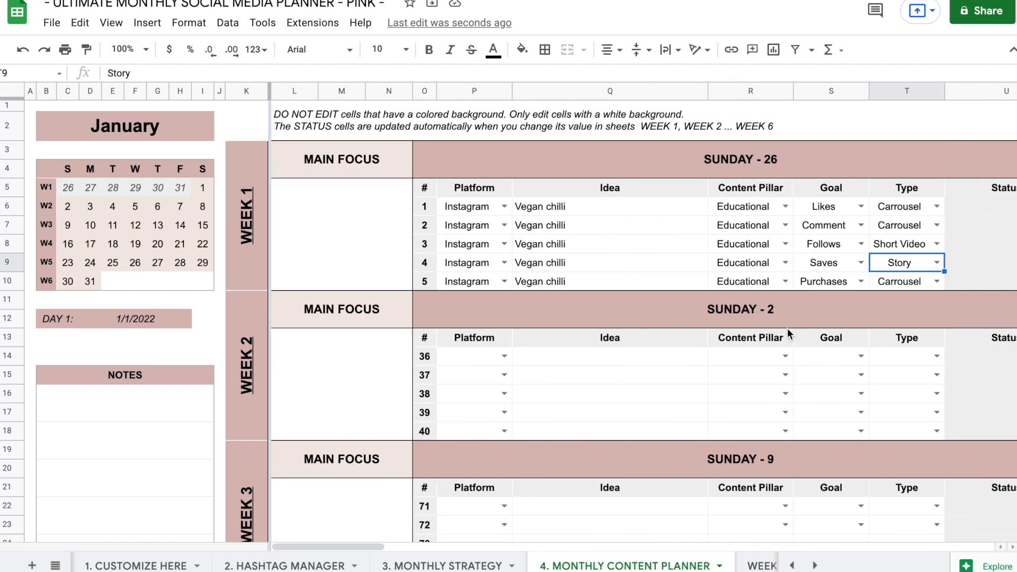
pyautogui.click(504, 244)
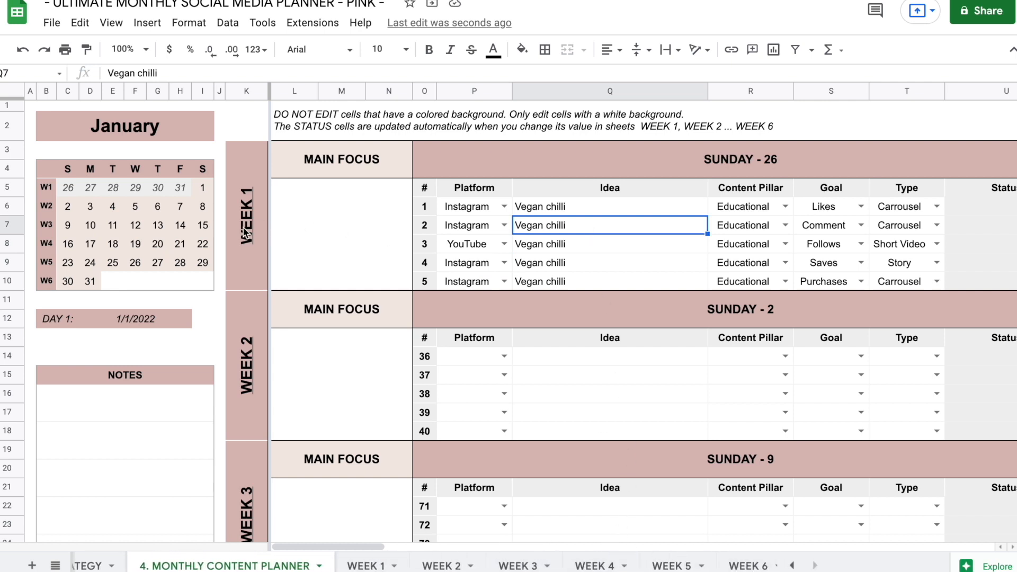
pyautogui.click(371, 566)
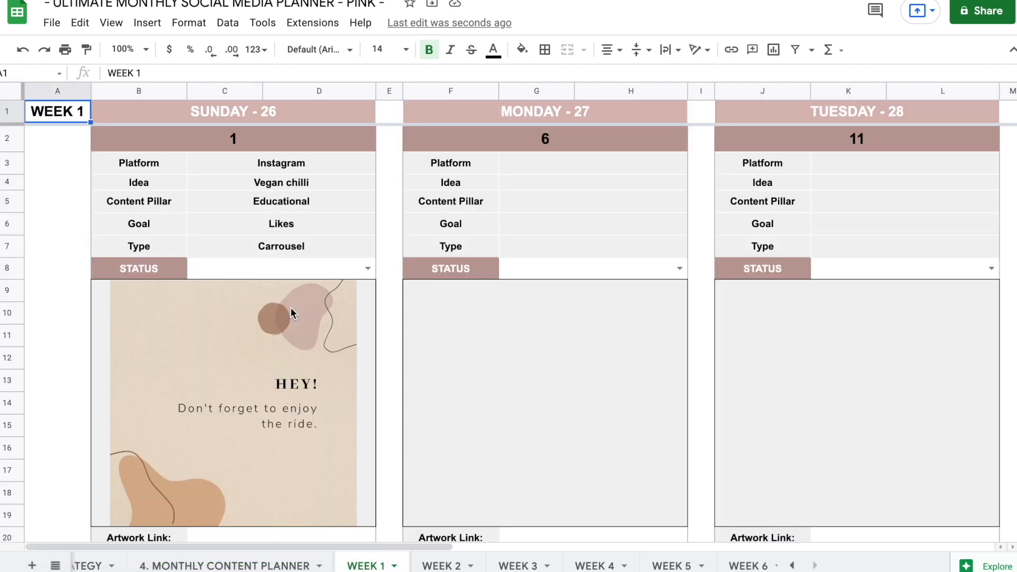
pyautogui.moveTo(330, 229)
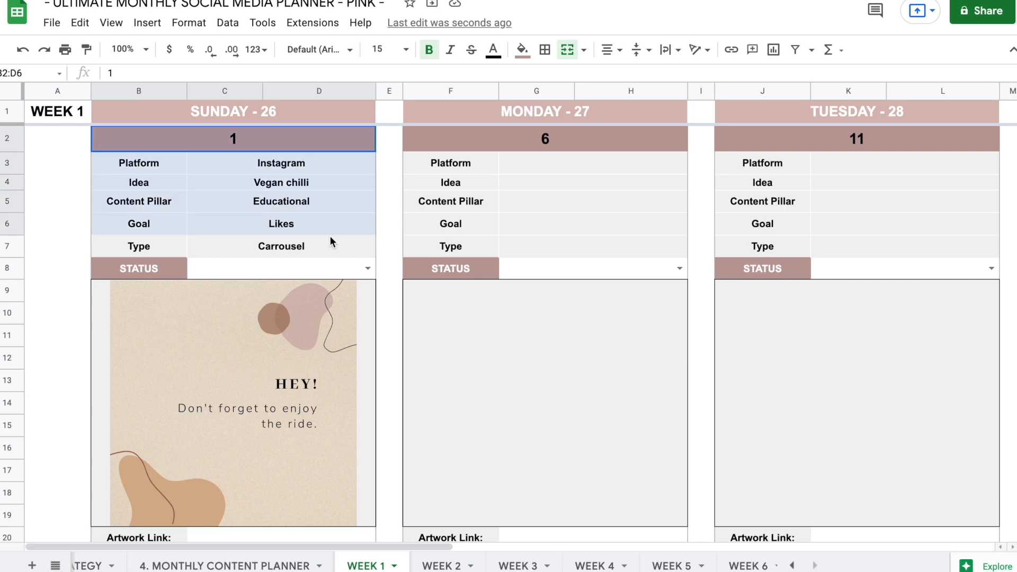
pyautogui.scroll(-3)
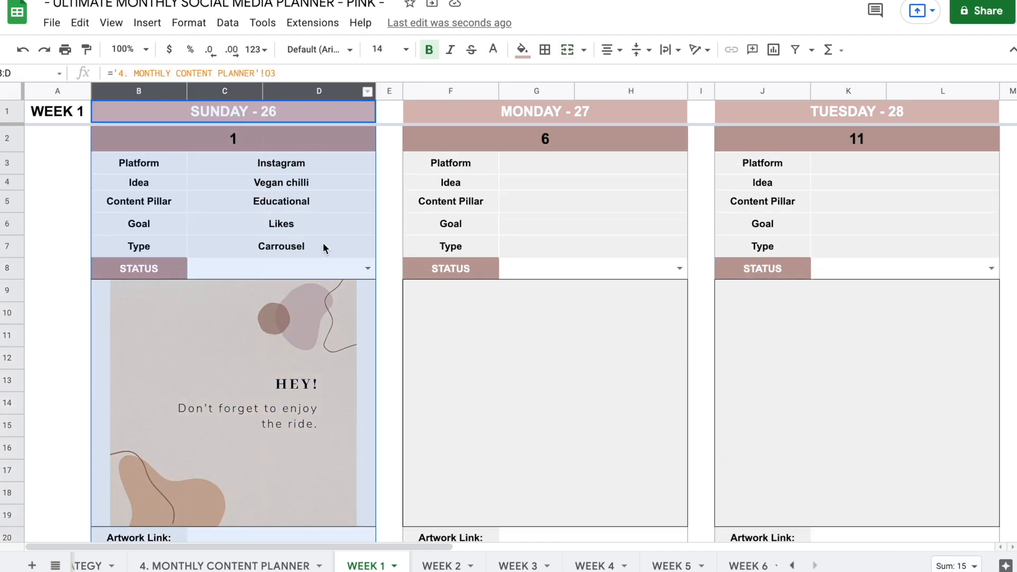
pyautogui.scroll(-3)
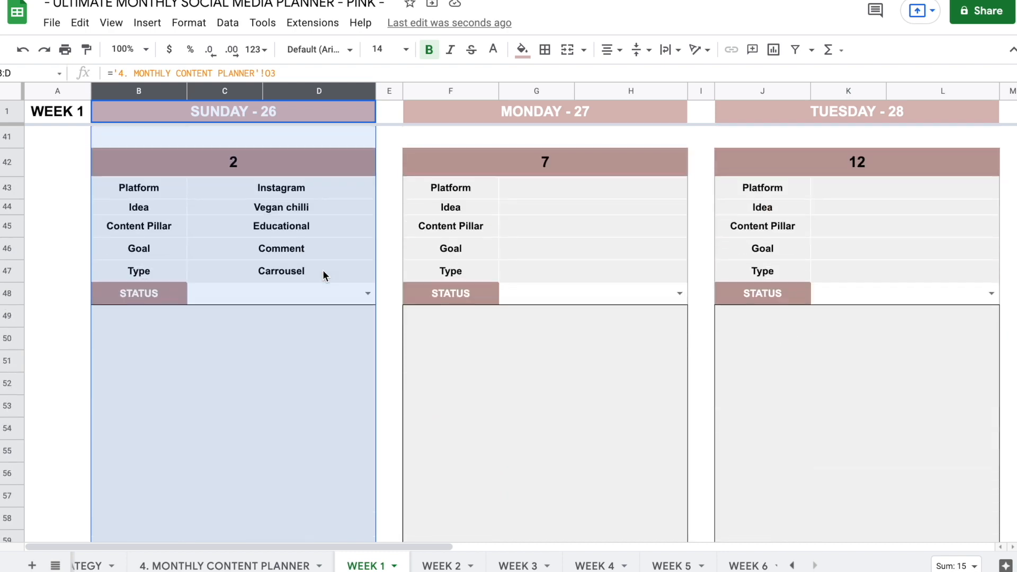
pyautogui.scroll(-3)
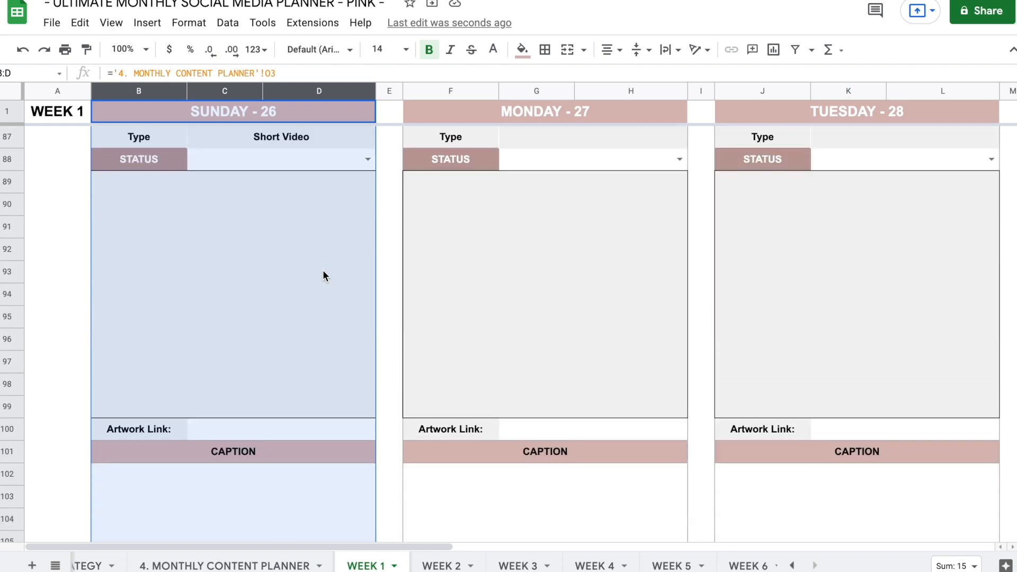
pyautogui.scroll(-3)
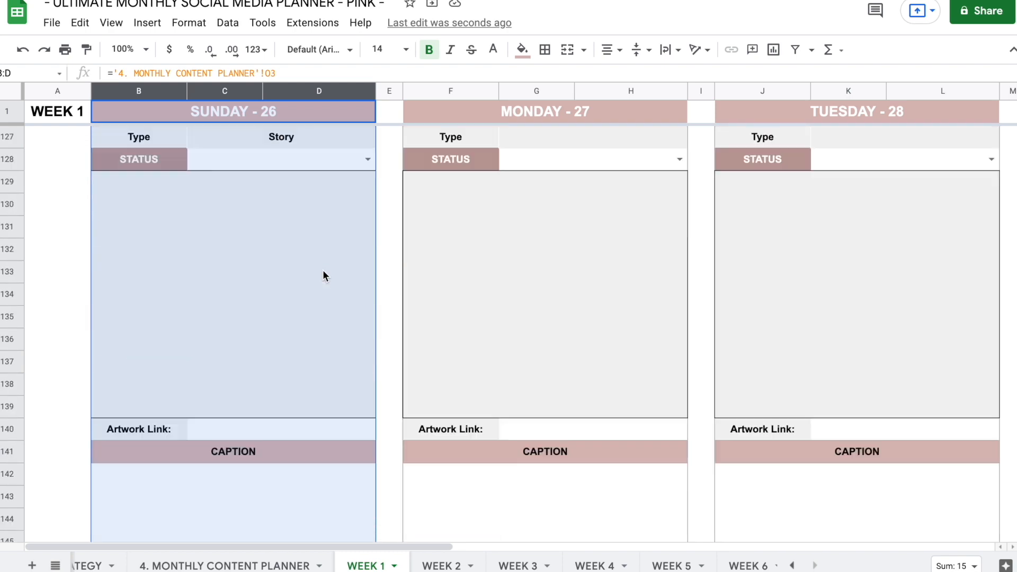
pyautogui.scroll(-3)
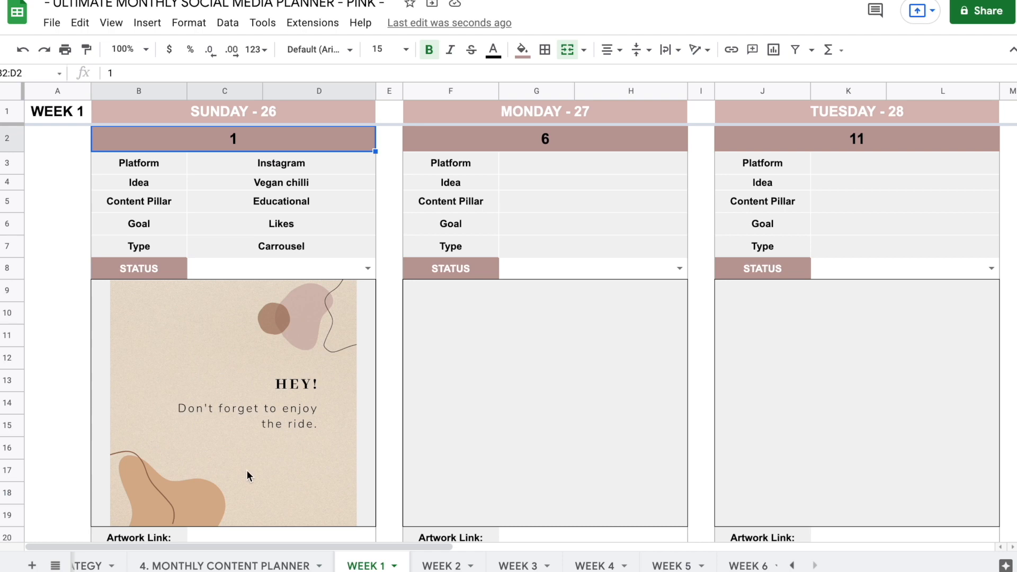
pyautogui.click(222, 565)
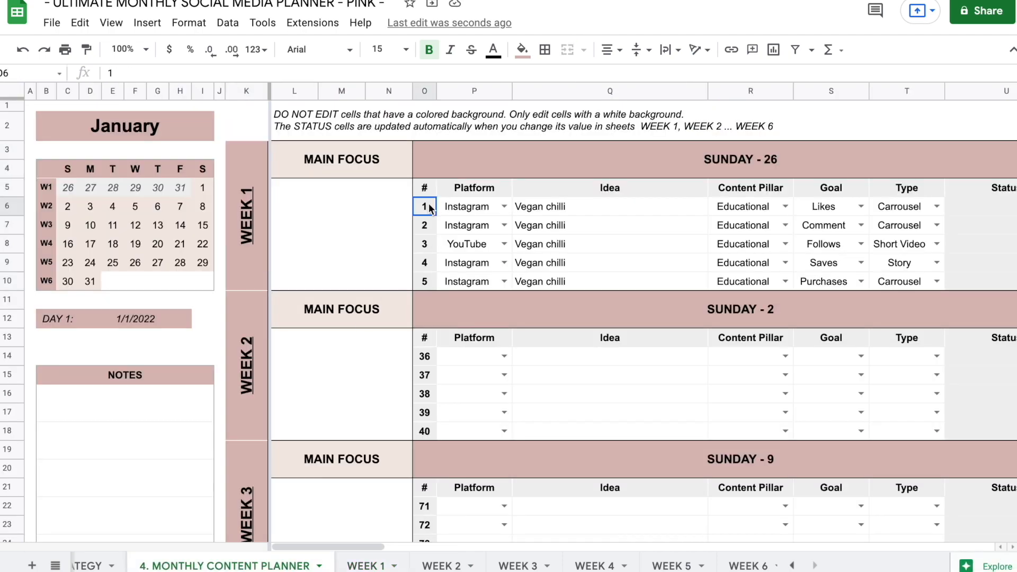
pyautogui.hscroll(3)
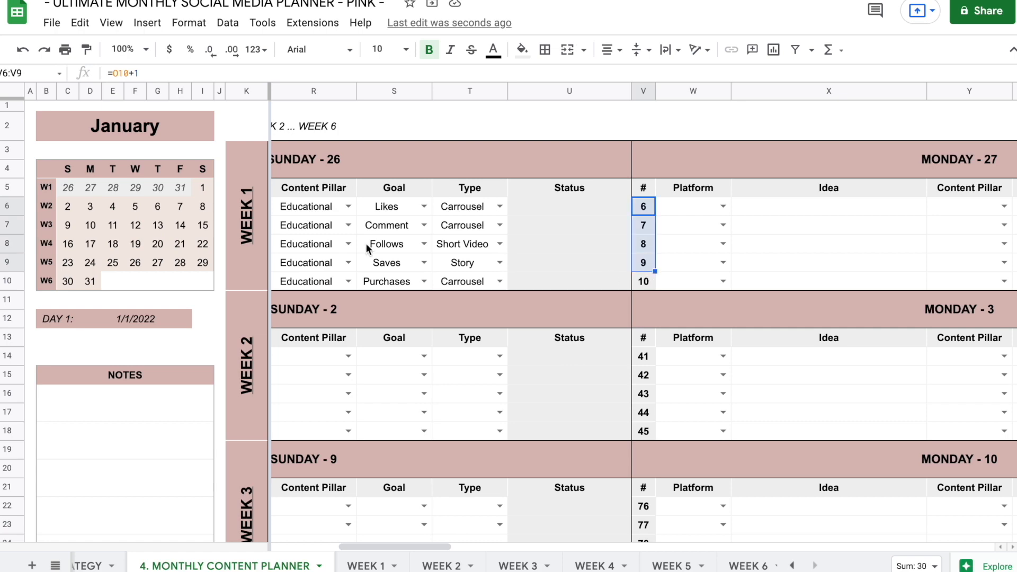
pyautogui.moveTo(808, 250)
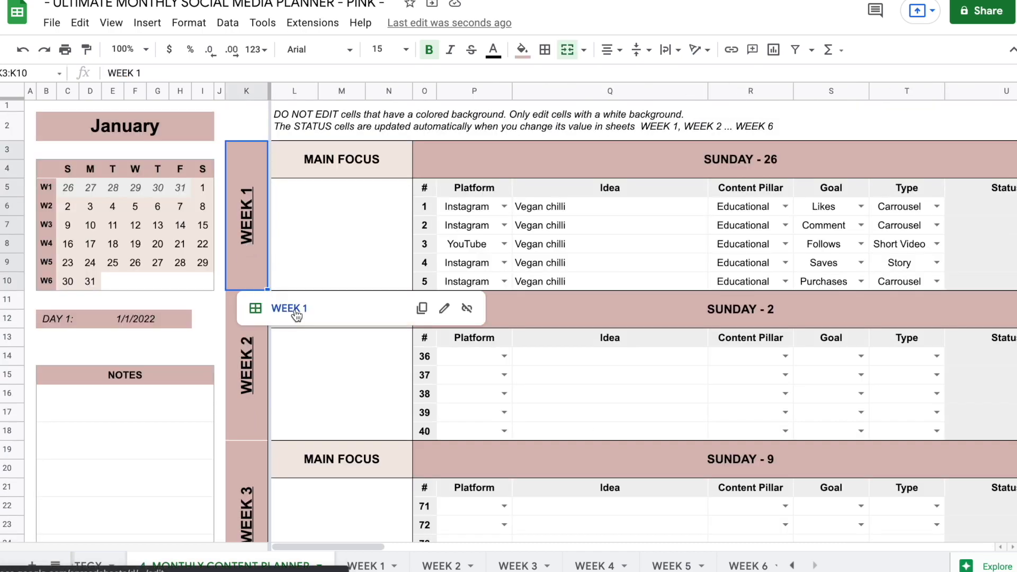
pyautogui.click(289, 309)
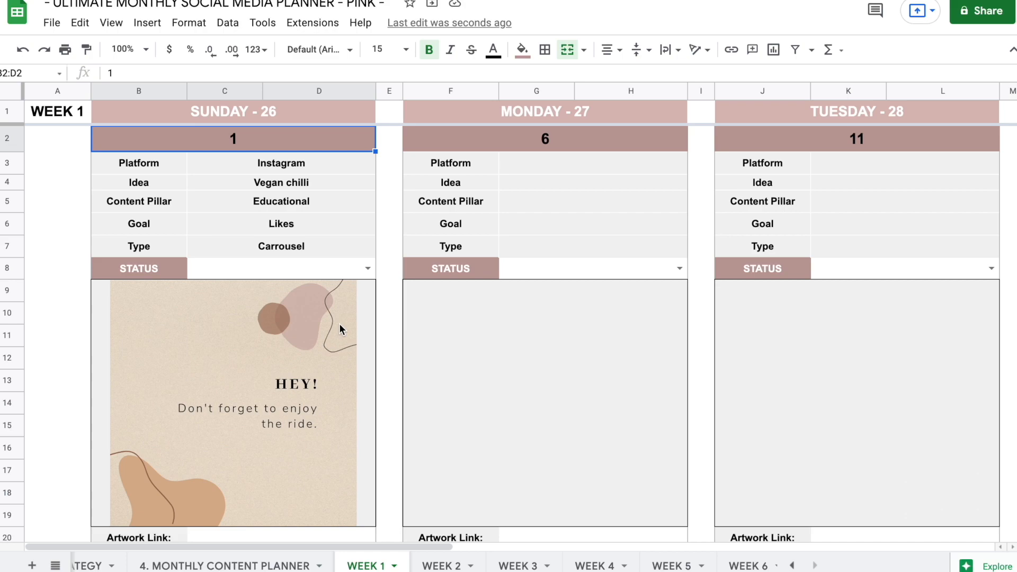
pyautogui.moveTo(290, 372)
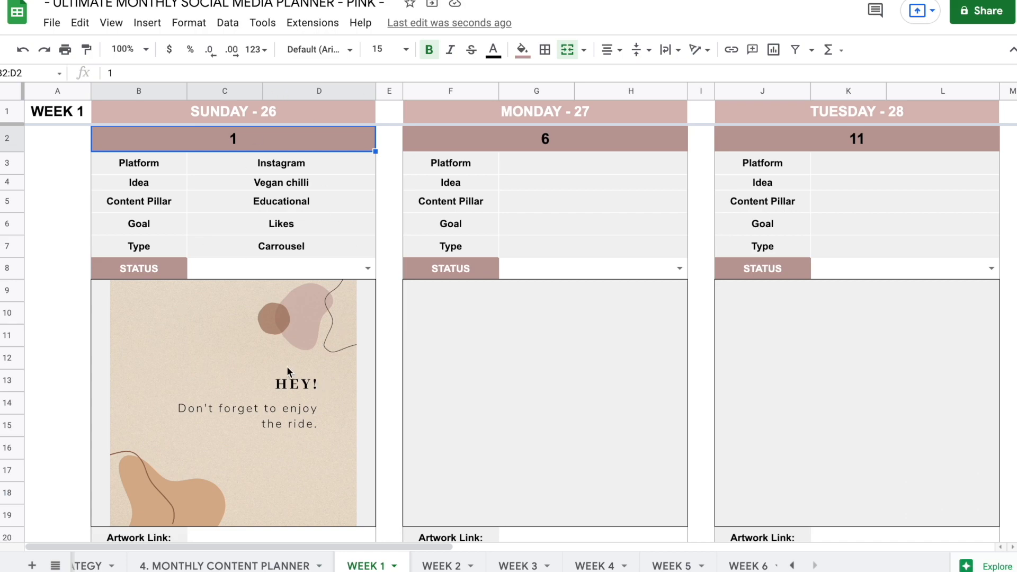
pyautogui.scroll(-3)
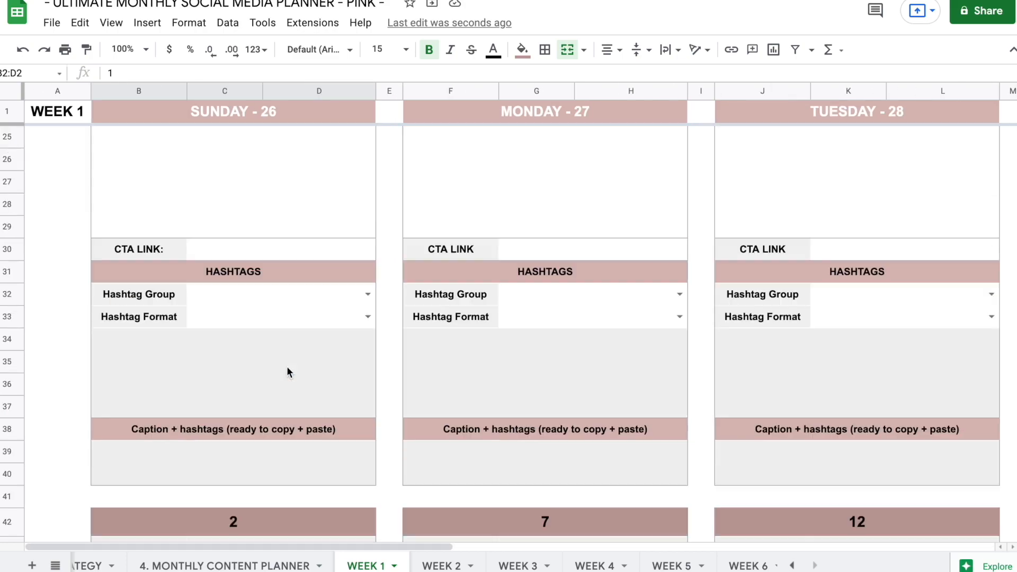
pyautogui.scroll(-3)
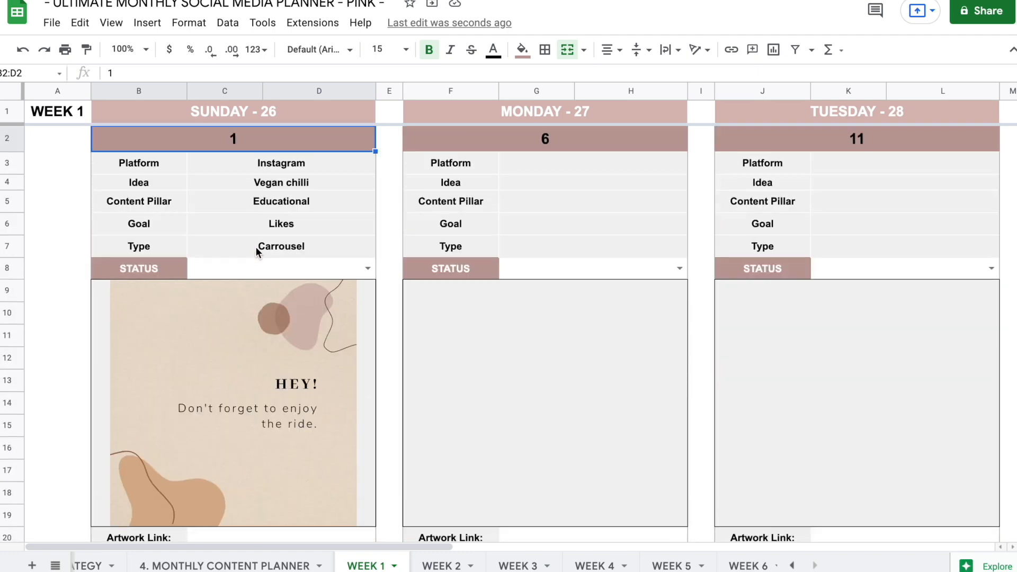
pyautogui.moveTo(138, 164); pyautogui.dragTo(281, 246)
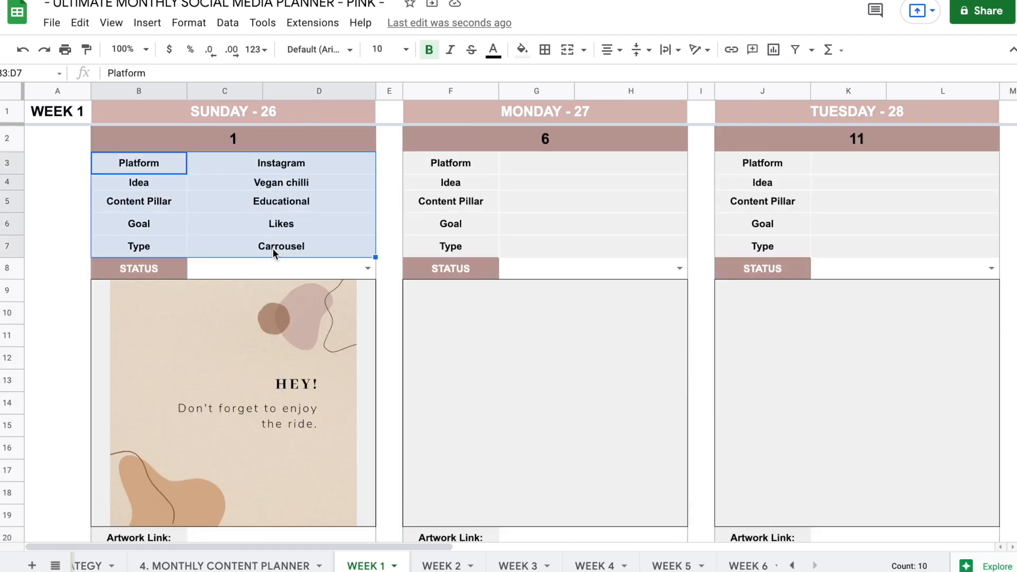
pyautogui.scroll(-3)
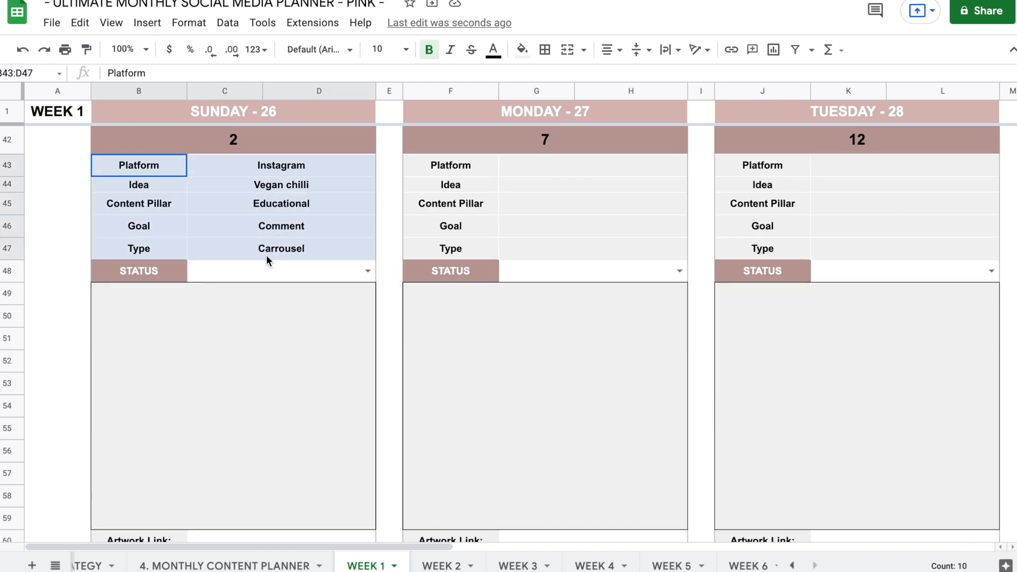
pyautogui.scroll(-3)
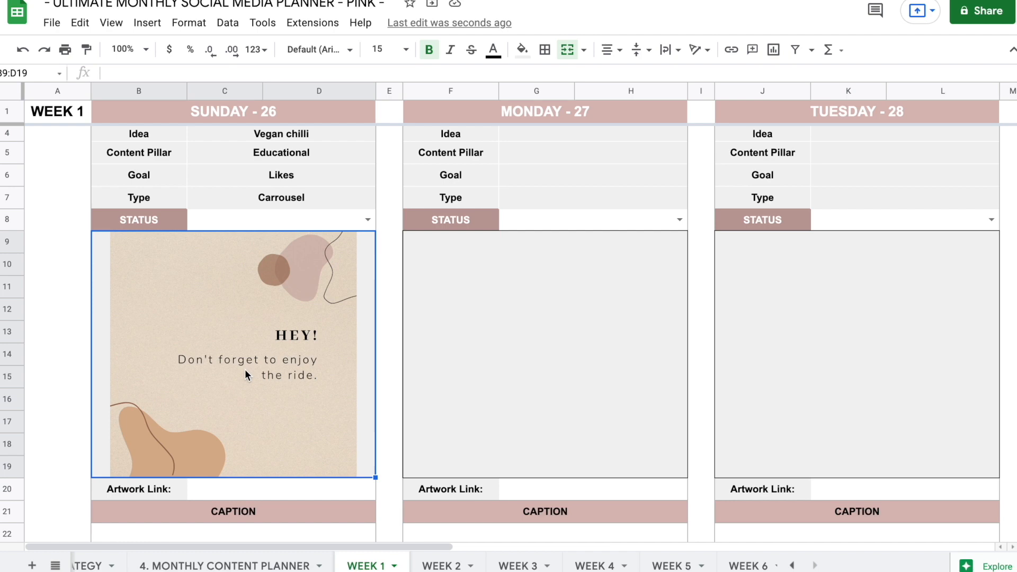
pyautogui.moveTo(146, 23)
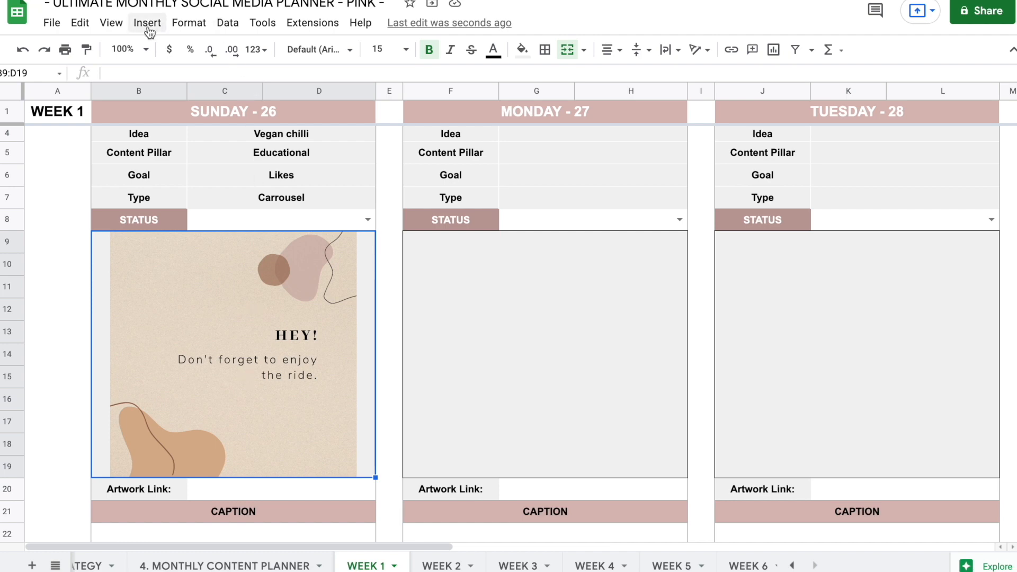
pyautogui.click(147, 23)
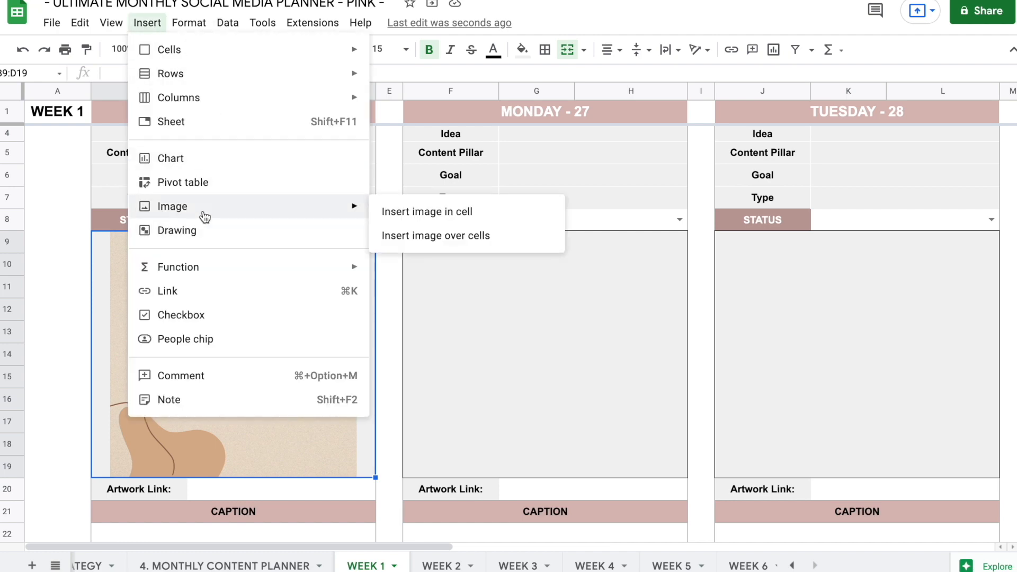
pyautogui.click(435, 236)
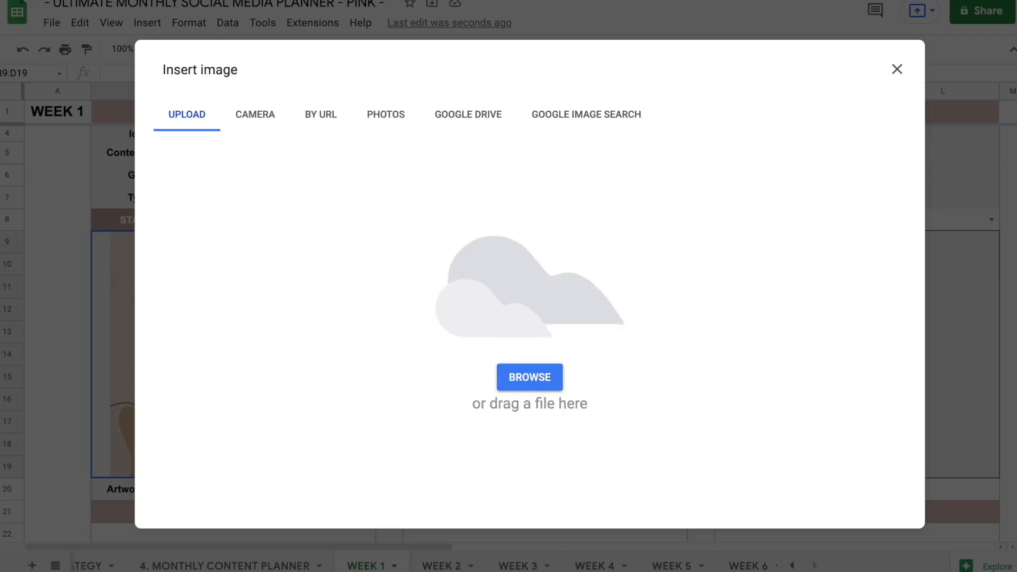
pyautogui.click(896, 69)
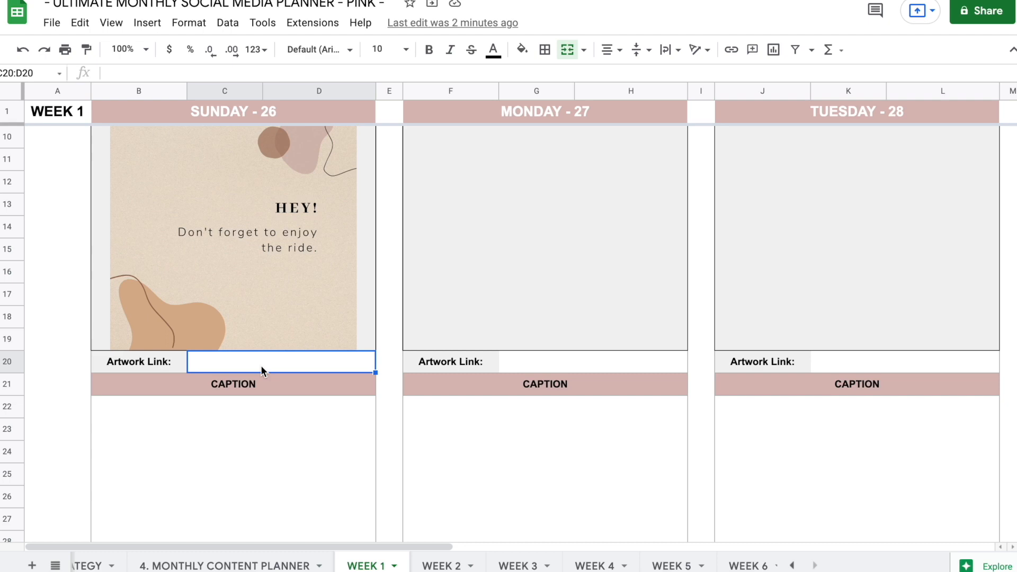
pyautogui.scroll(-3)
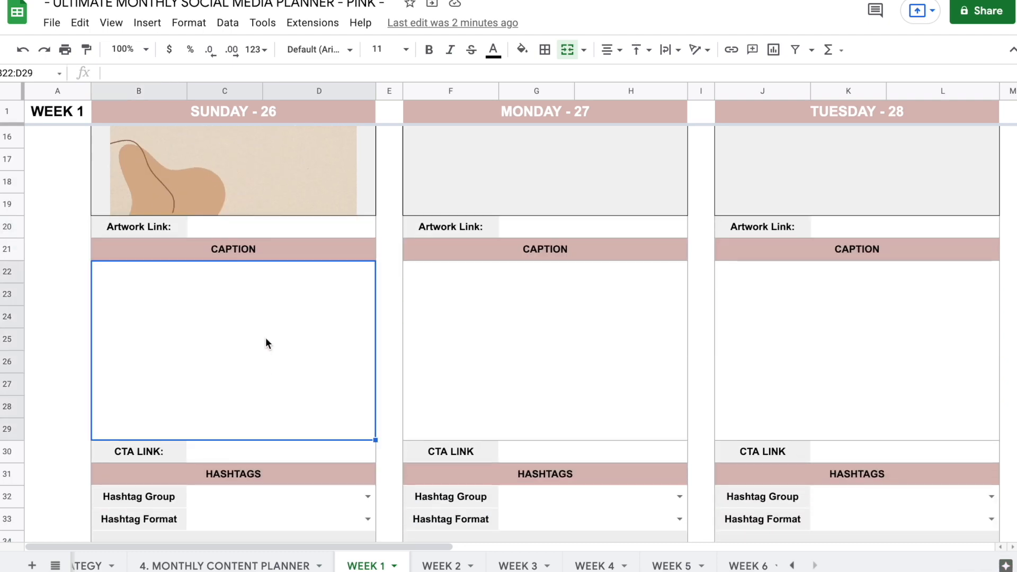
# - Write the caption 'Welcome to my vegan chilli recipe: Ingredients: tofu' in B22
pyautogui.write('Welcome to my vegan c')
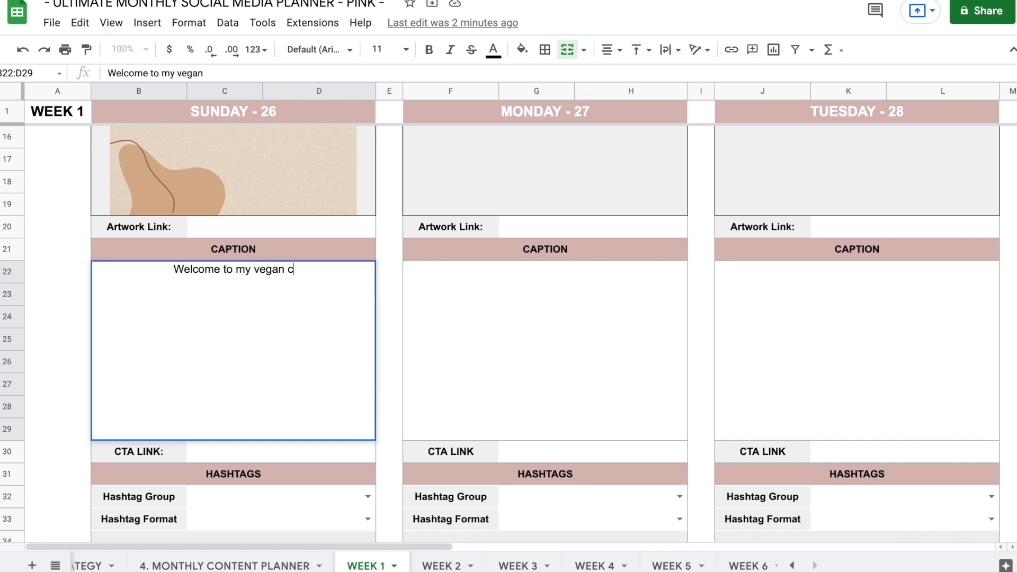
pyautogui.write('hilli recipe:')
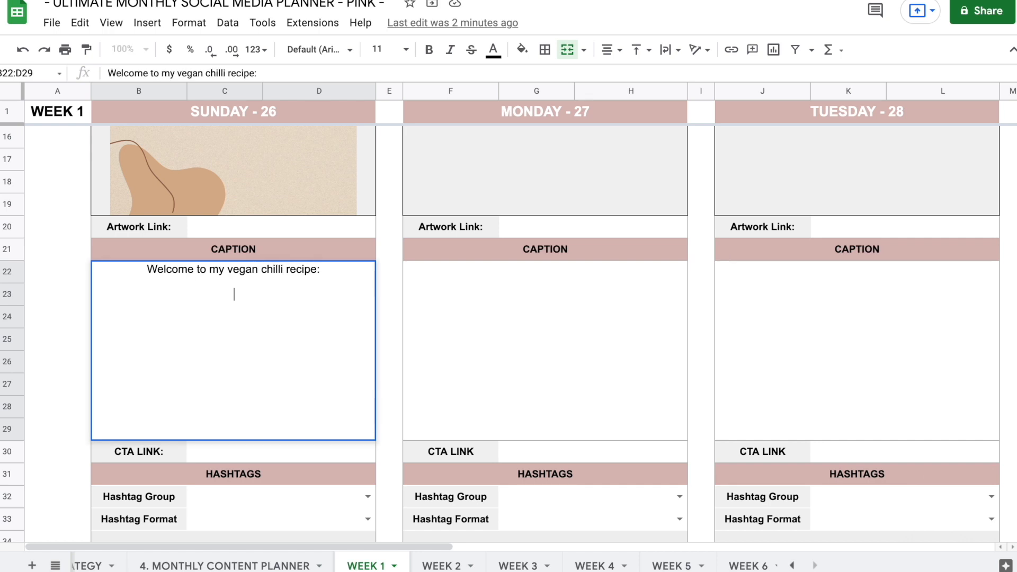
pyautogui.write('Igredients:')
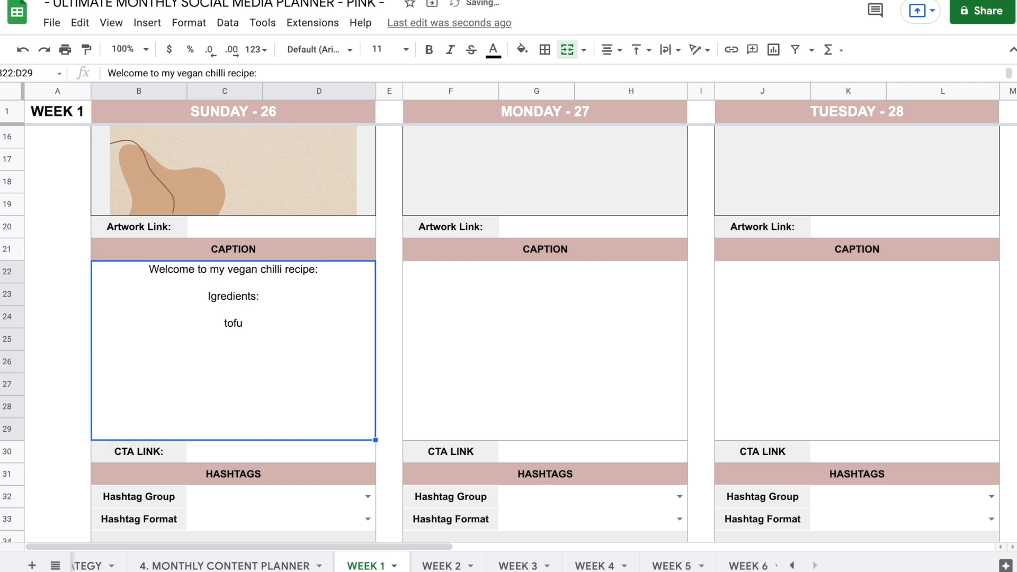
pyautogui.write('Ingredients')
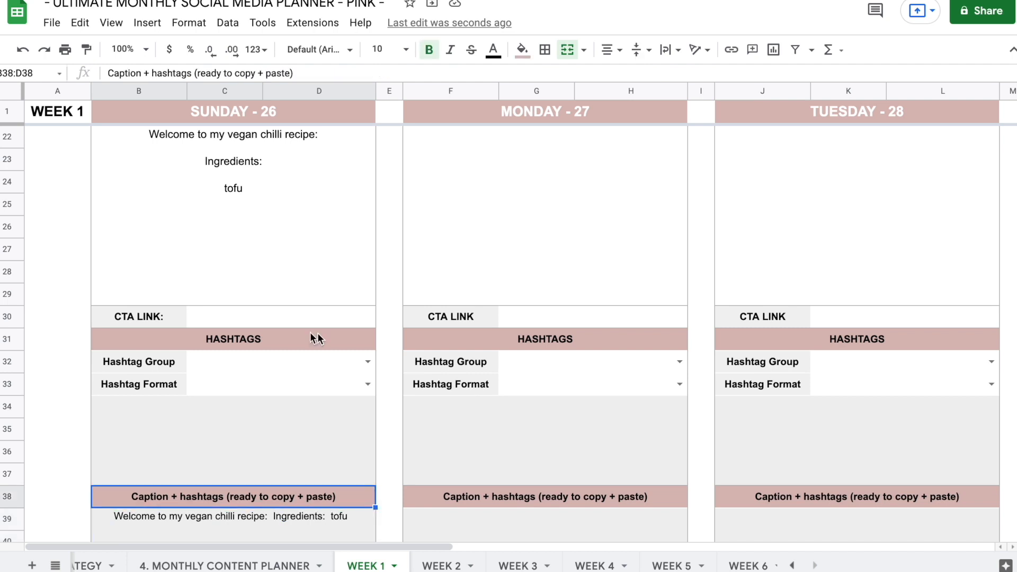
pyautogui.scroll(-3)
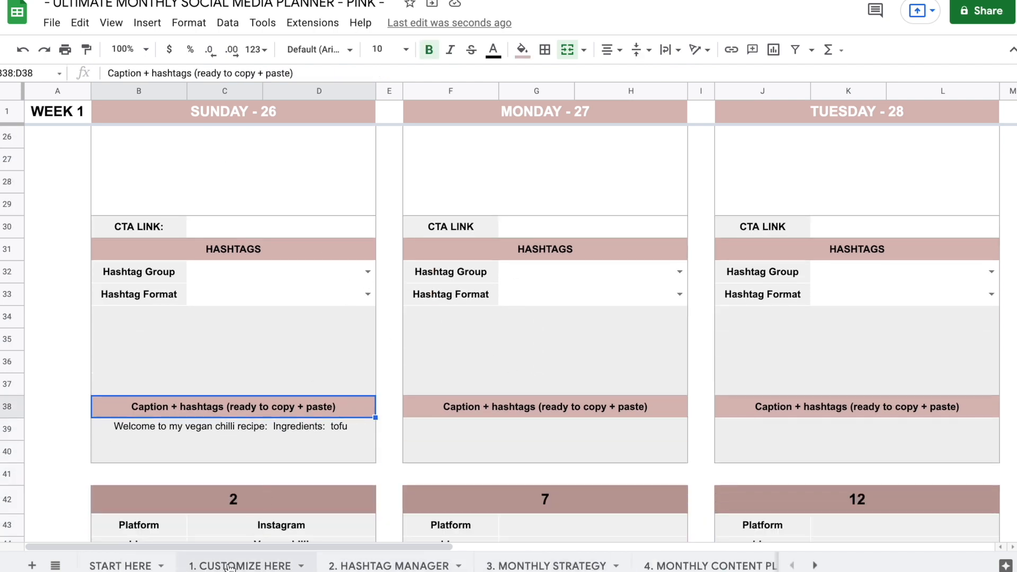
# - Review the recipes, healthy tips and vegan groups in Hashtag Manager, then return to Week 1
pyautogui.click(386, 566)
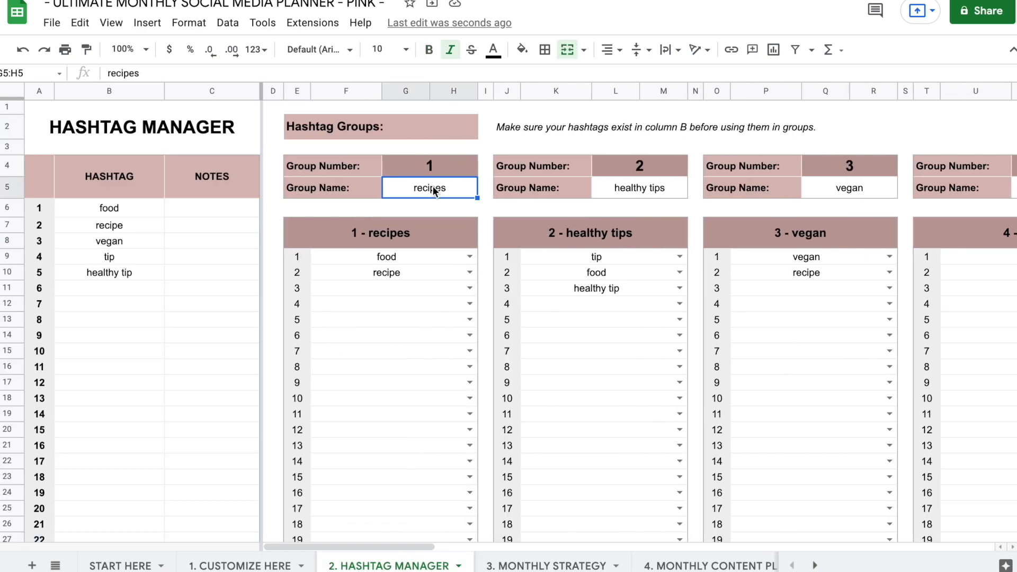
pyautogui.click(850, 187)
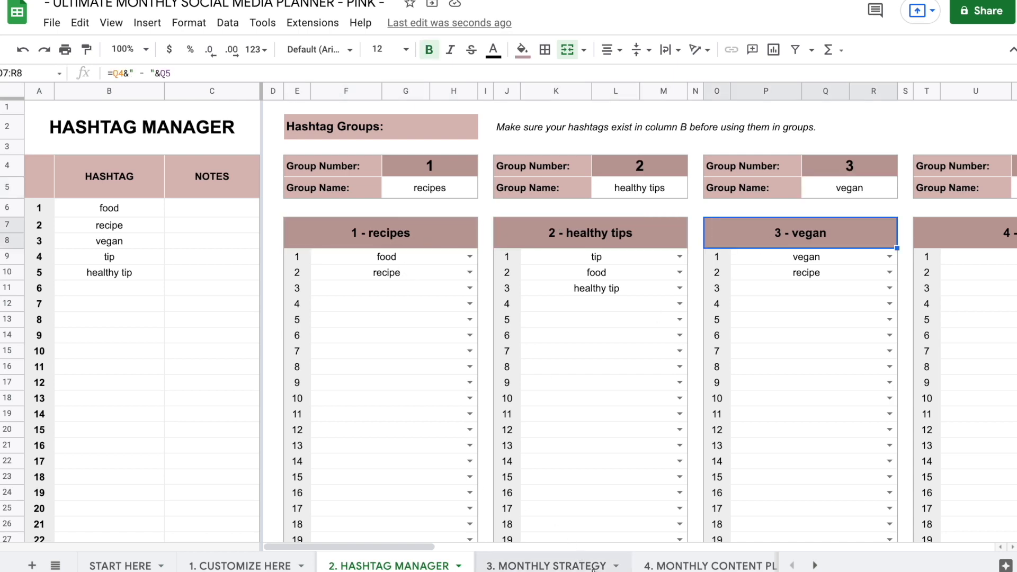
pyautogui.click(599, 564)
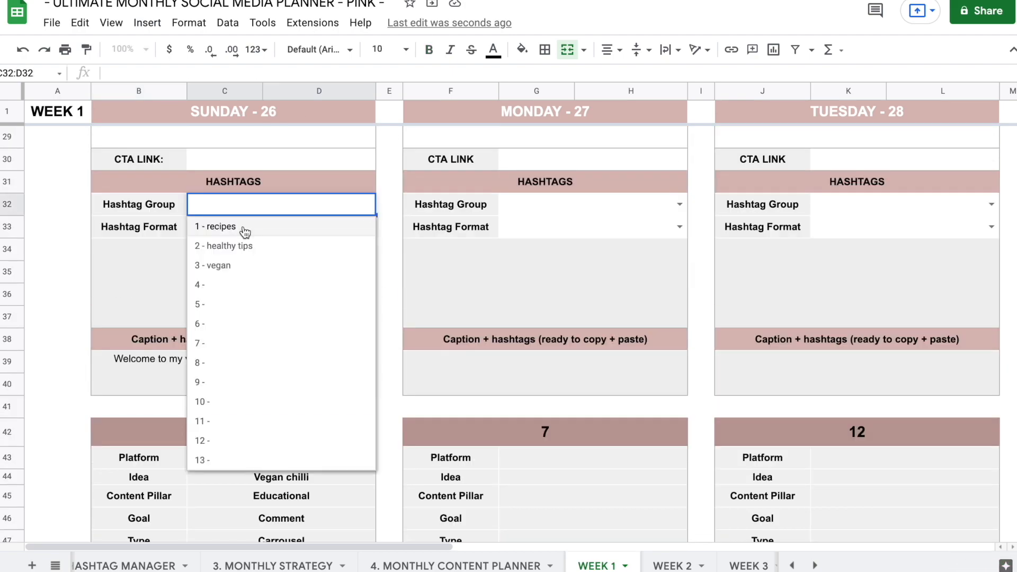
# - Assign hashtag group 3 - vegan in #HASHTAGS format to post 1, adding #vegan #recipe
pyautogui.click(215, 226)
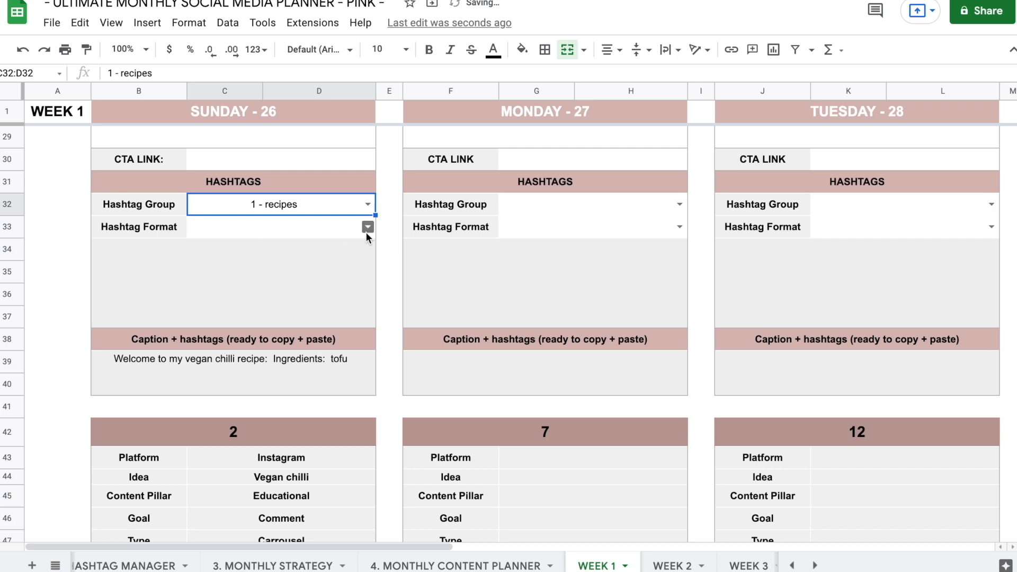
pyautogui.click(366, 227)
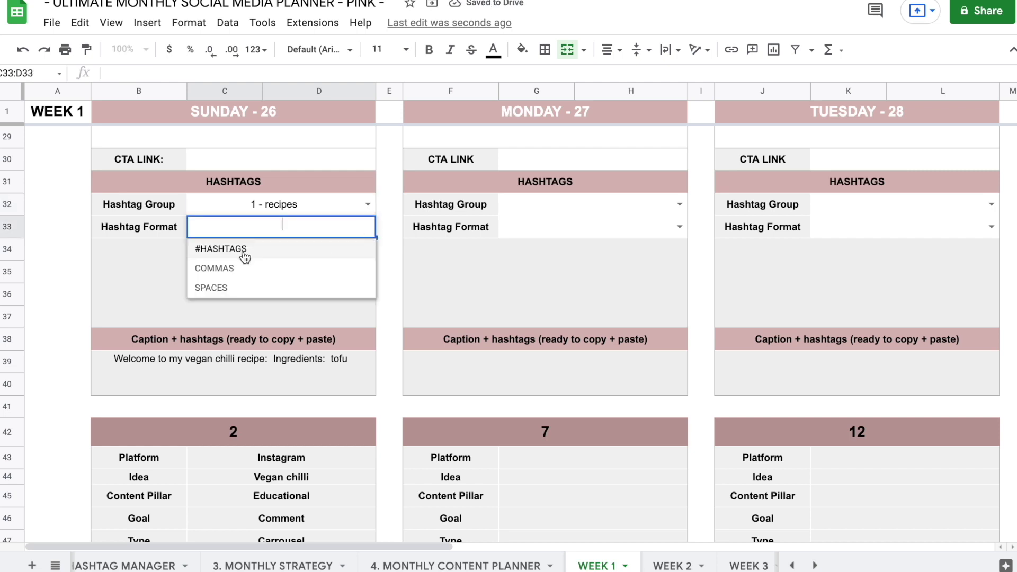
pyautogui.click(221, 249)
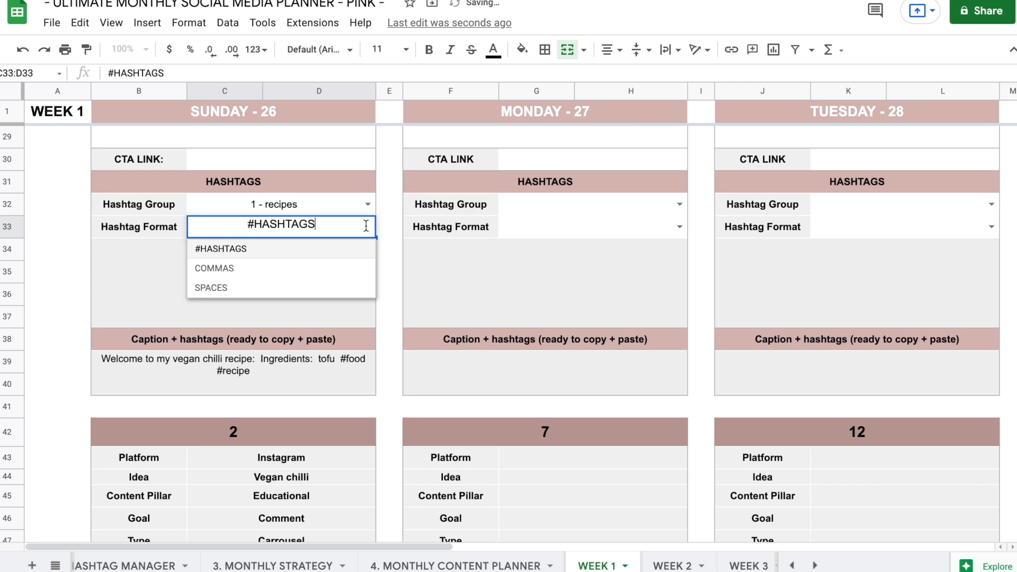
pyautogui.click(214, 269)
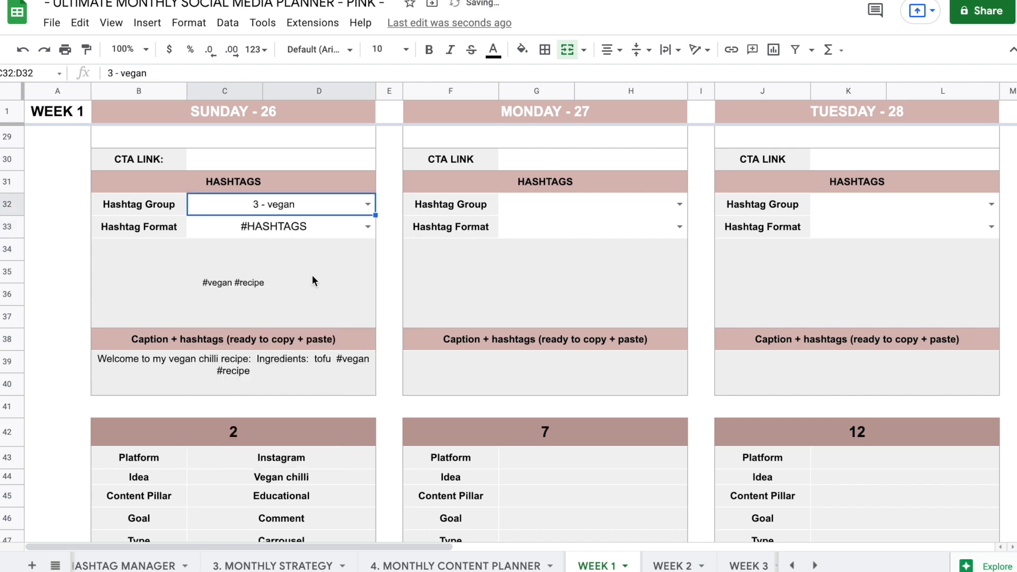
# - Inspect the formulas building the hashtag list and the combined caption+hashtags
pyautogui.scroll(-3)
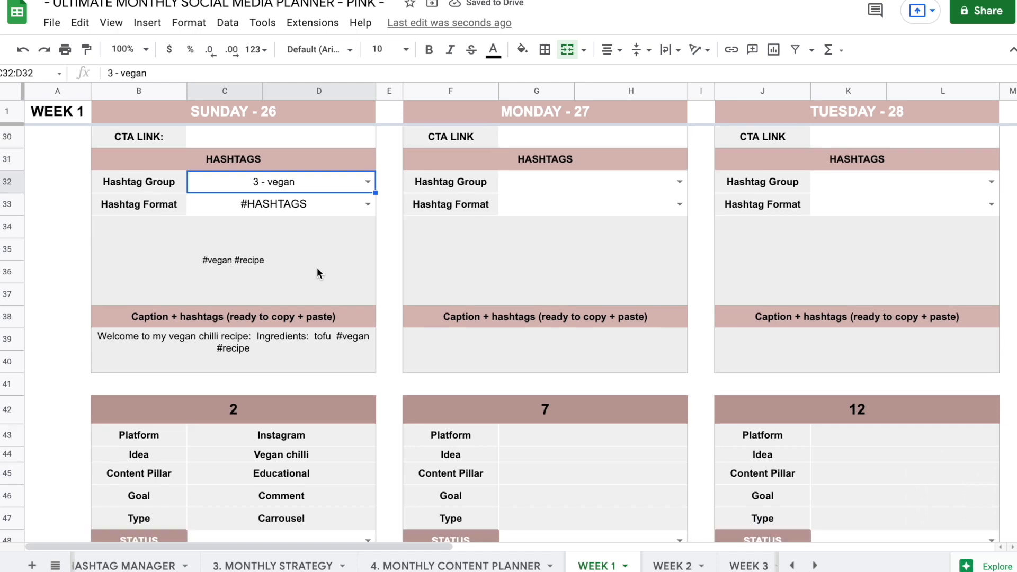
pyautogui.click(234, 261)
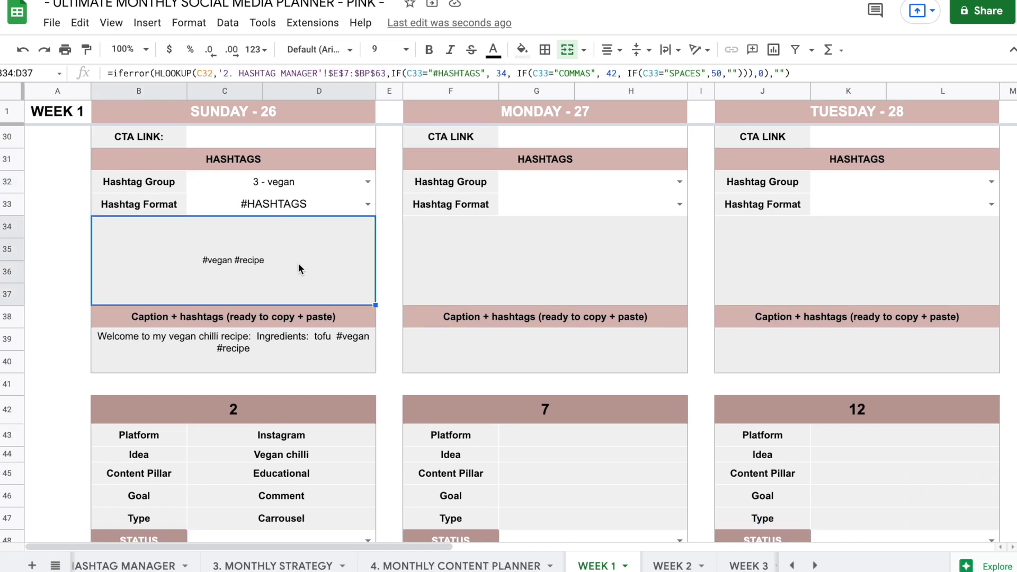
pyautogui.moveTo(301, 318)
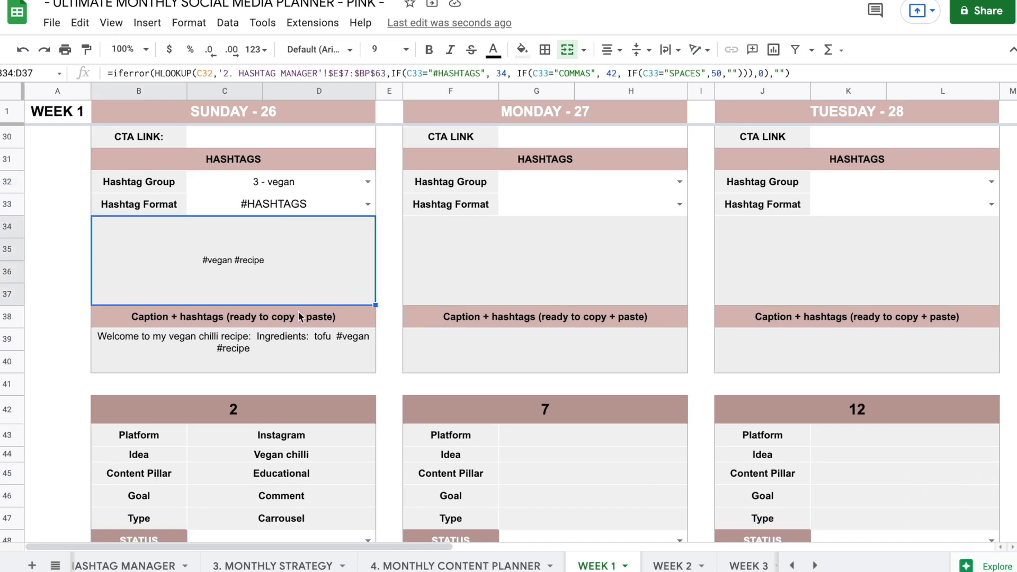
pyautogui.click(233, 347)
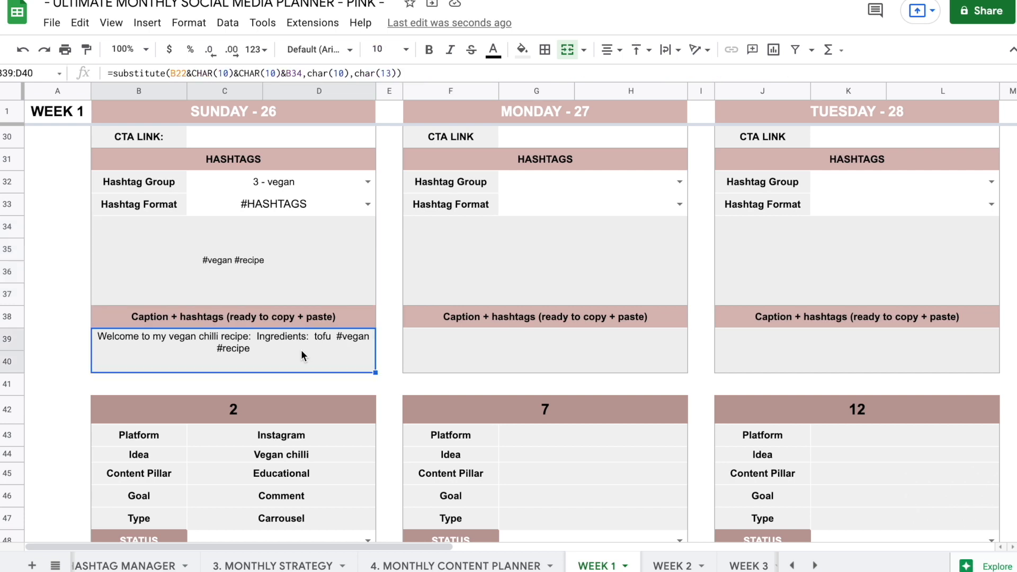
pyautogui.moveTo(203, 351)
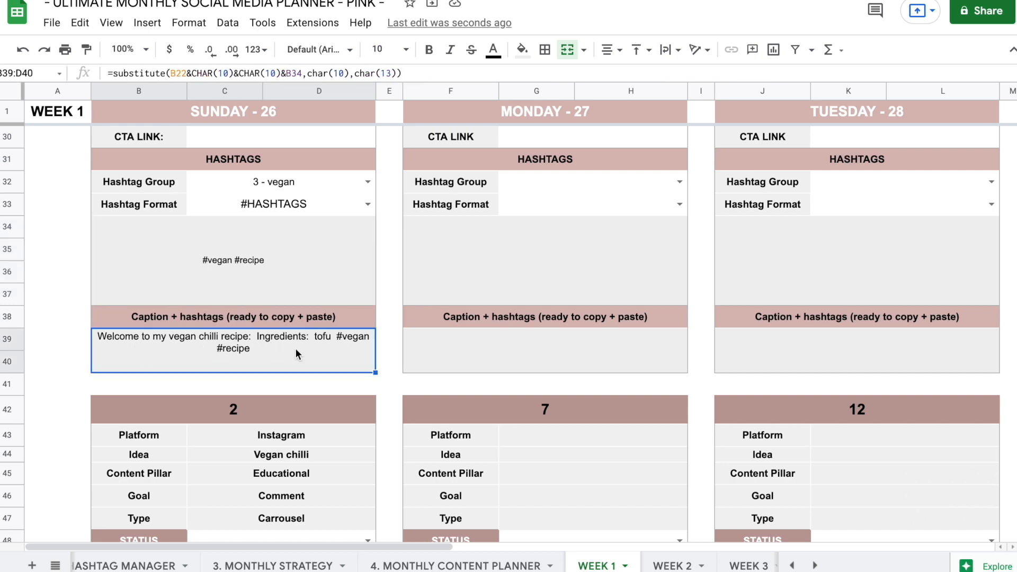
pyautogui.moveTo(333, 358)
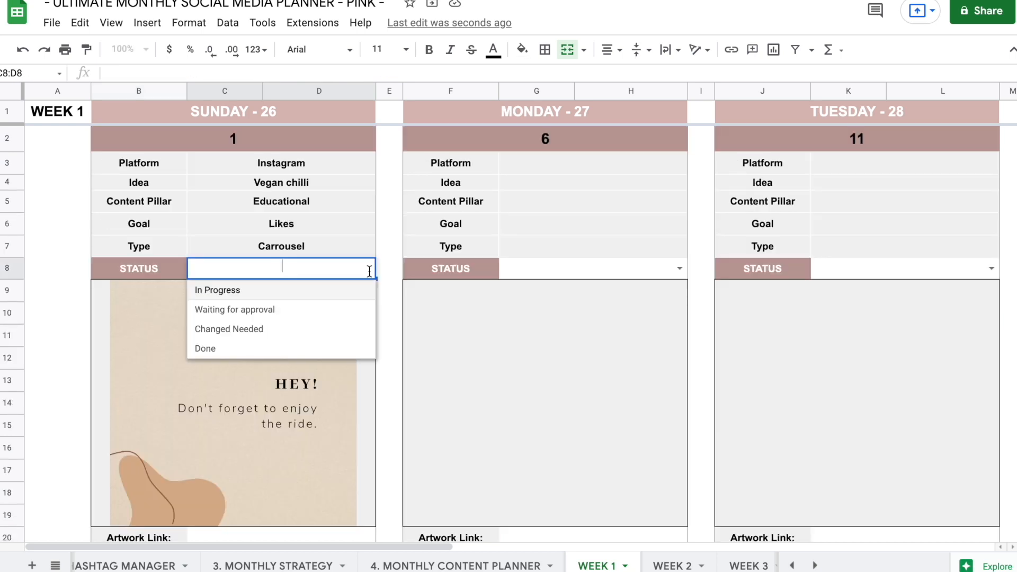
# - Set posts 1–3 to In Progress, Waiting for approval and Changed Needed, then view the content planner
pyautogui.click(216, 291)
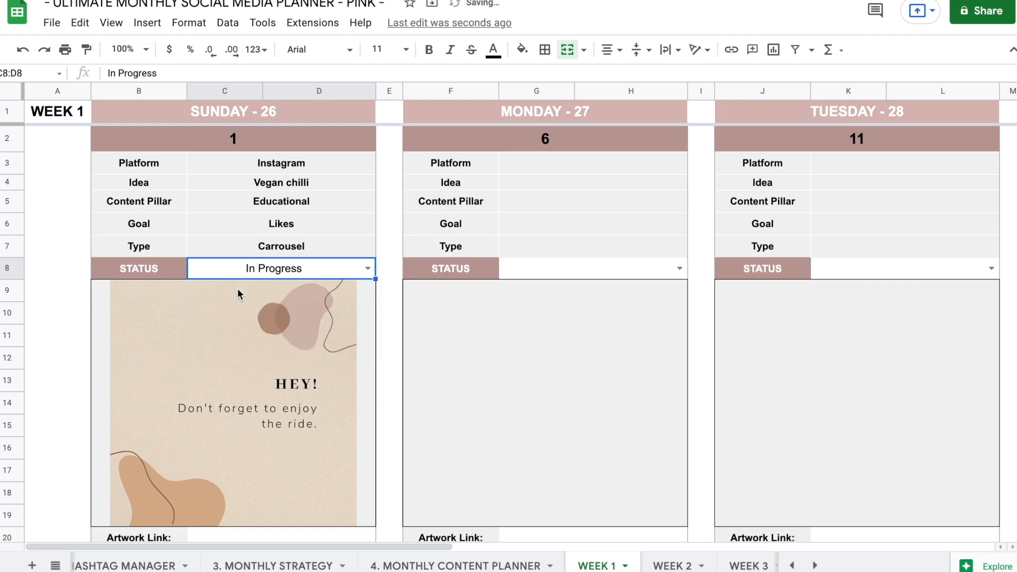
pyautogui.scroll(-3)
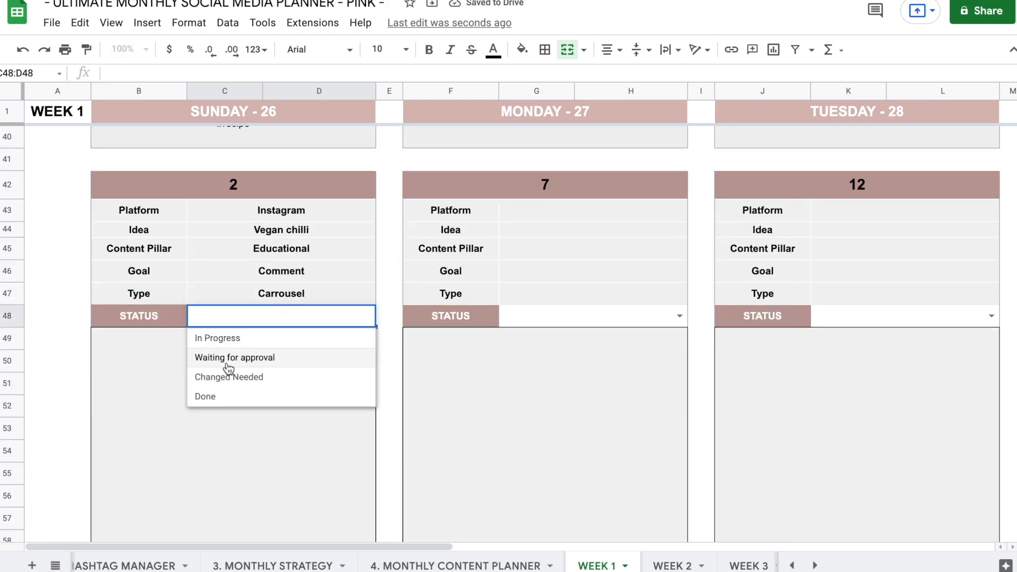
pyautogui.click(235, 358)
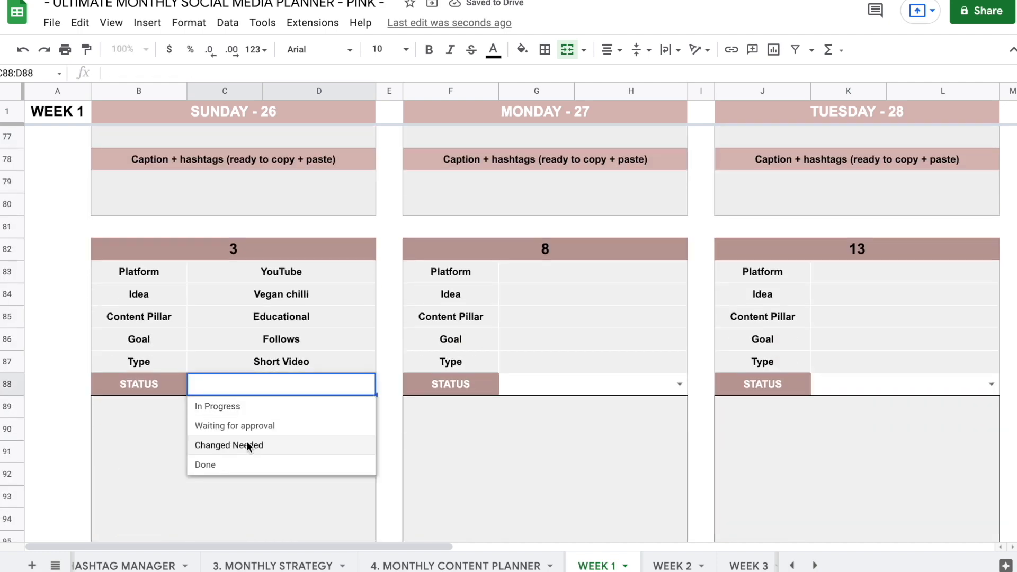
pyautogui.click(229, 446)
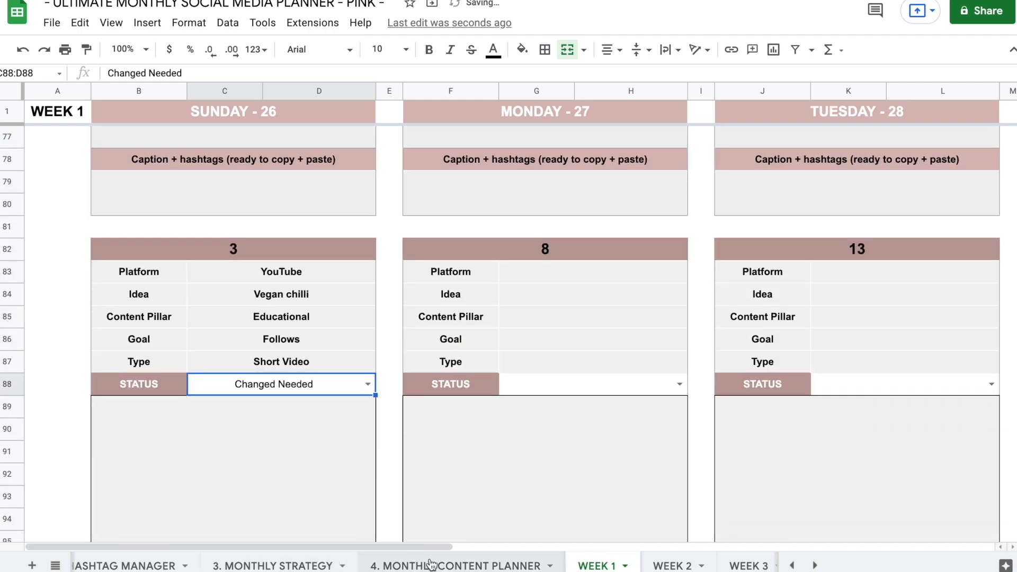
pyautogui.click(460, 566)
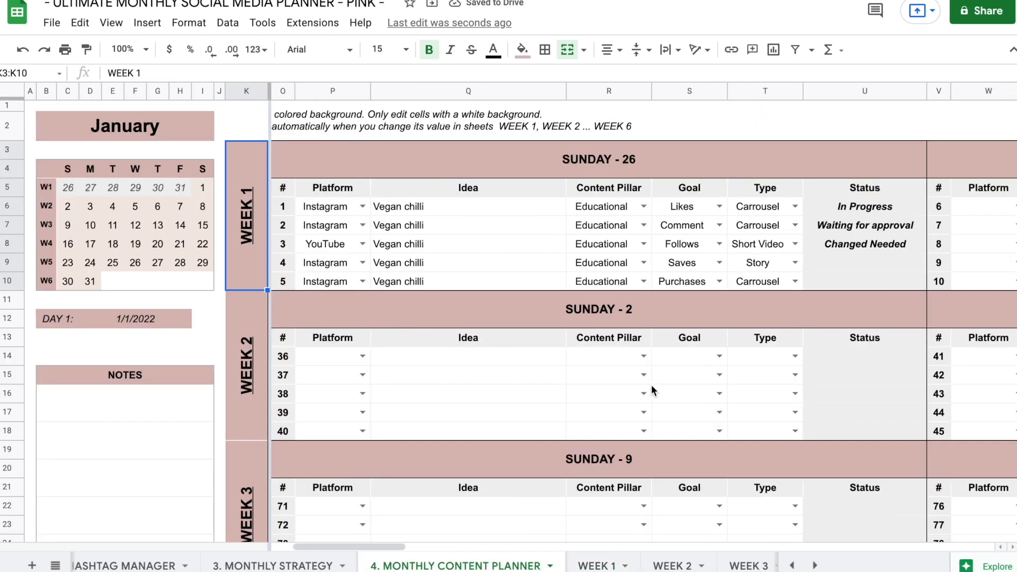
# - Check the synced status cells U6:U9, browse the empty Week 2–6 sheets, then return to Customize Here
pyautogui.click(865, 206)
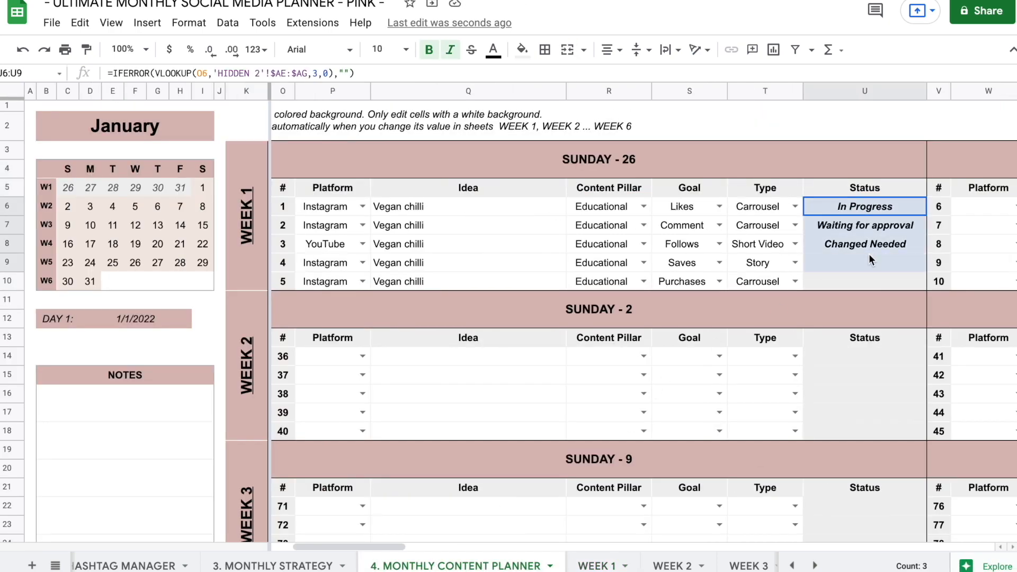
pyautogui.click(425, 564)
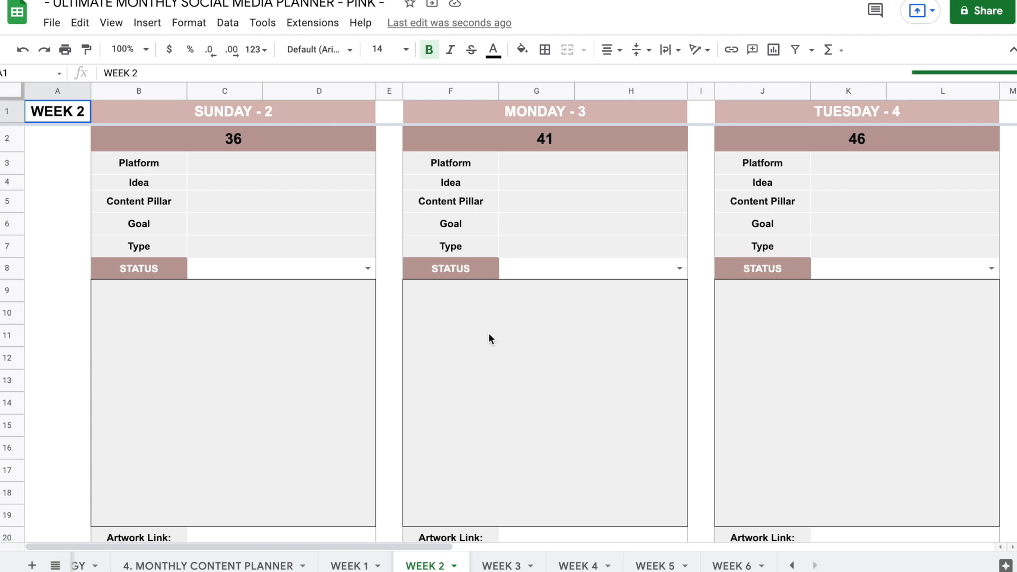
pyautogui.hscroll(3)
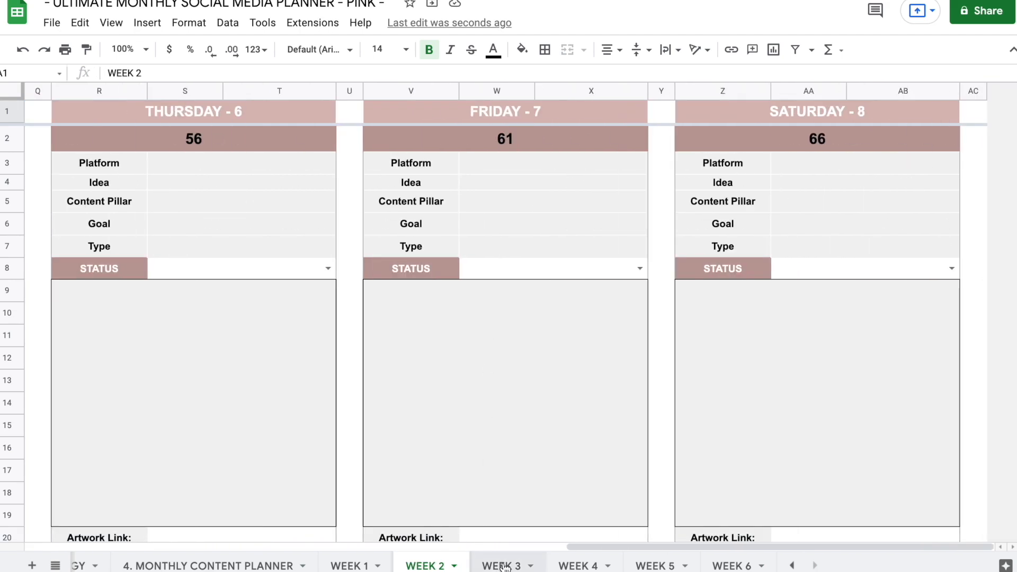
pyautogui.click(733, 566)
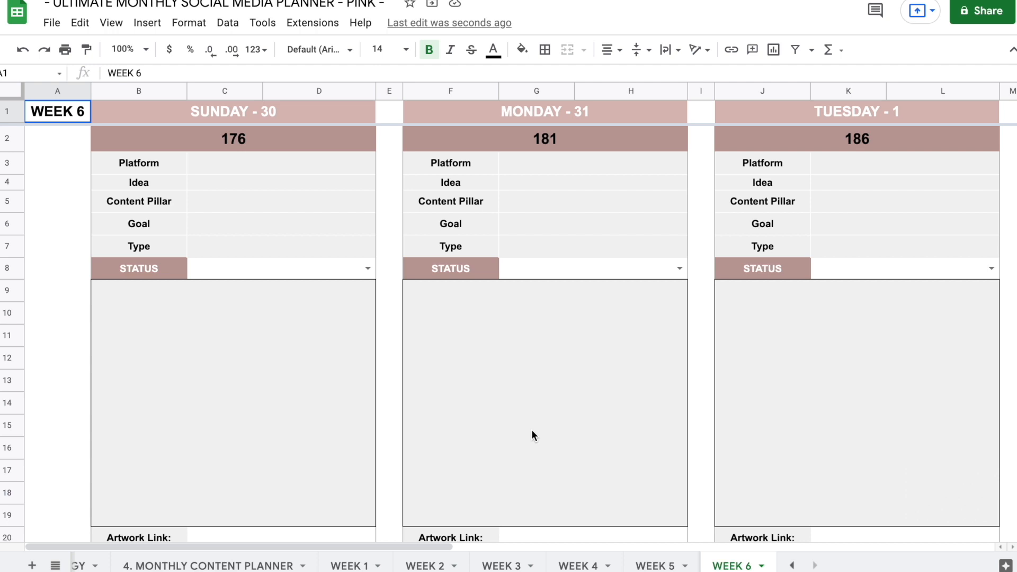
pyautogui.moveTo(437, 520)
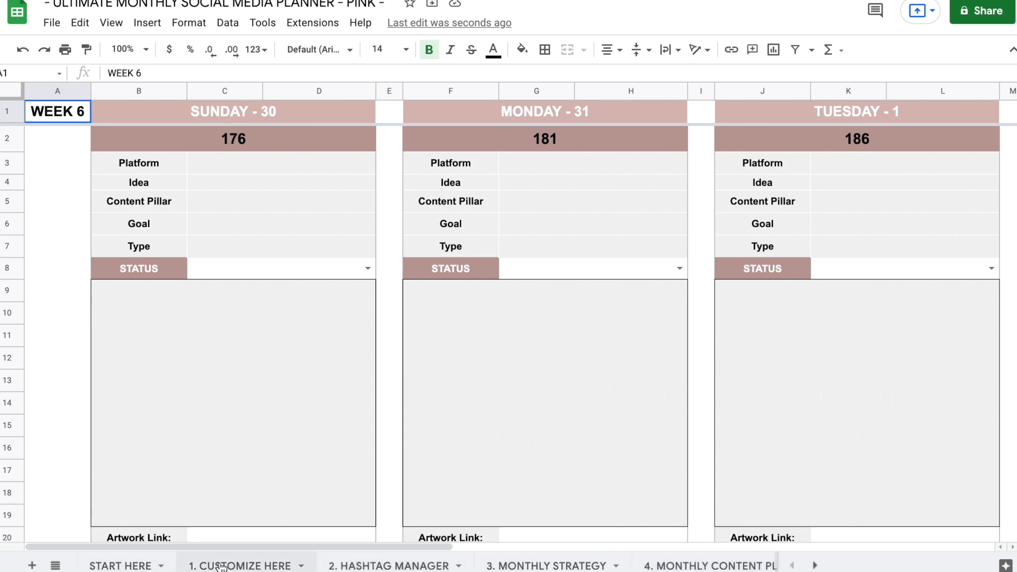
pyautogui.click(245, 565)
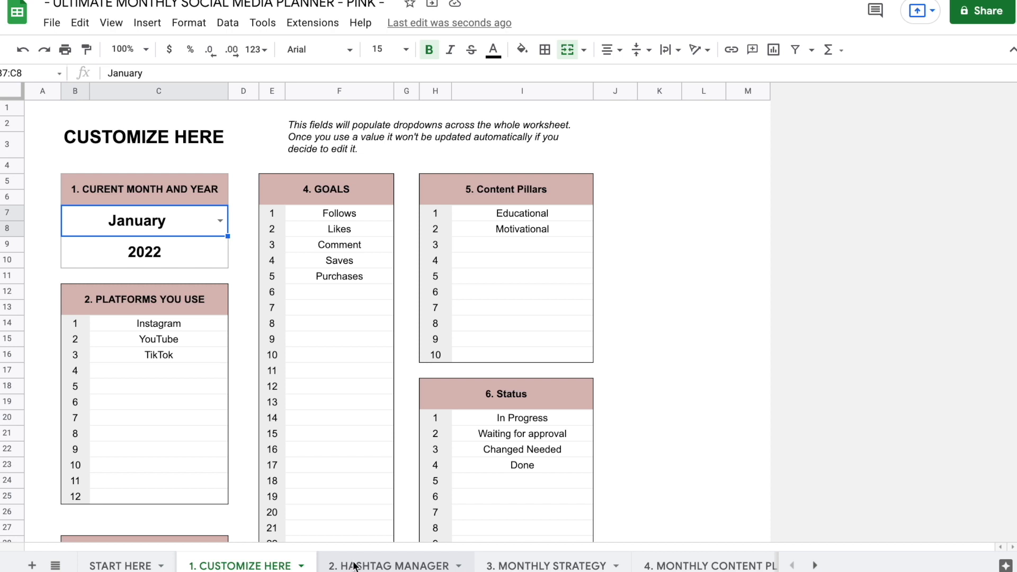
# - Check the Hashtag Manager, return to Customize Here and zoom to 50% to see the full setup
pyautogui.click(392, 566)
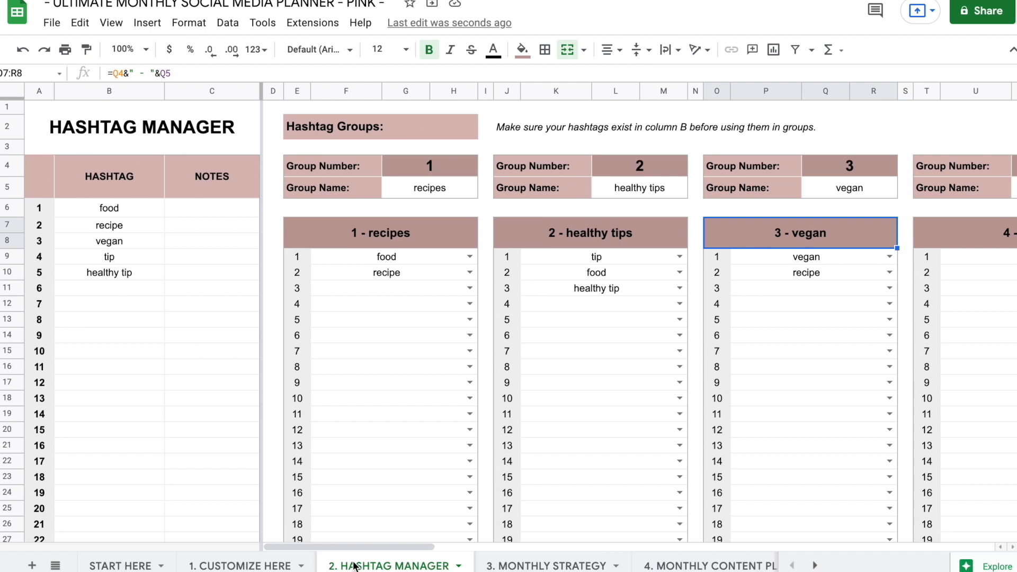
pyautogui.moveTo(11, 93)
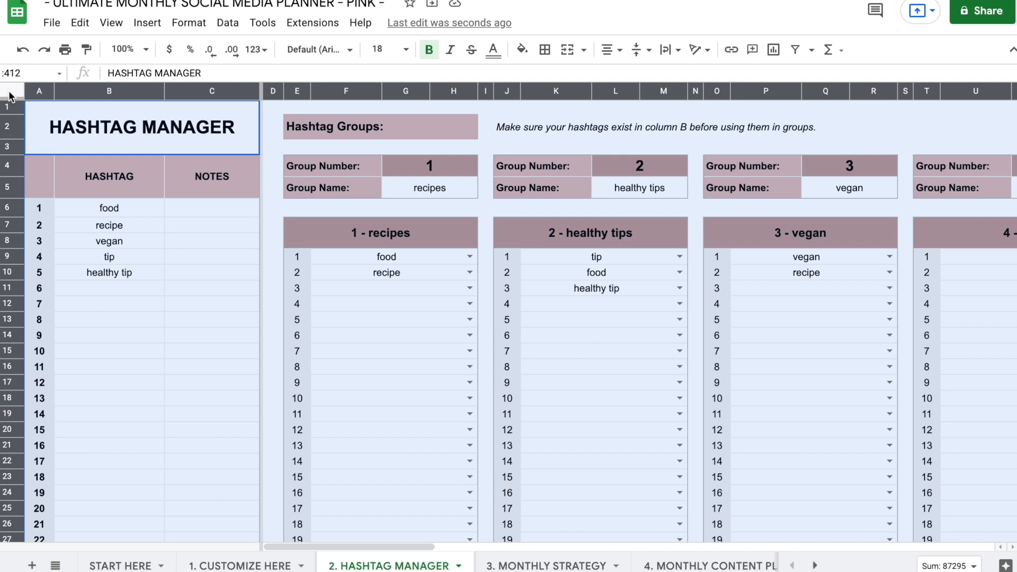
pyautogui.moveTo(590, 325)
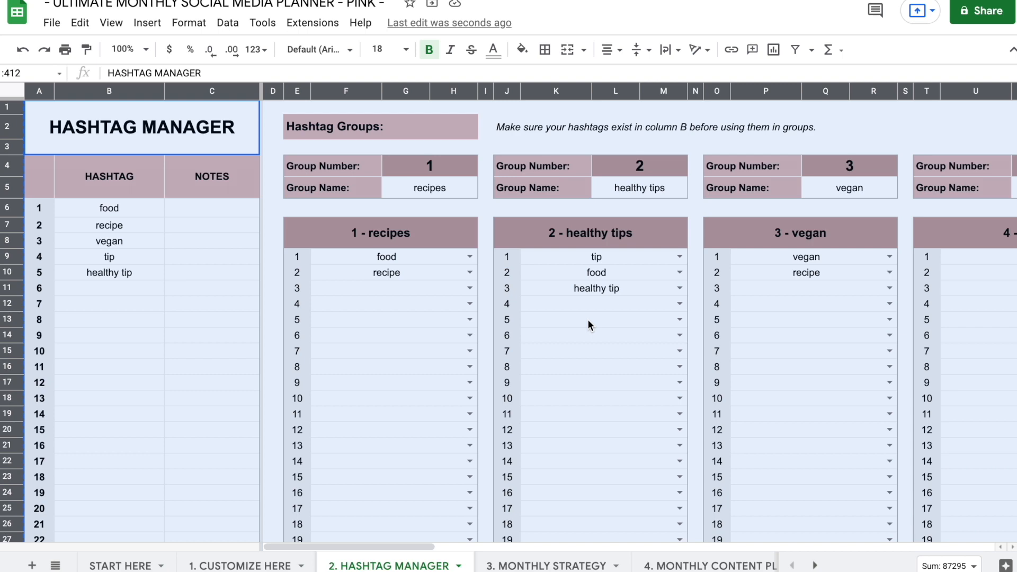
pyautogui.click(239, 564)
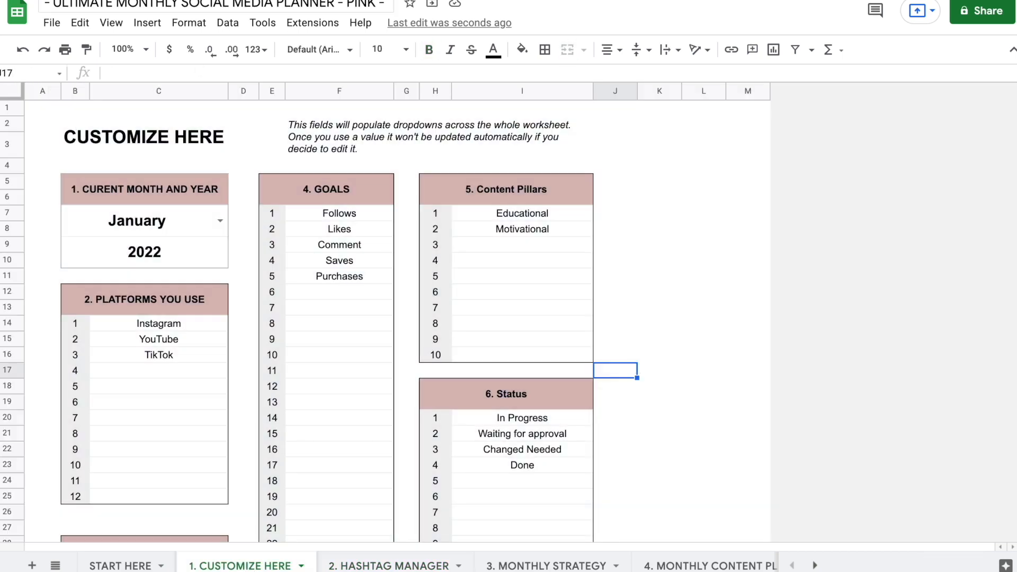
pyautogui.click(126, 49)
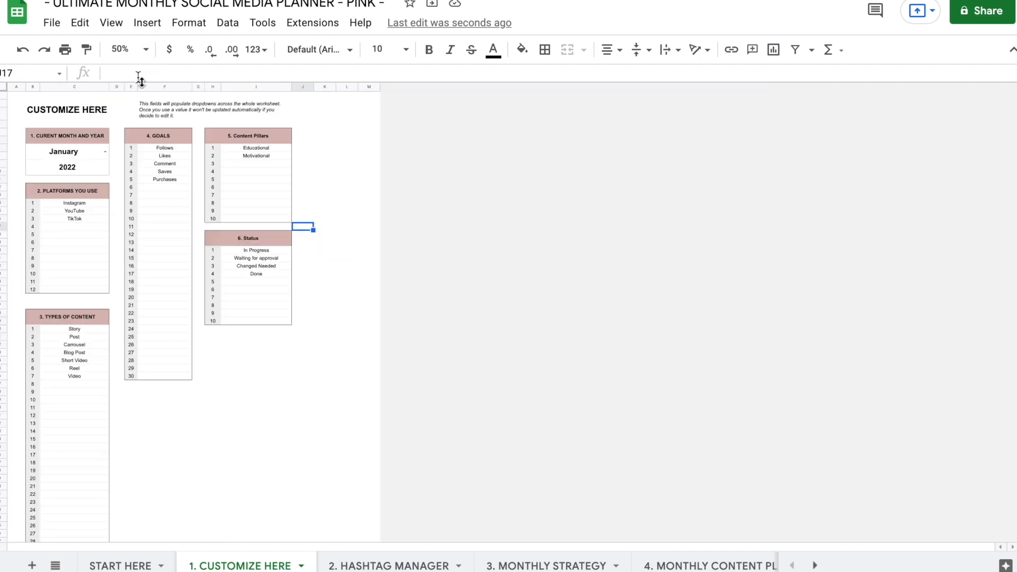
# - Review the Hashtag Manager and Monthly Content Planner sheets, scrolling each to the right
pyautogui.click(392, 565)
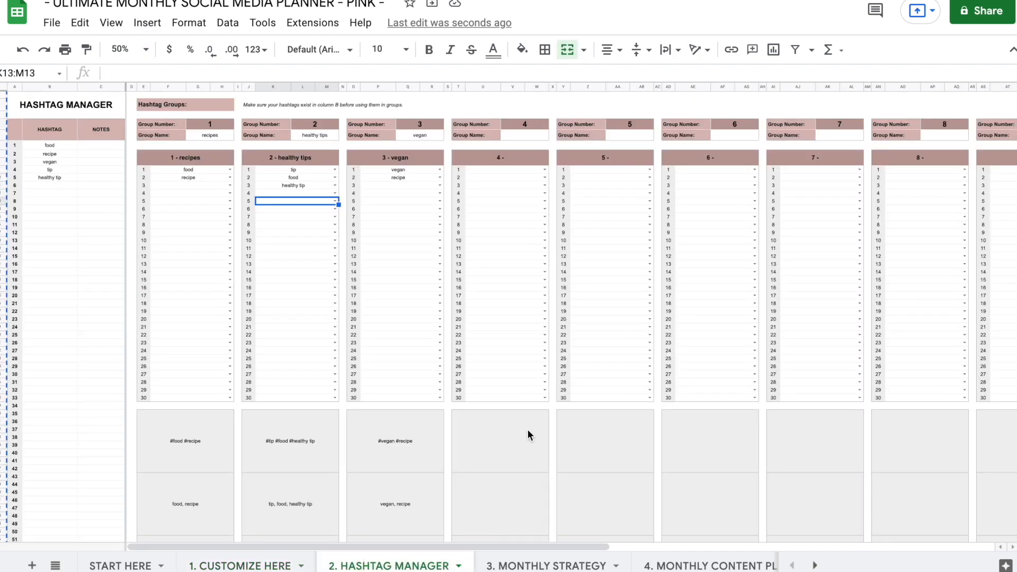
pyautogui.hscroll(3)
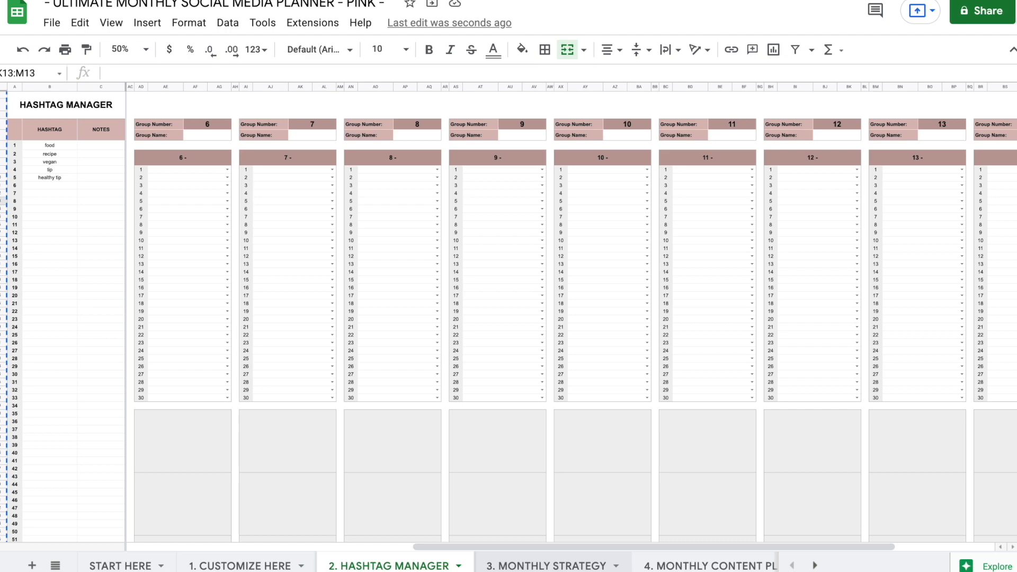
pyautogui.click(550, 566)
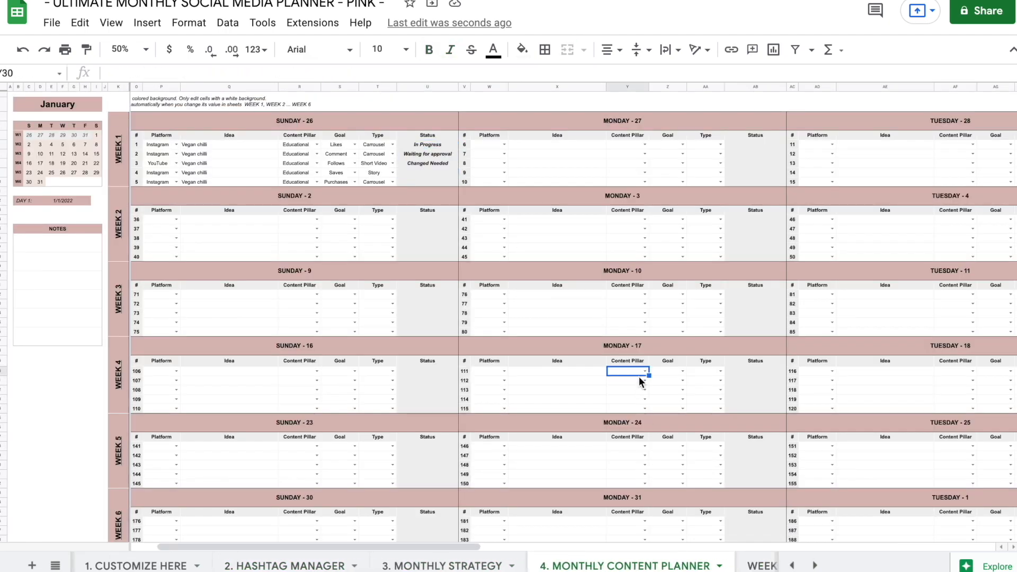
pyautogui.hscroll(3)
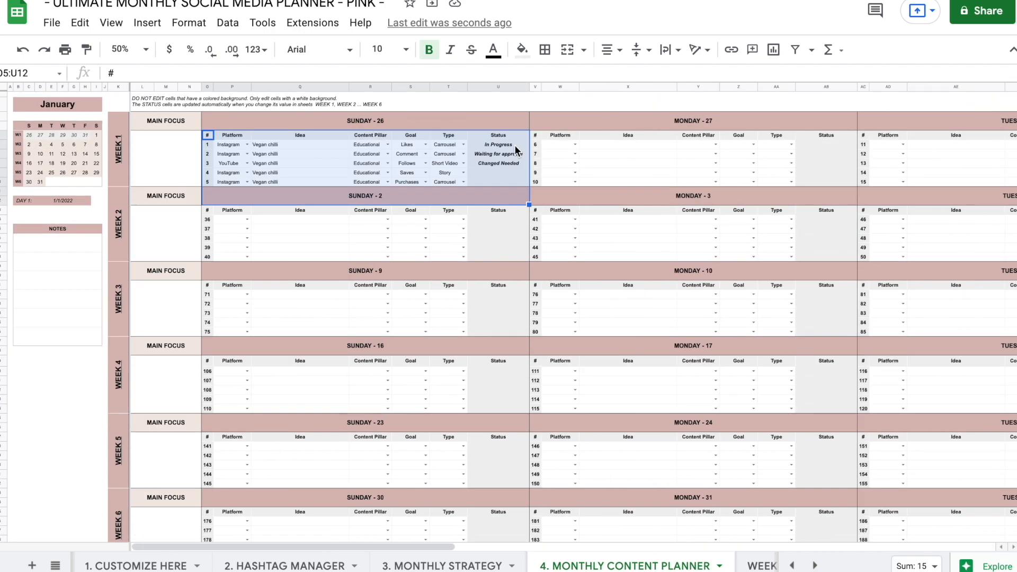
# - Compare Week 1 and Week 3, check Tuesday's empty caption in Week 1, then return to the planner
pyautogui.click(628, 566)
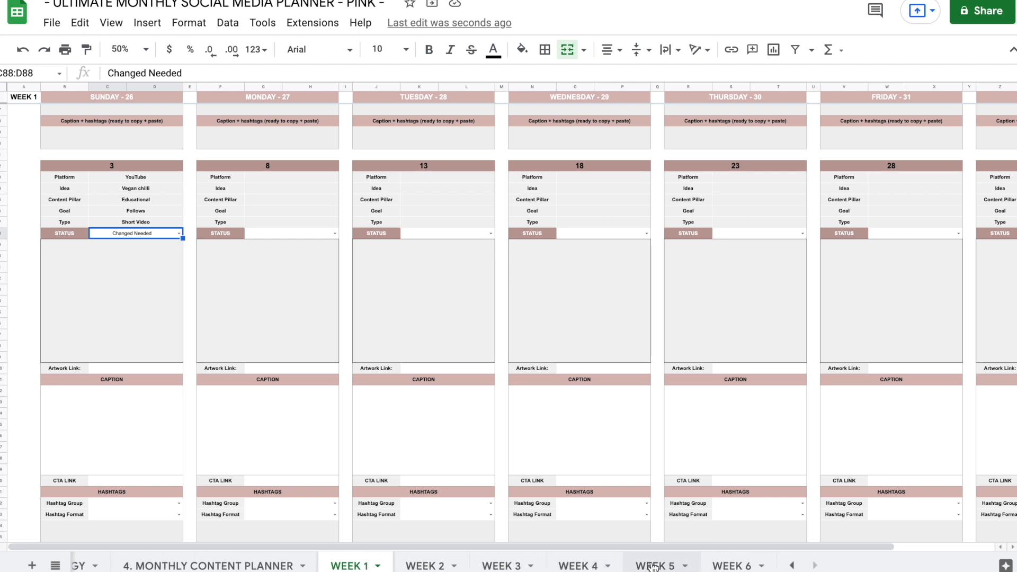
pyautogui.click(732, 565)
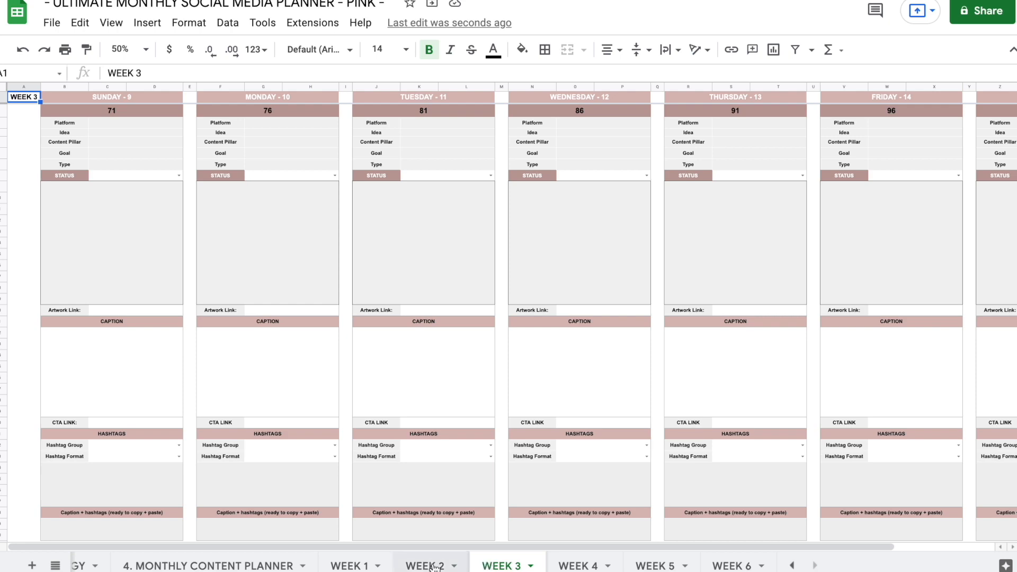
pyautogui.click(348, 566)
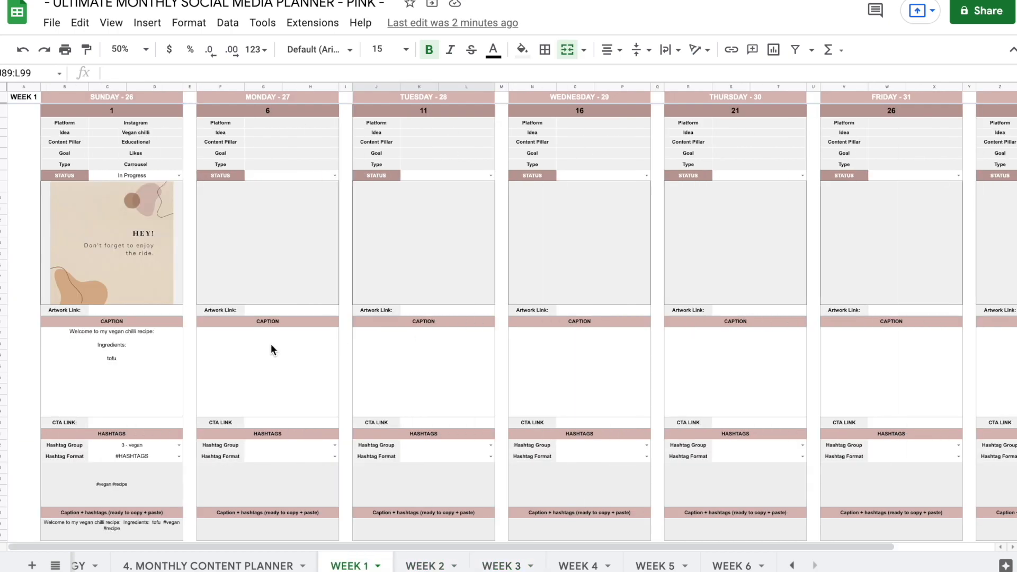
pyautogui.scroll(-3)
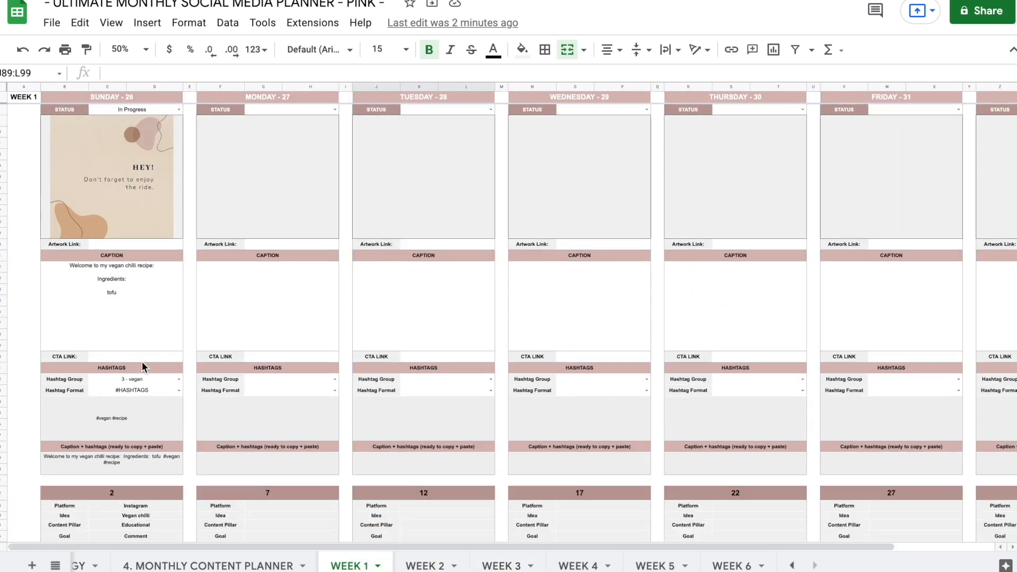
pyautogui.click(111, 419)
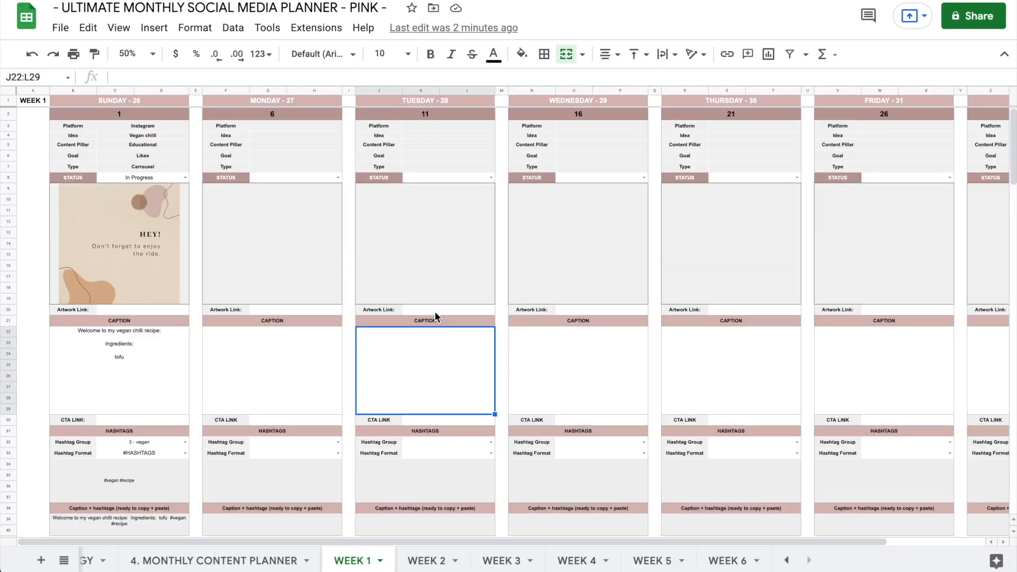
pyautogui.moveTo(210, 561)
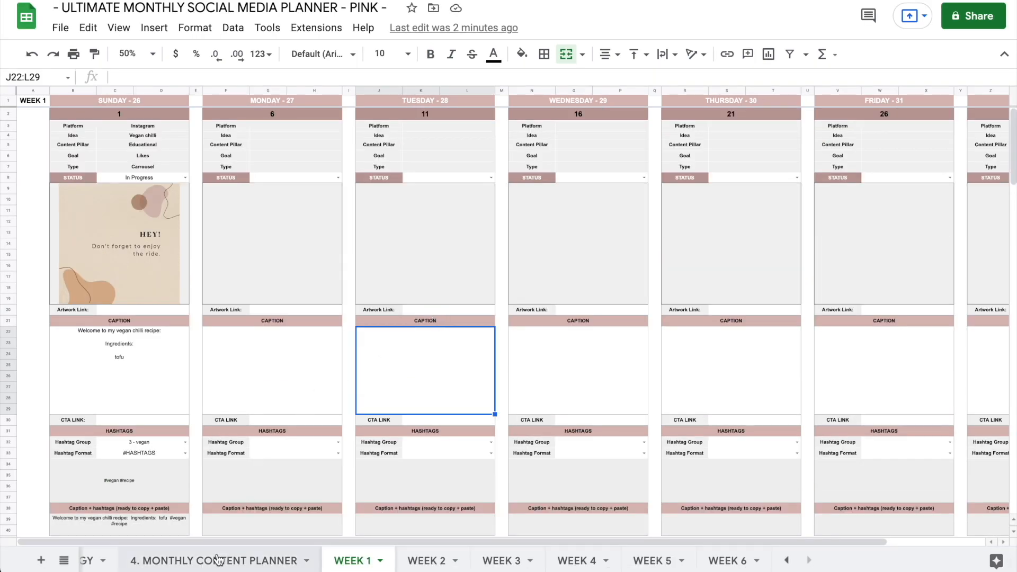
pyautogui.click(220, 560)
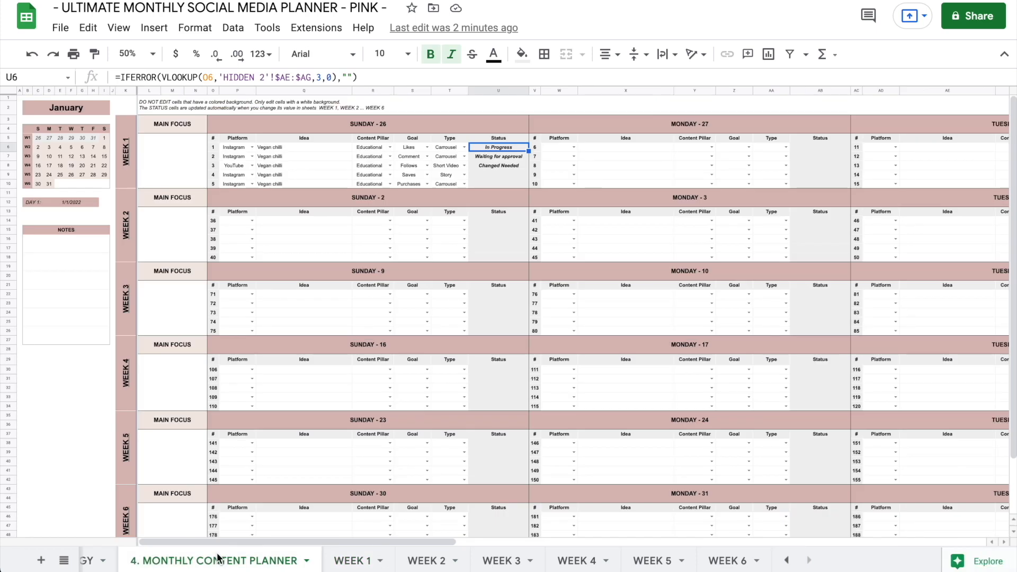